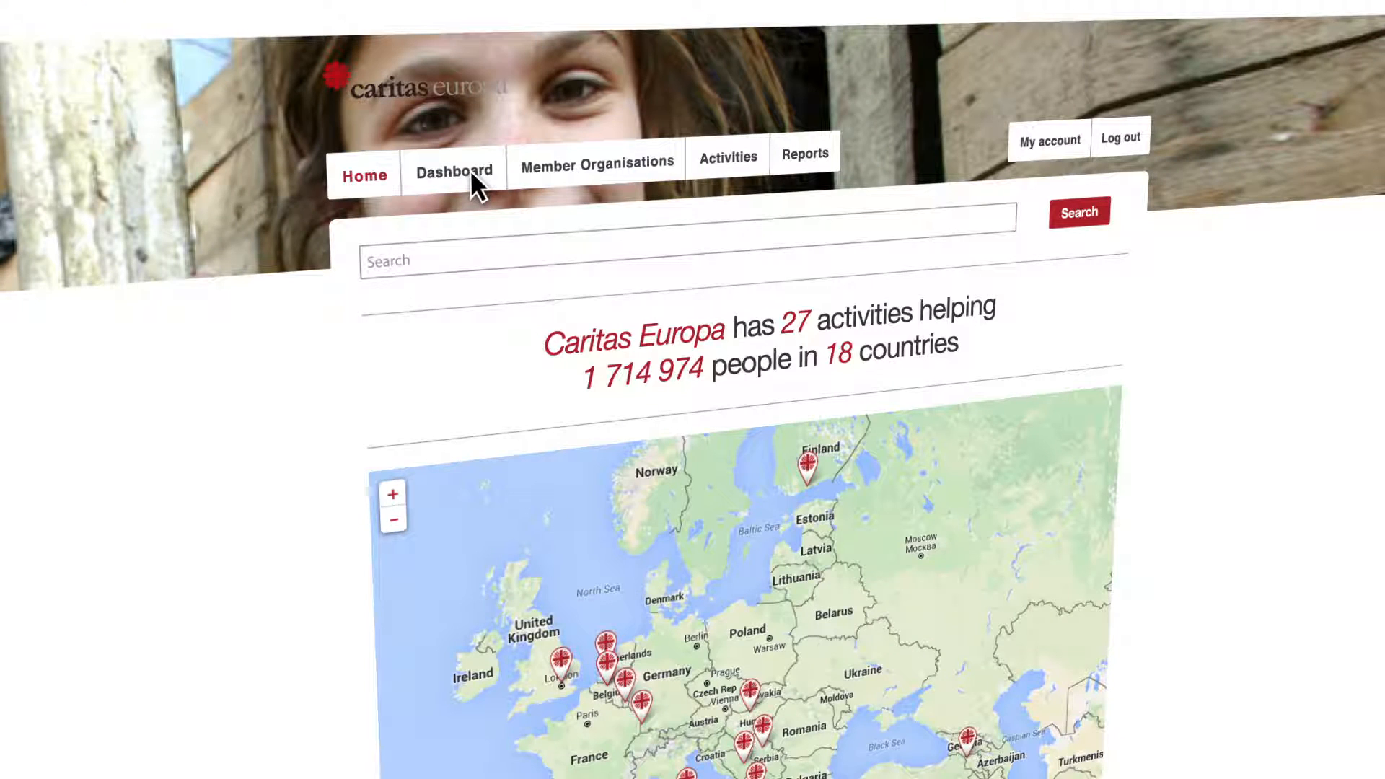
Show the MO Admin dashboard with no draft activities and no pending users.
click(453, 171)
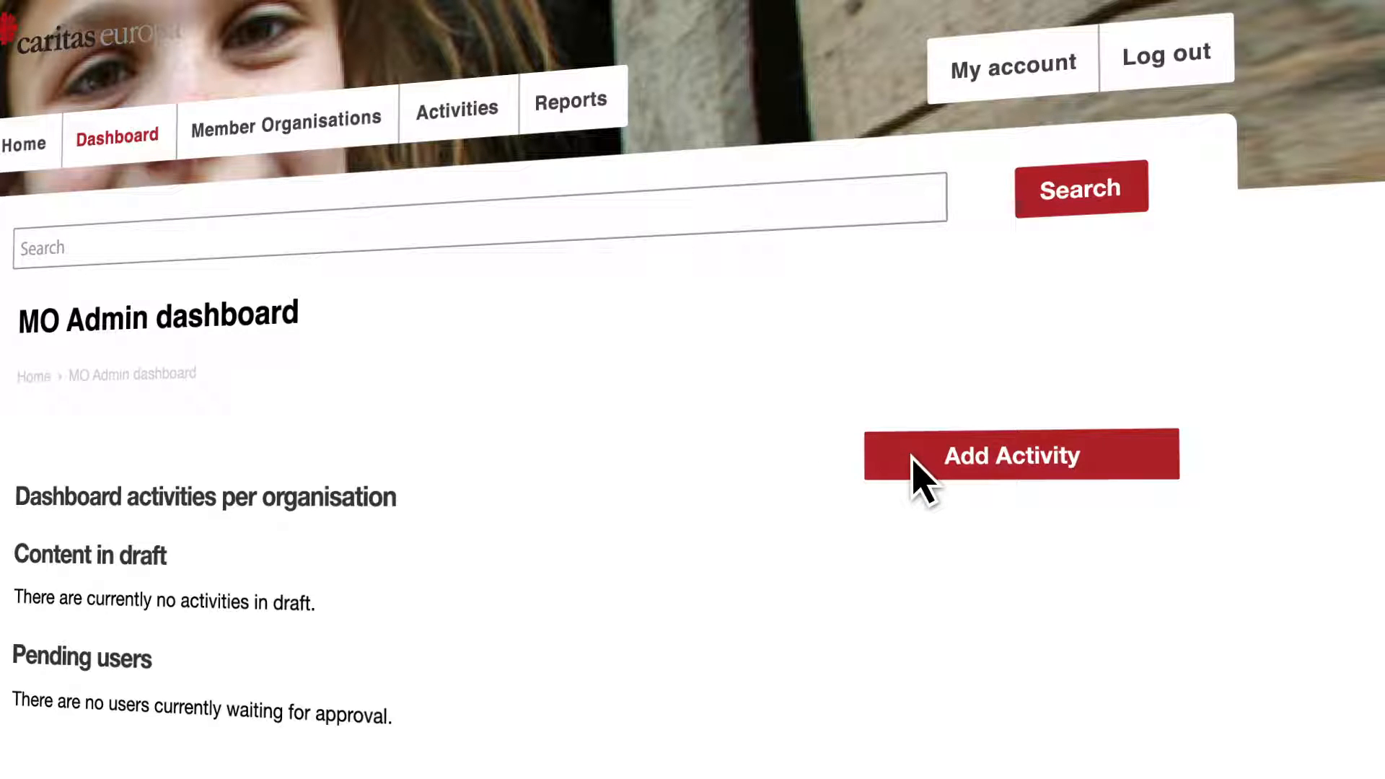
click(1009, 455)
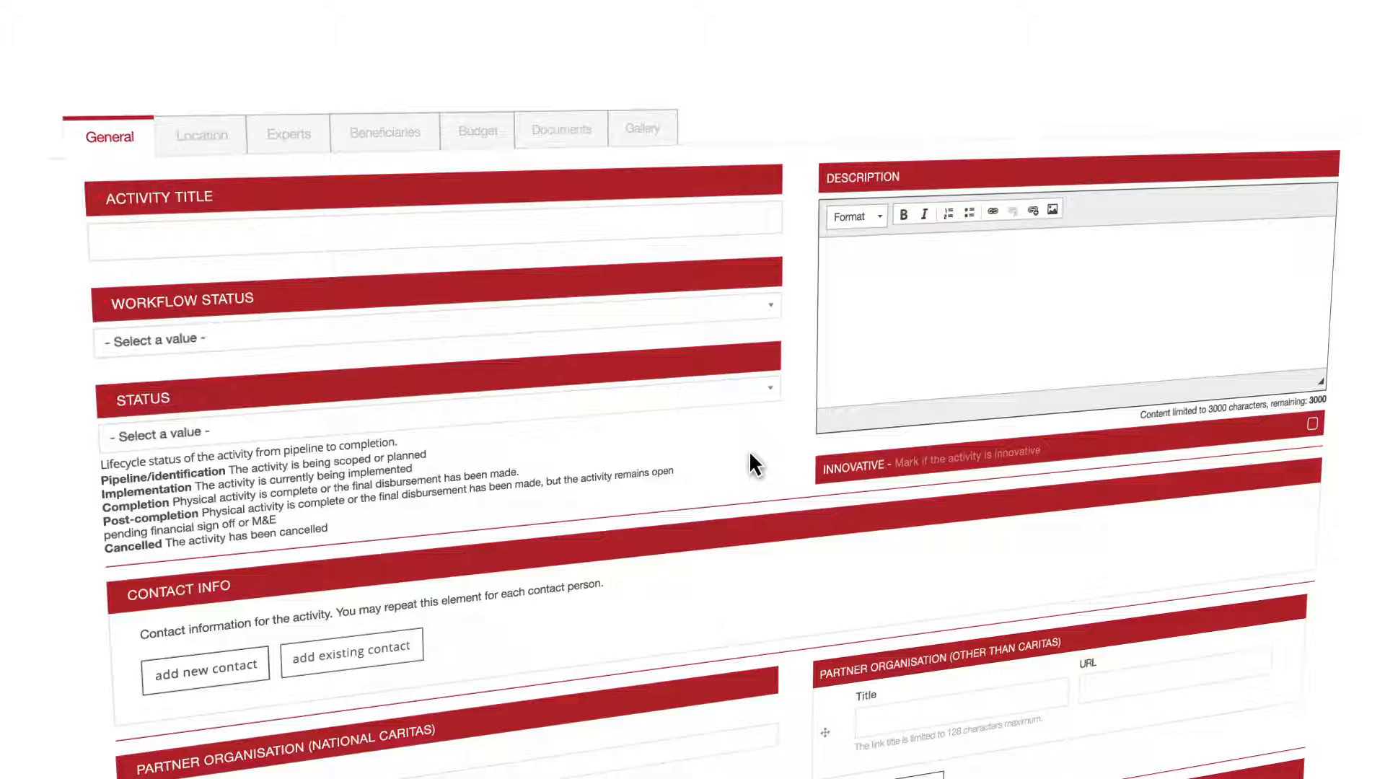
Title the activity 'Activity Title' and describe it as 'This is a short description of the activity you are creating'.
text(Activity Titl)
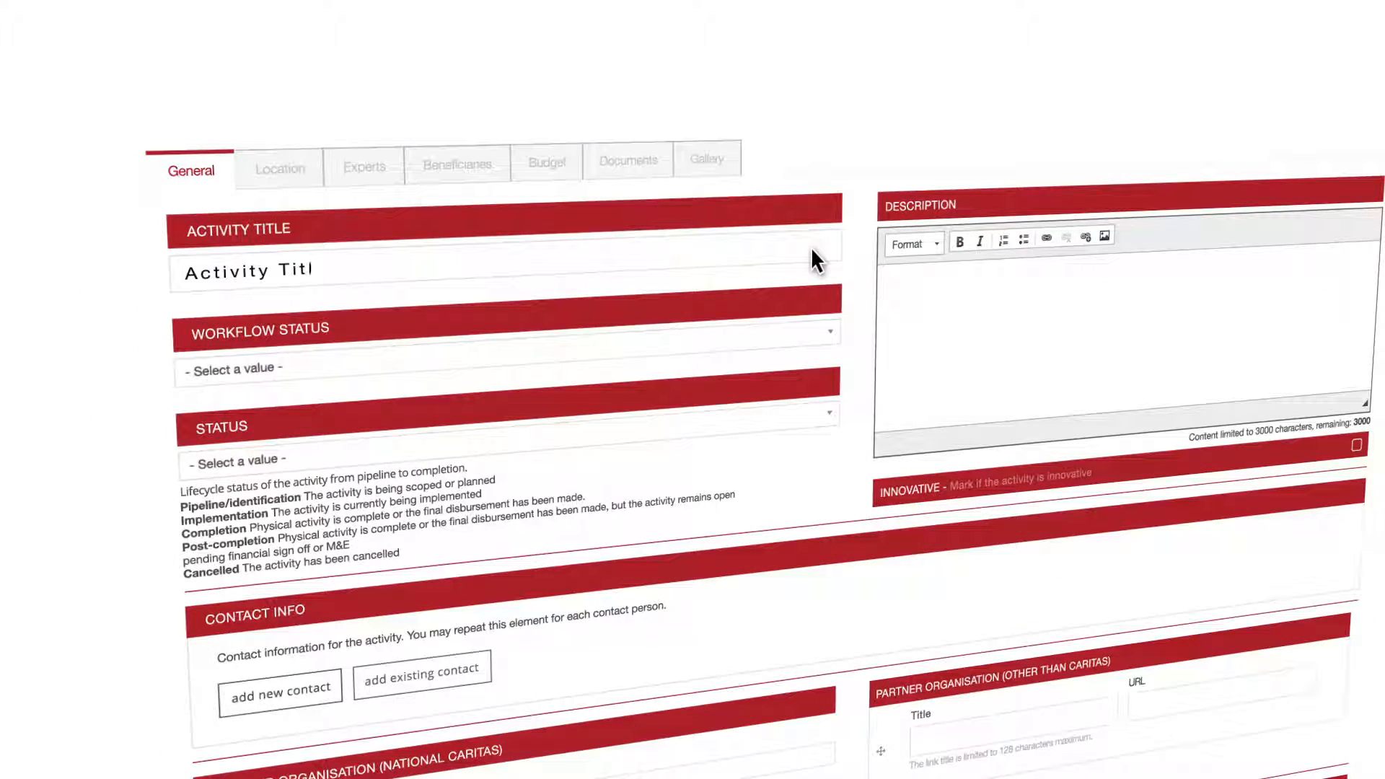
text(e)
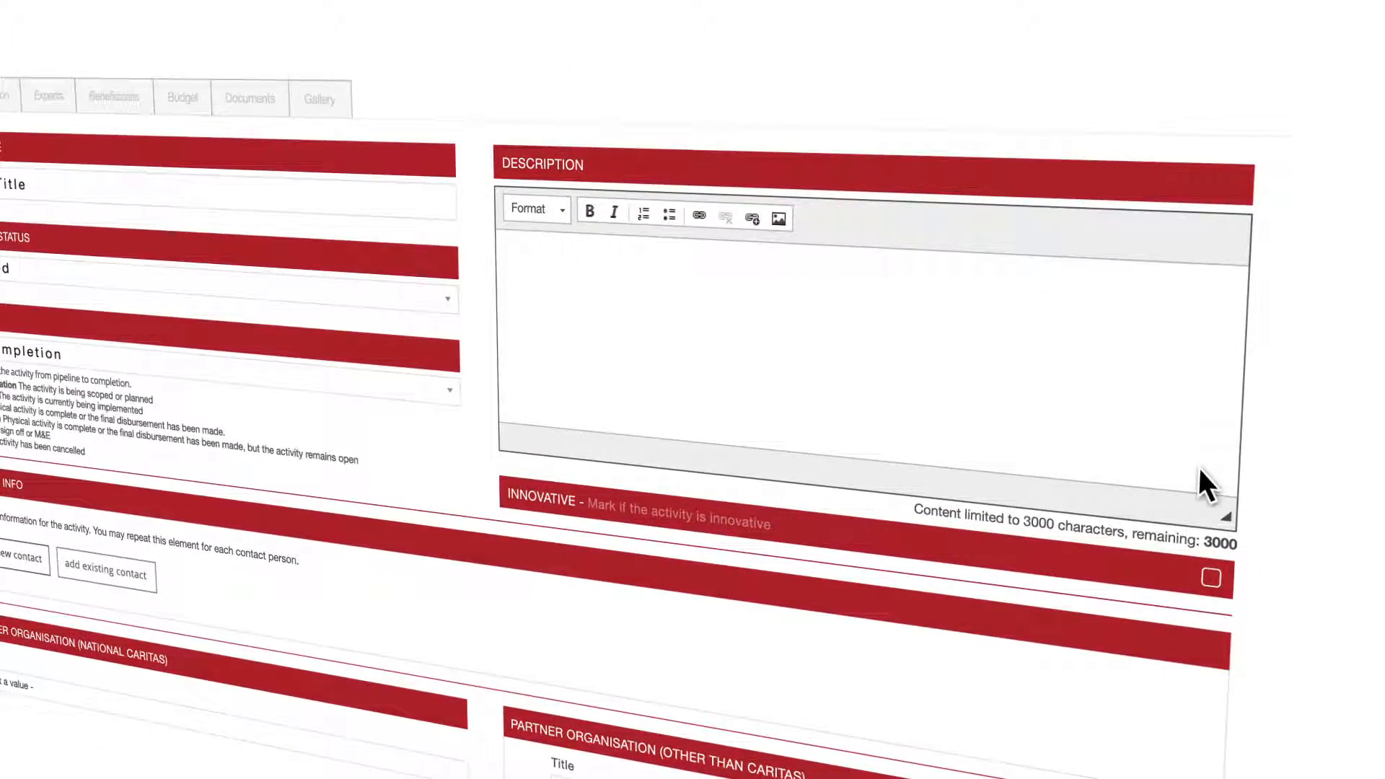
text(This is a short description of the activity you are creating)
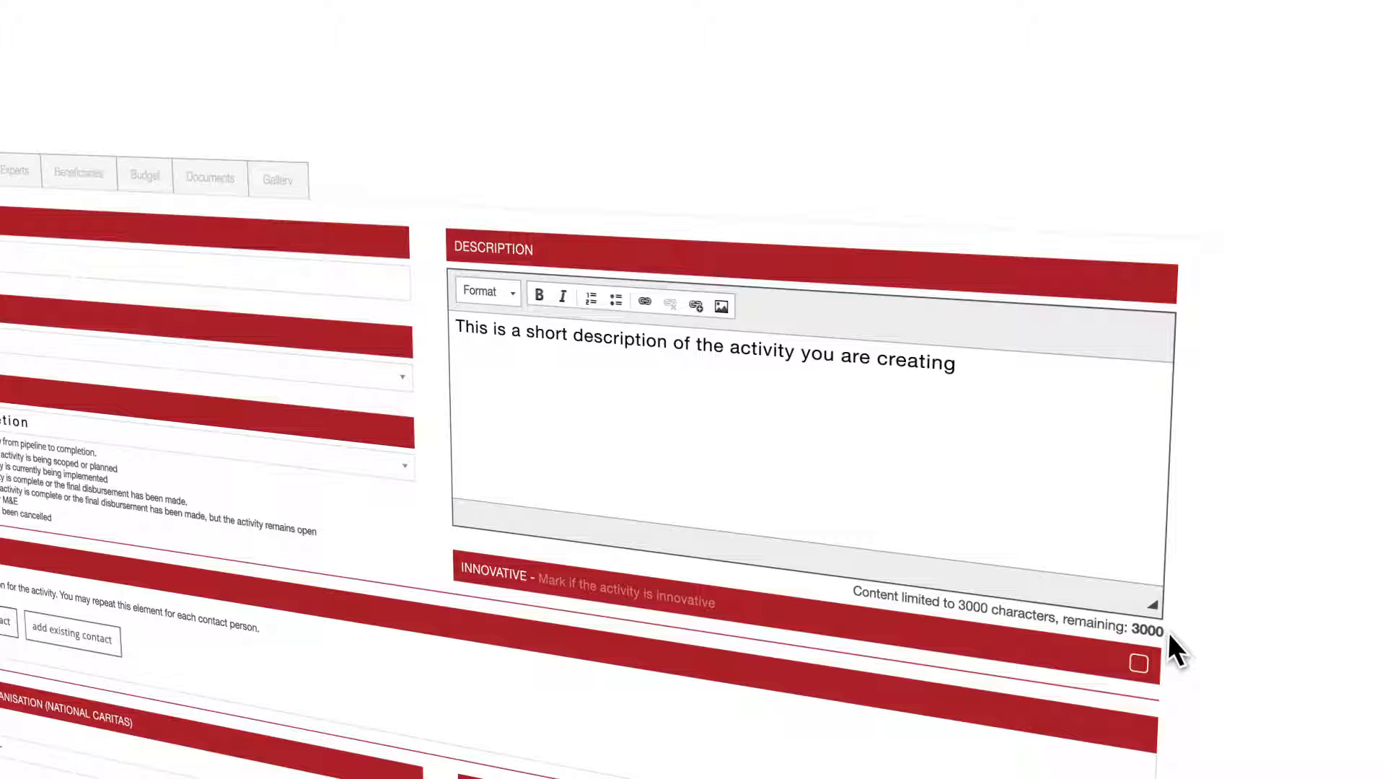
Scroll down through the form to the Innovative option and its explanation editor.
scroll(down, 3)
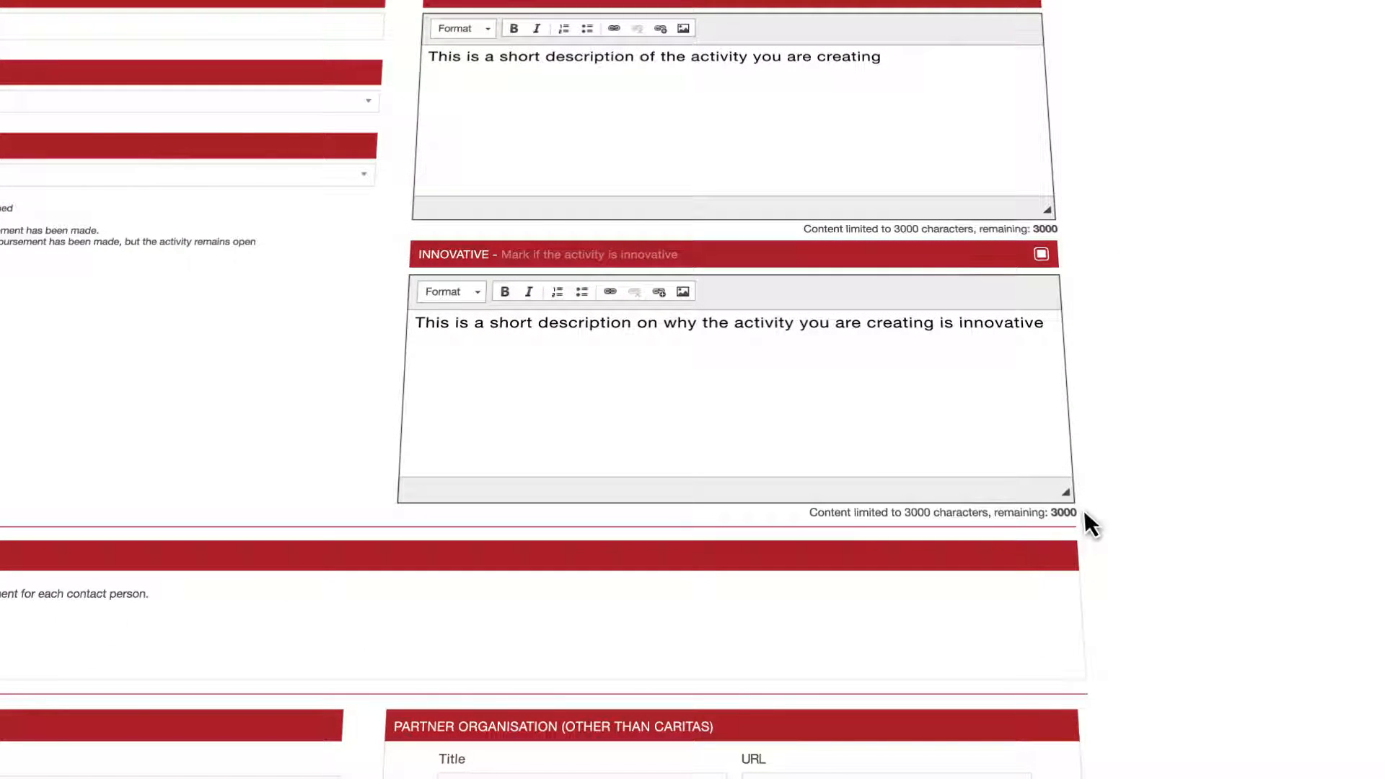
scroll(down, 3)
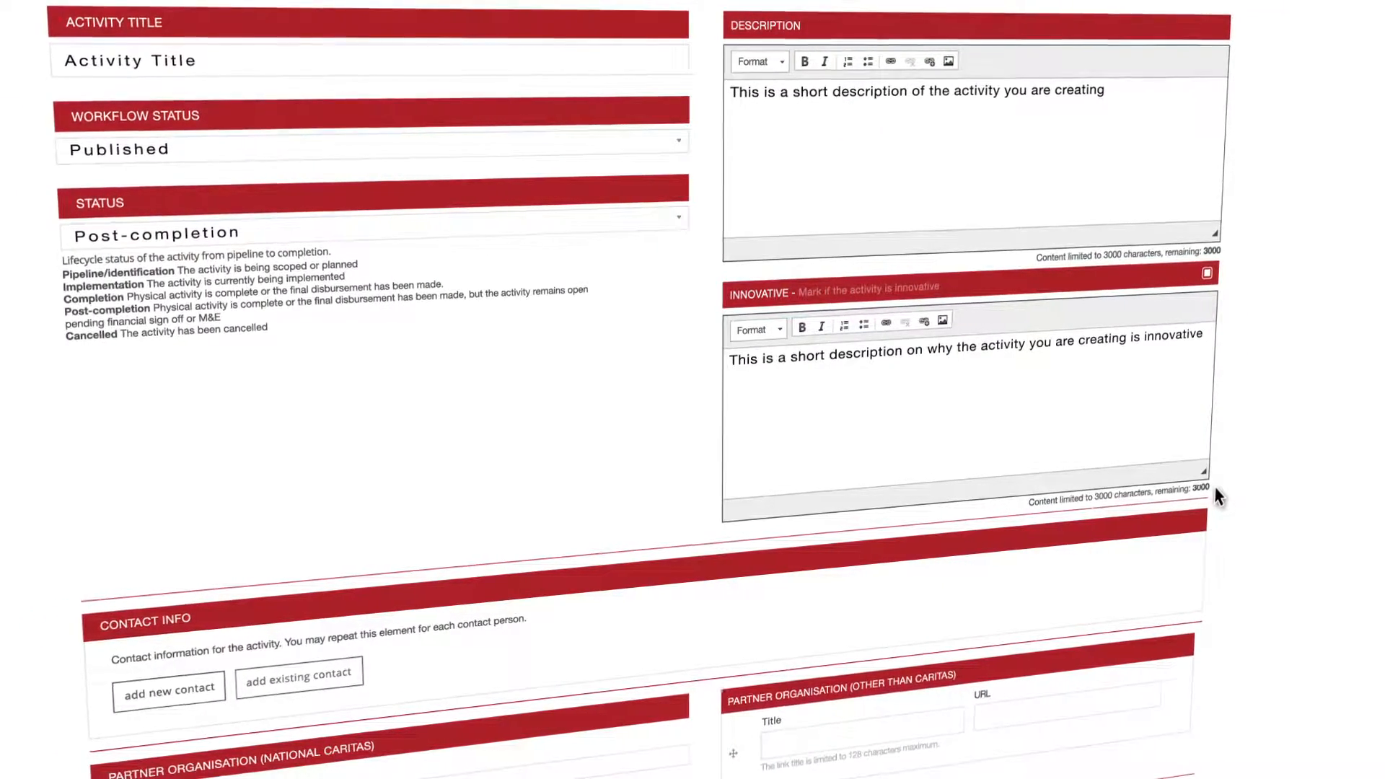
scroll(down, 3)
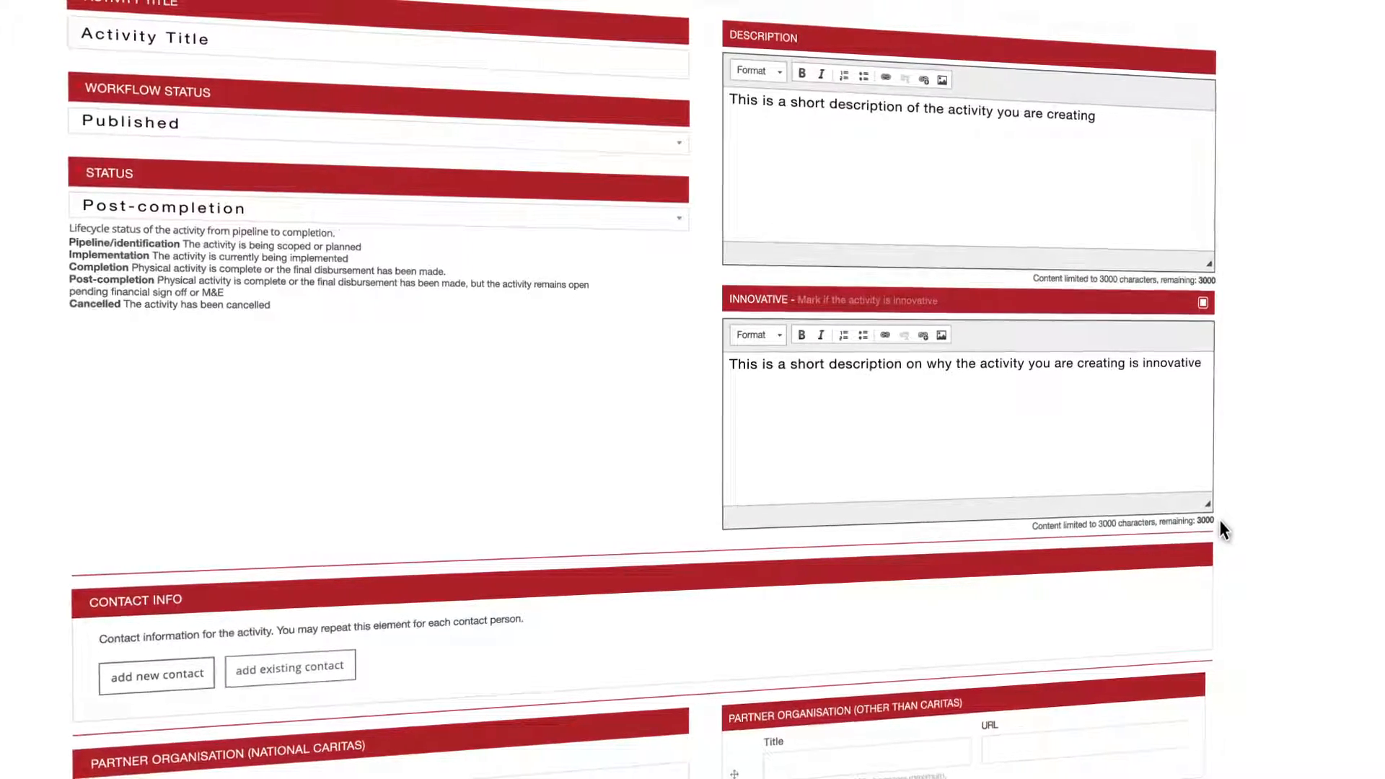
scroll(down, 3)
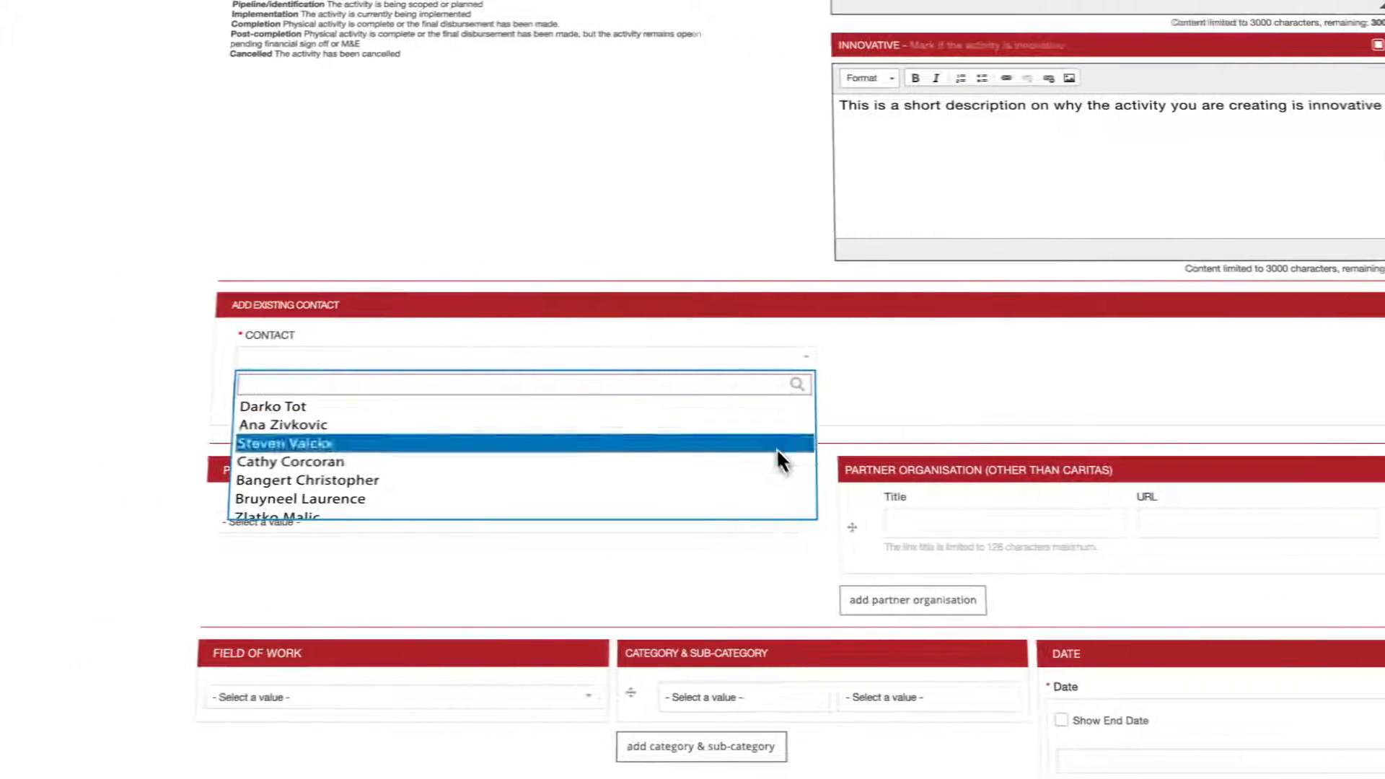
mouse_move(788, 470)
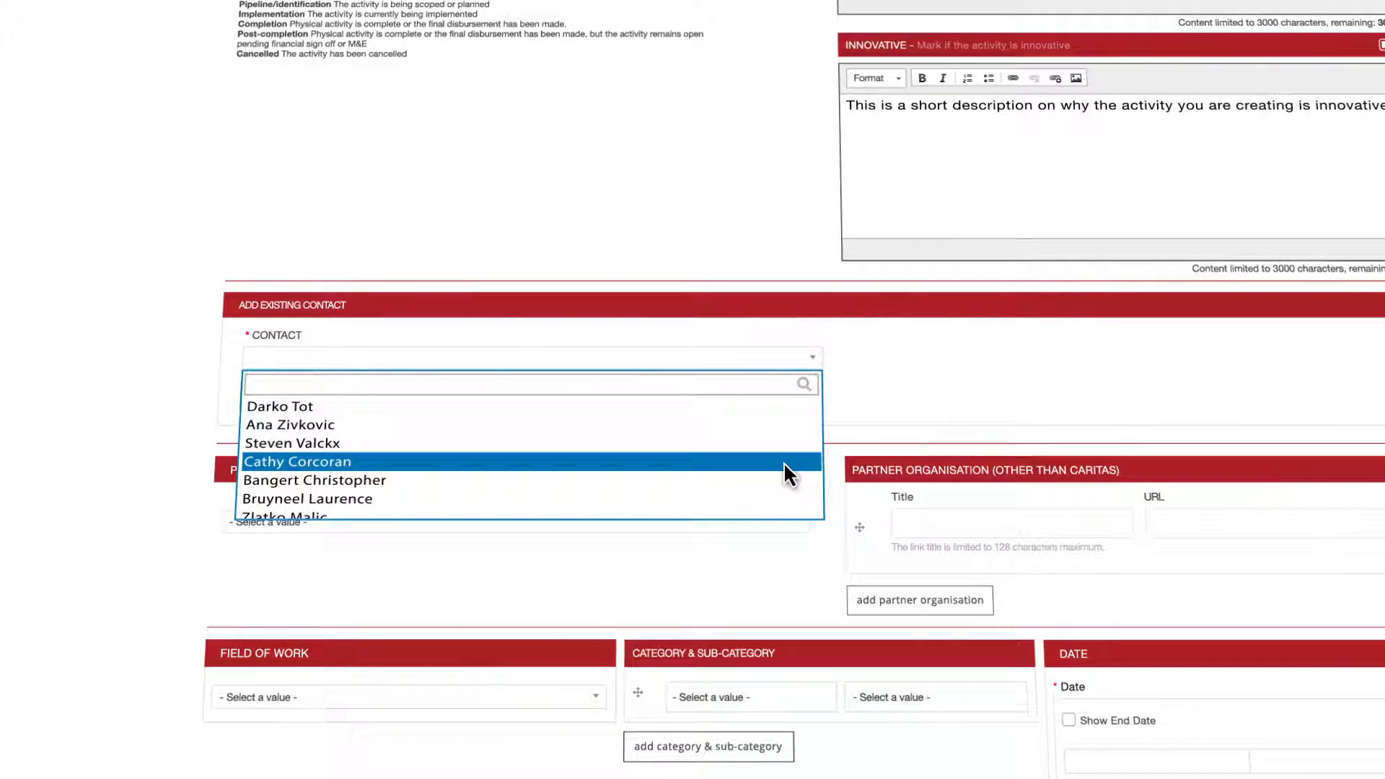
click(297, 461)
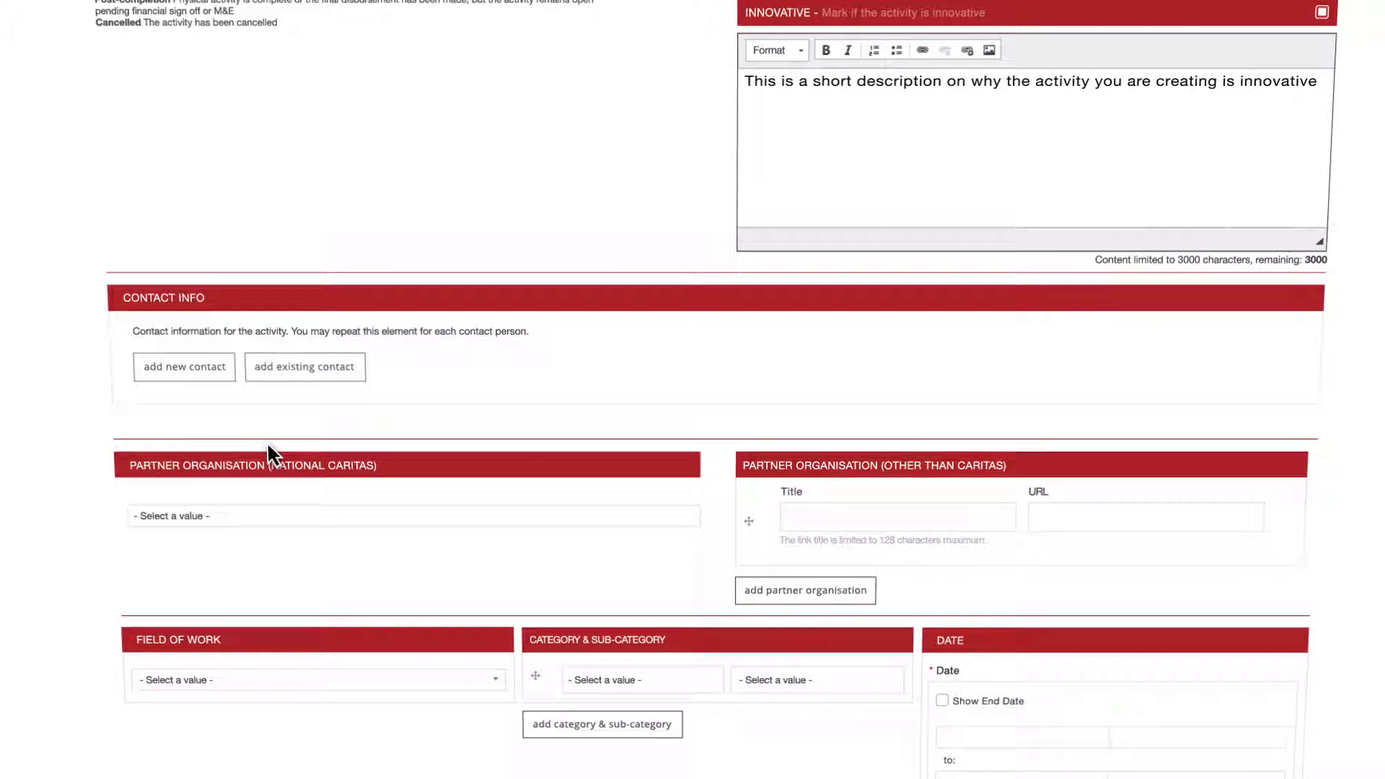
mouse_move(251, 424)
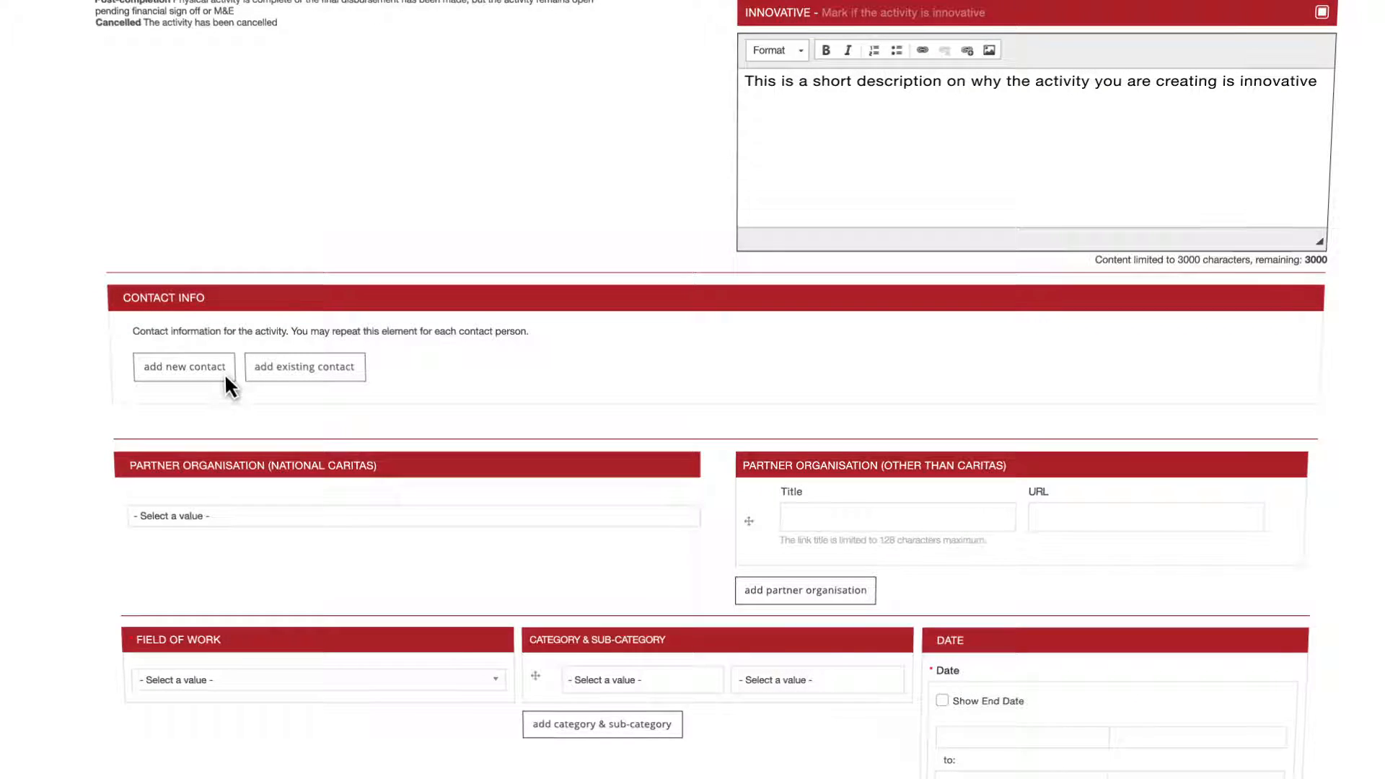
Start a new contact with surname Corcoran and her organisation details, reaching the country list.
click(183, 366)
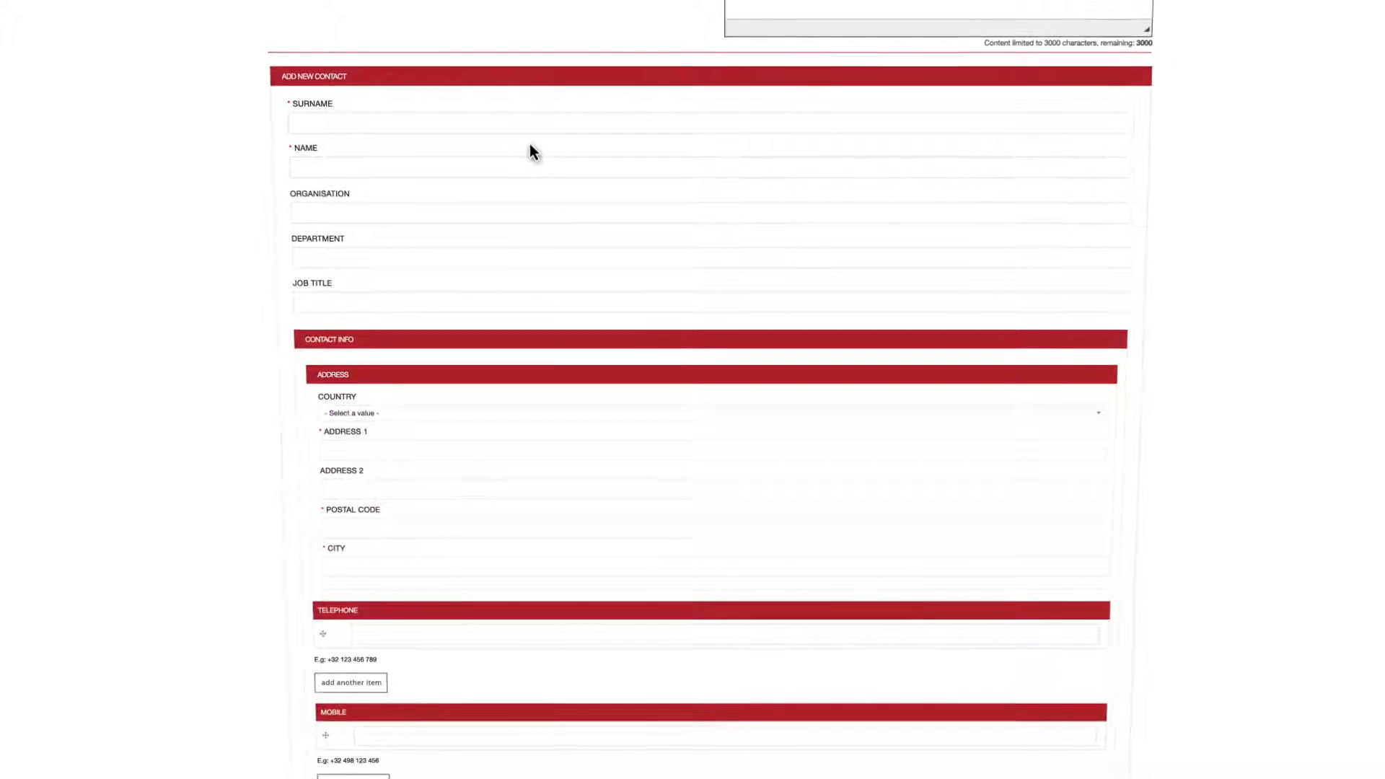
text(Corcoran)
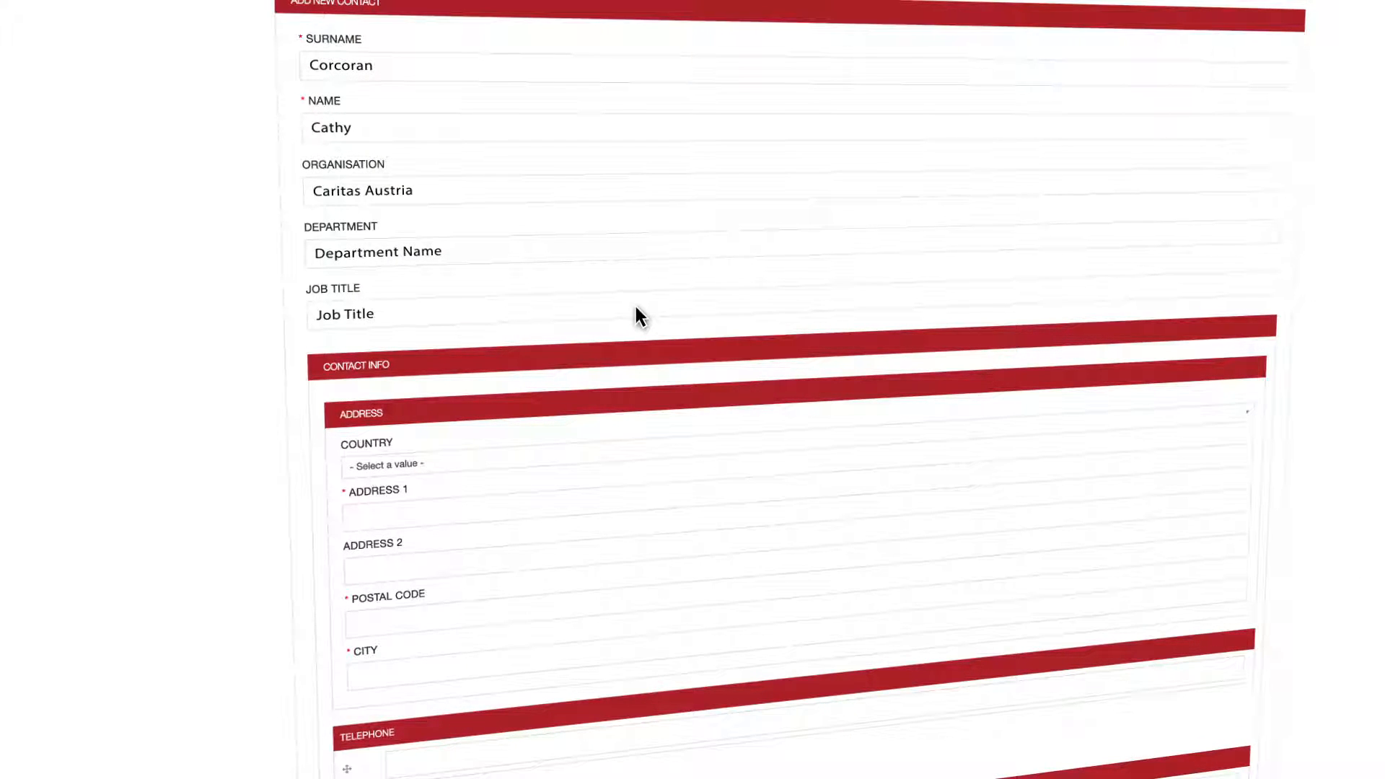
click(384, 465)
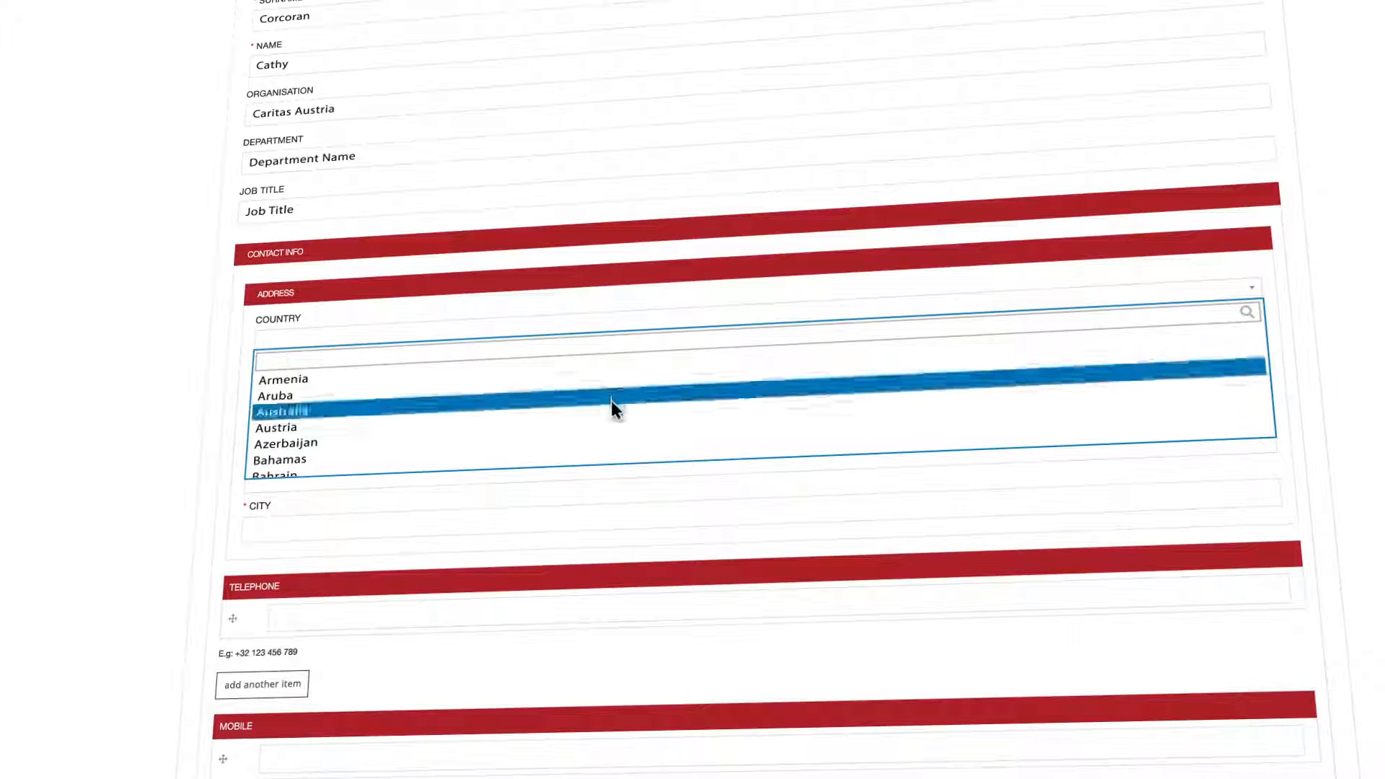
click(275, 427)
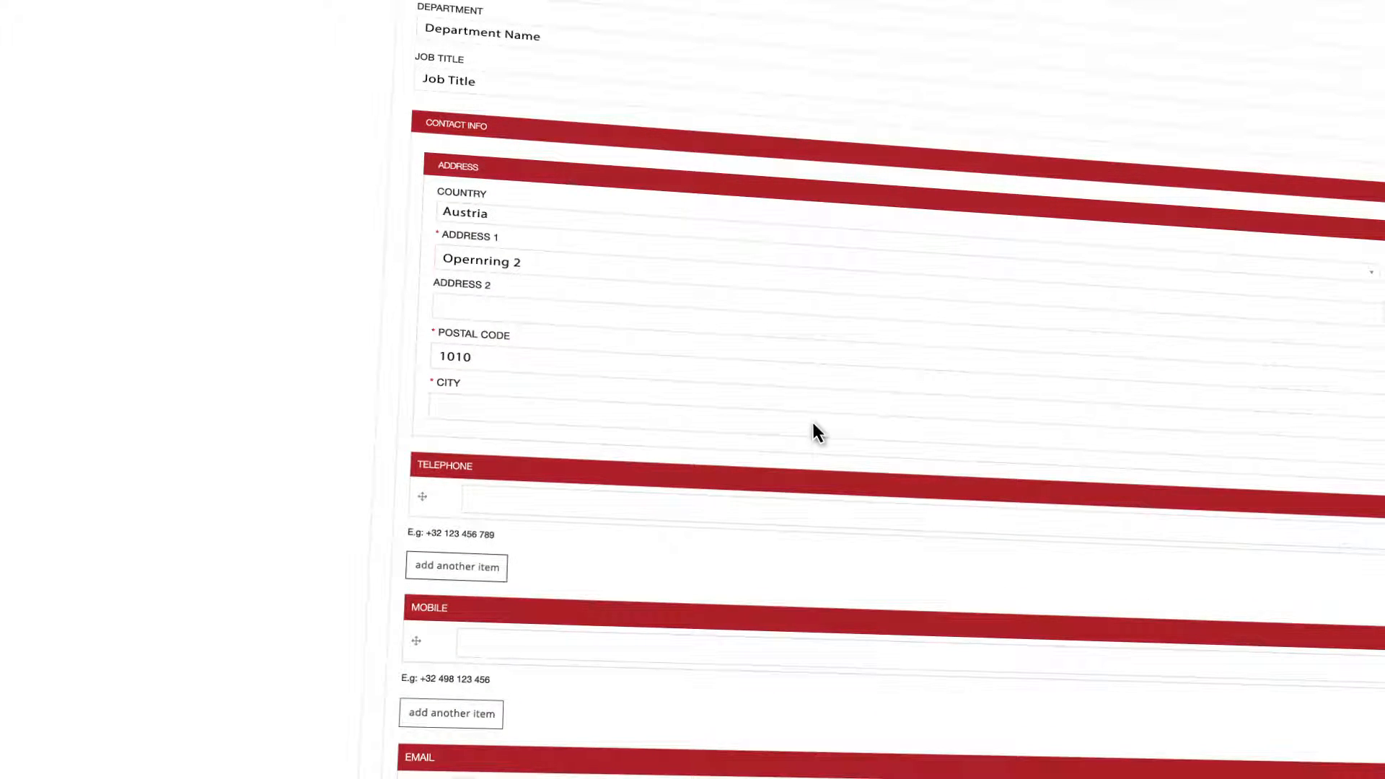
text(Vienna)
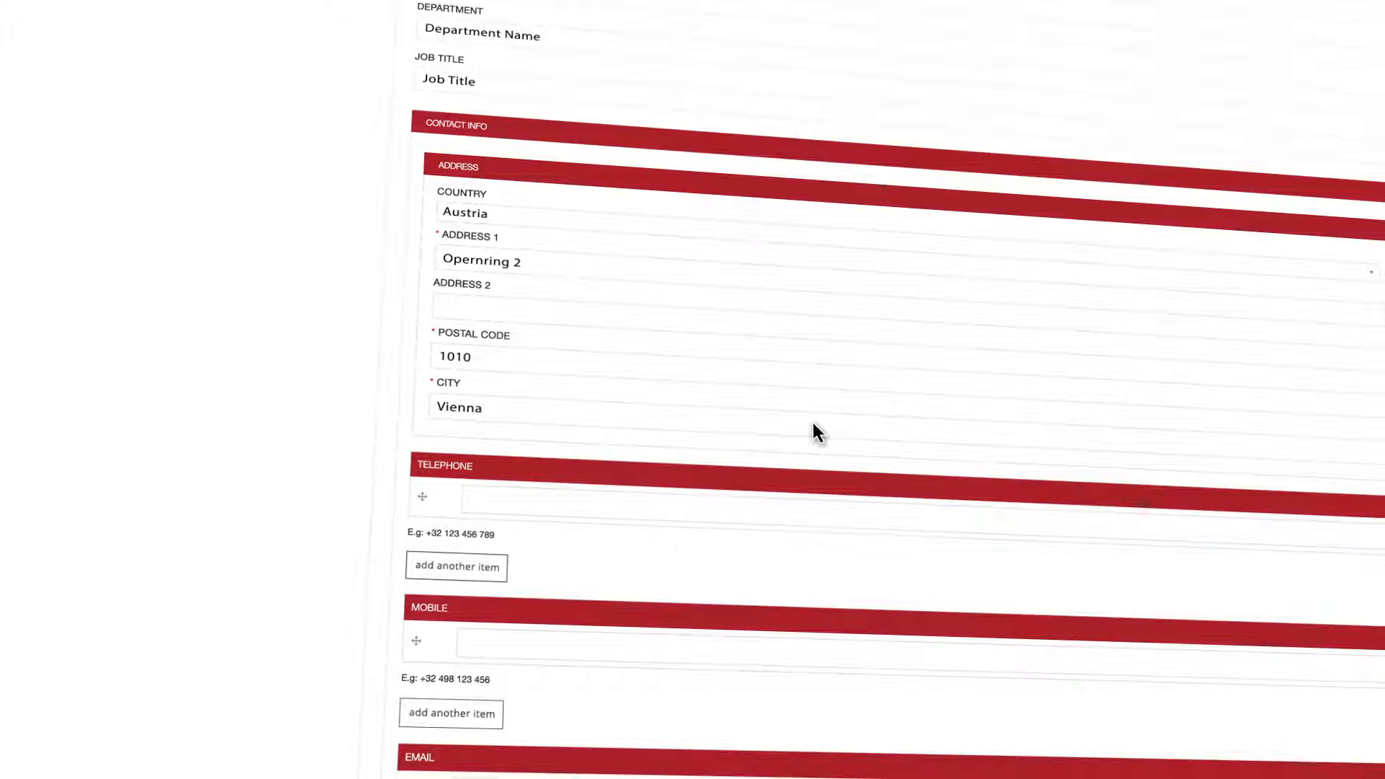
scroll(down, 3)
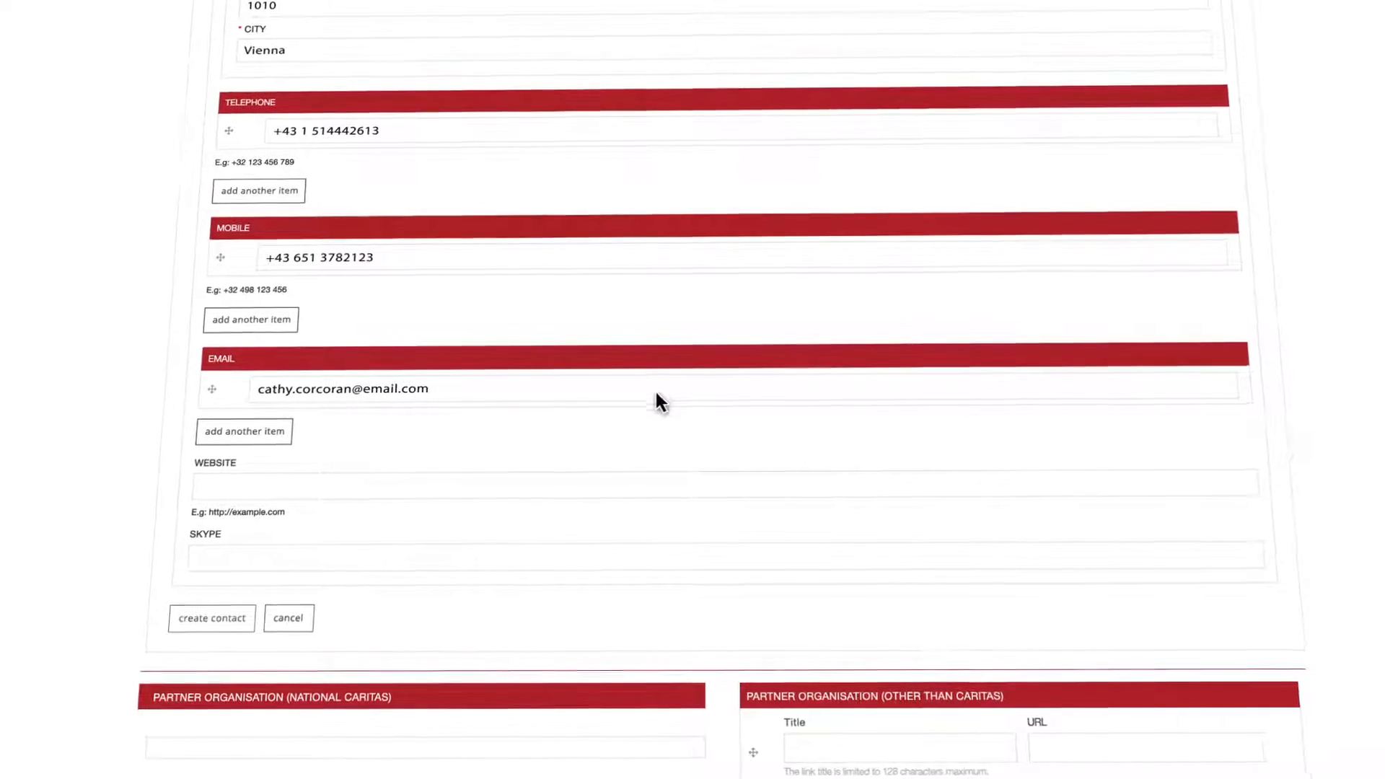
text(http://www.website.com)
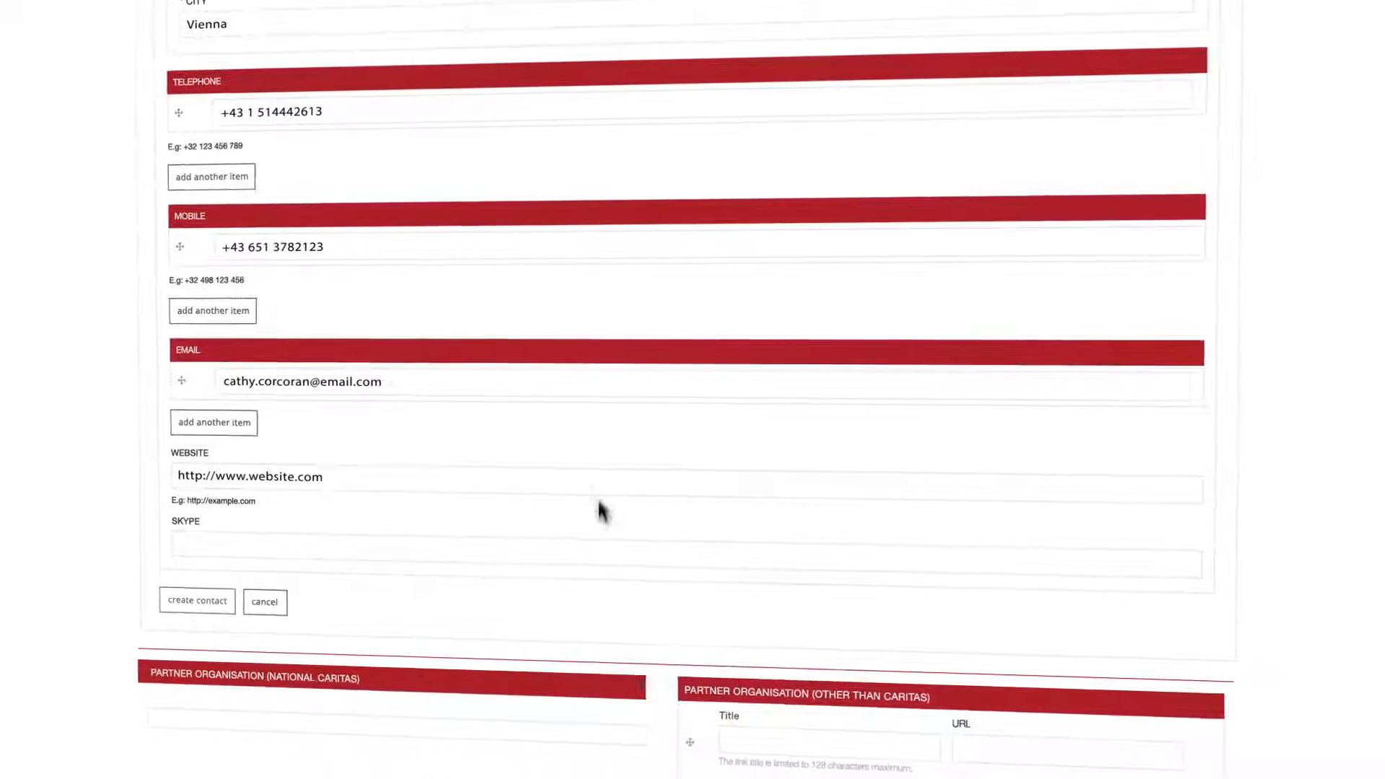
text(cathy_IM)
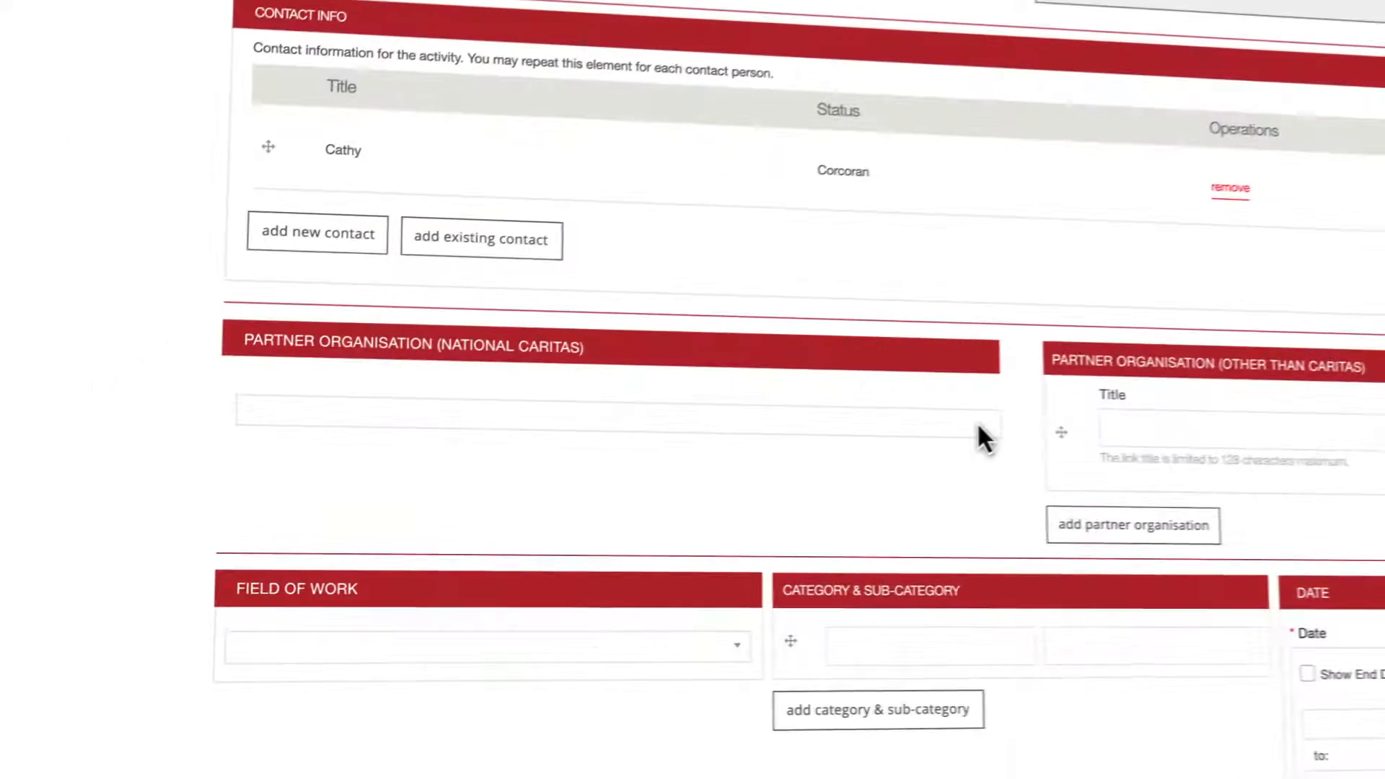
click(616, 411)
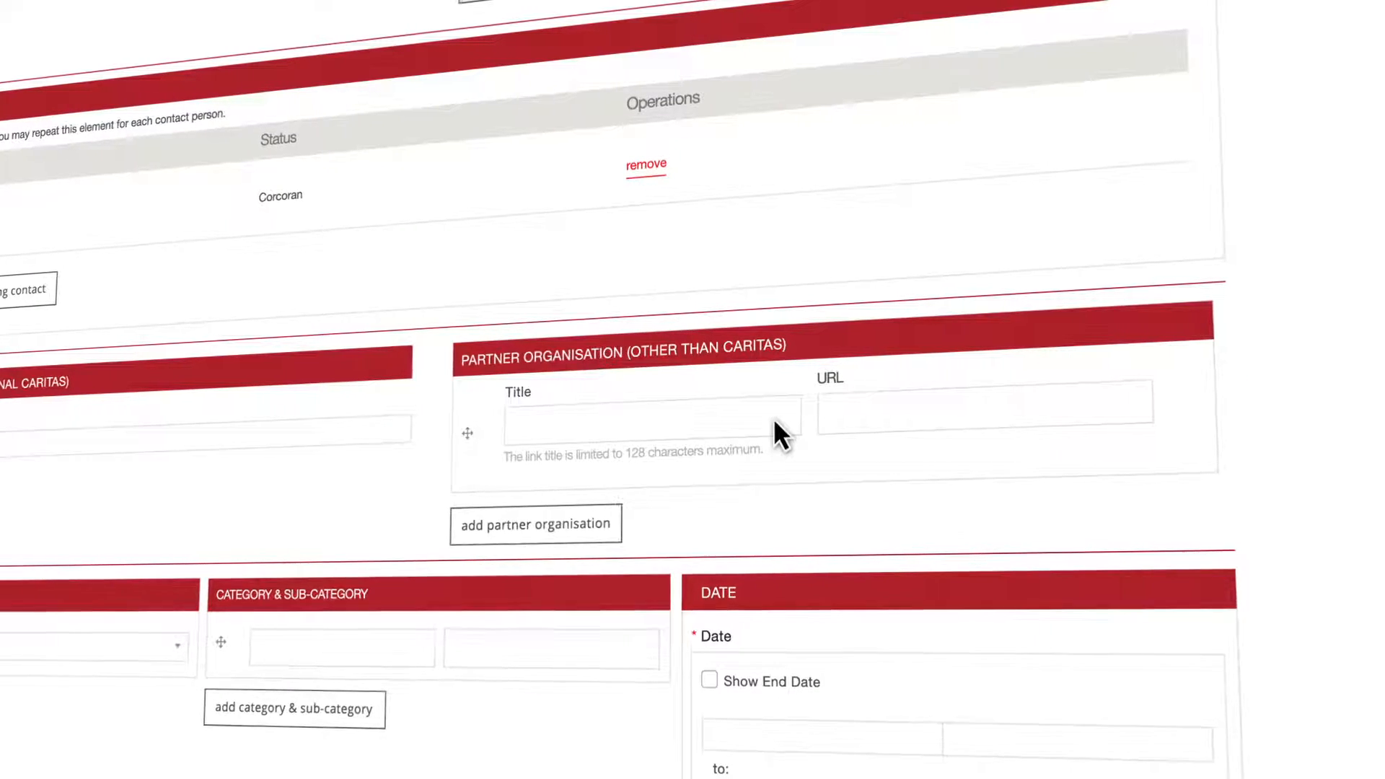
scroll(down, 3)
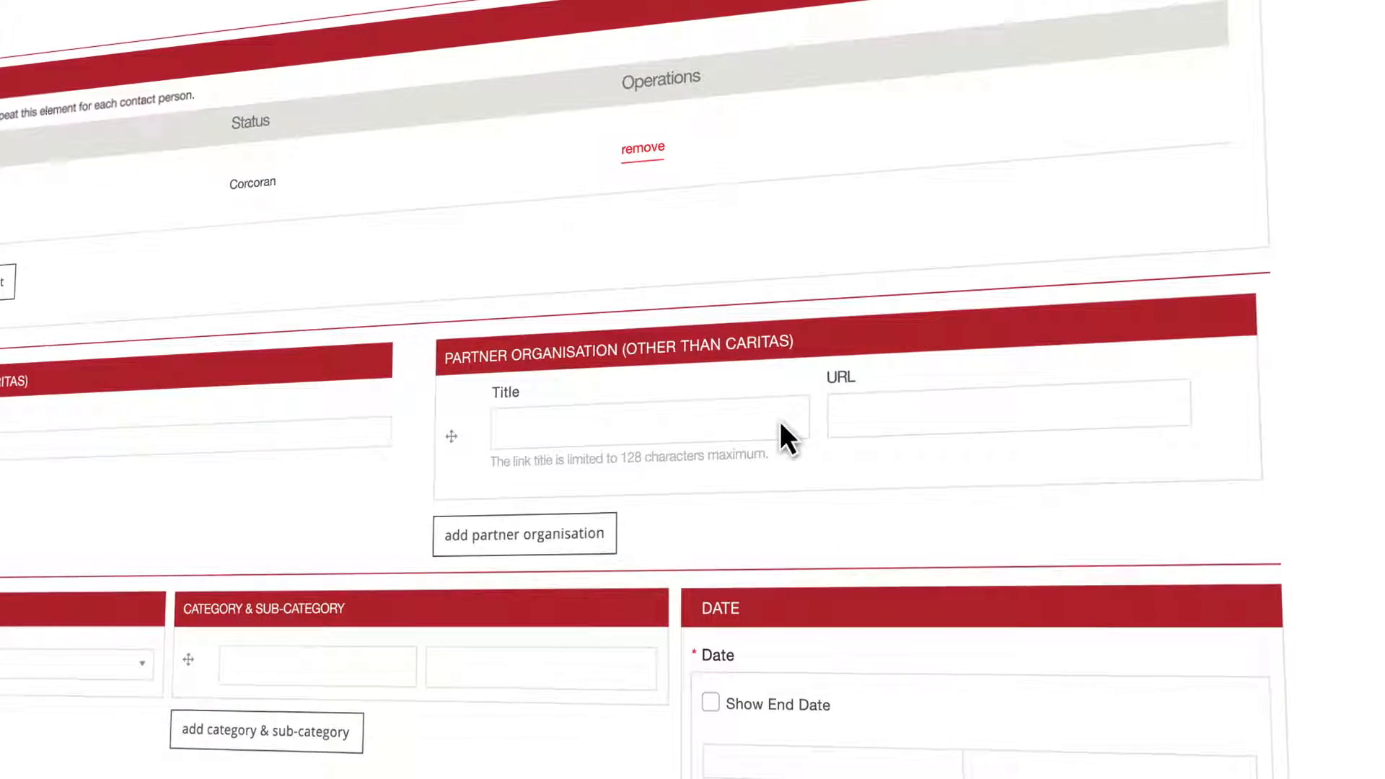
click(645, 431)
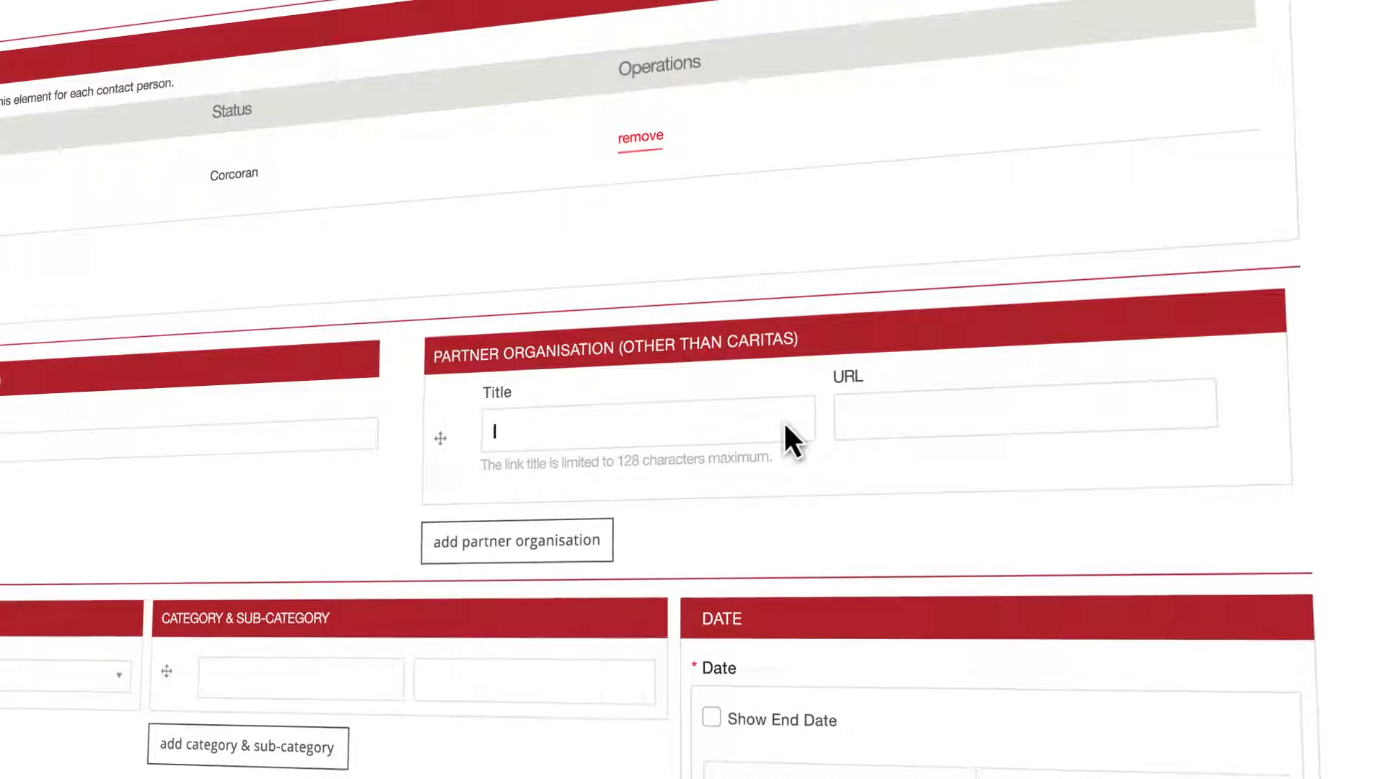
text(IFRC)
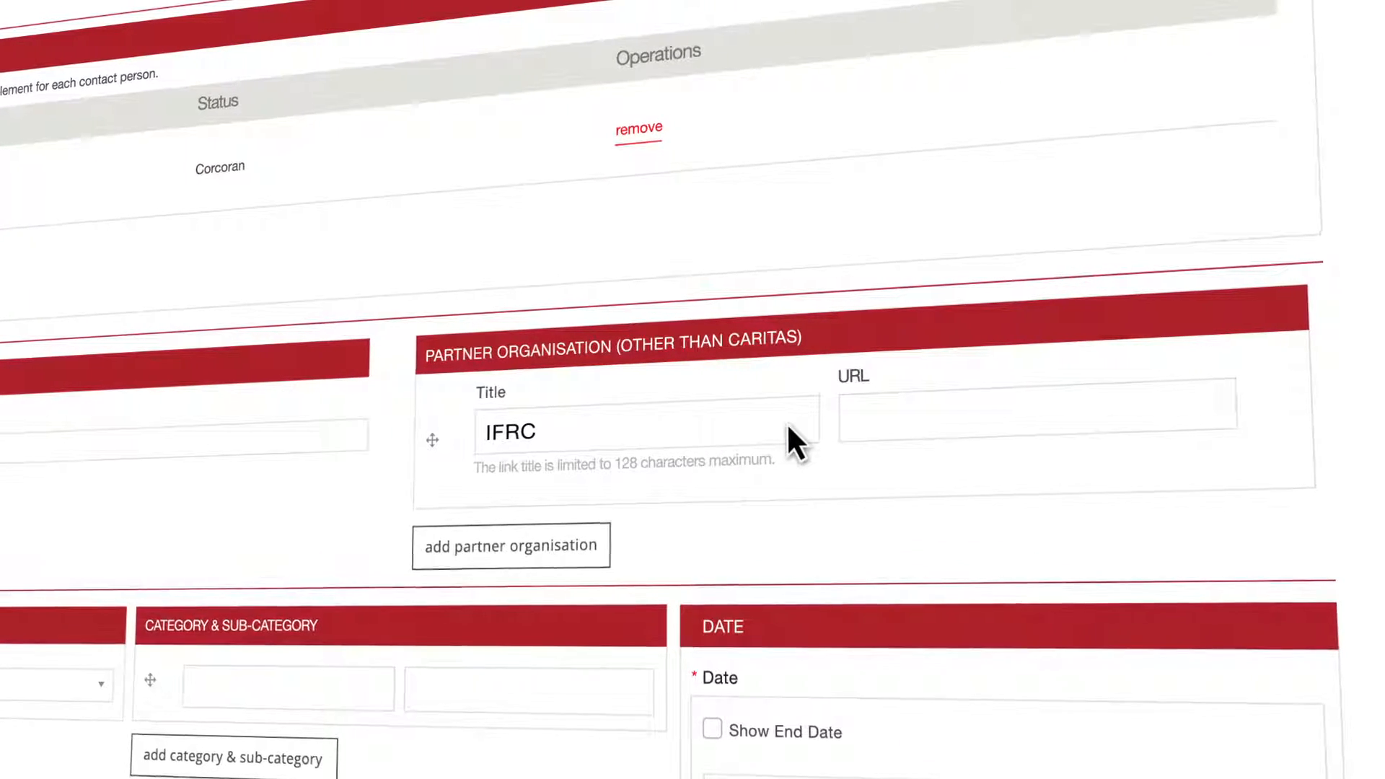
text(http://www.ifrc.org)
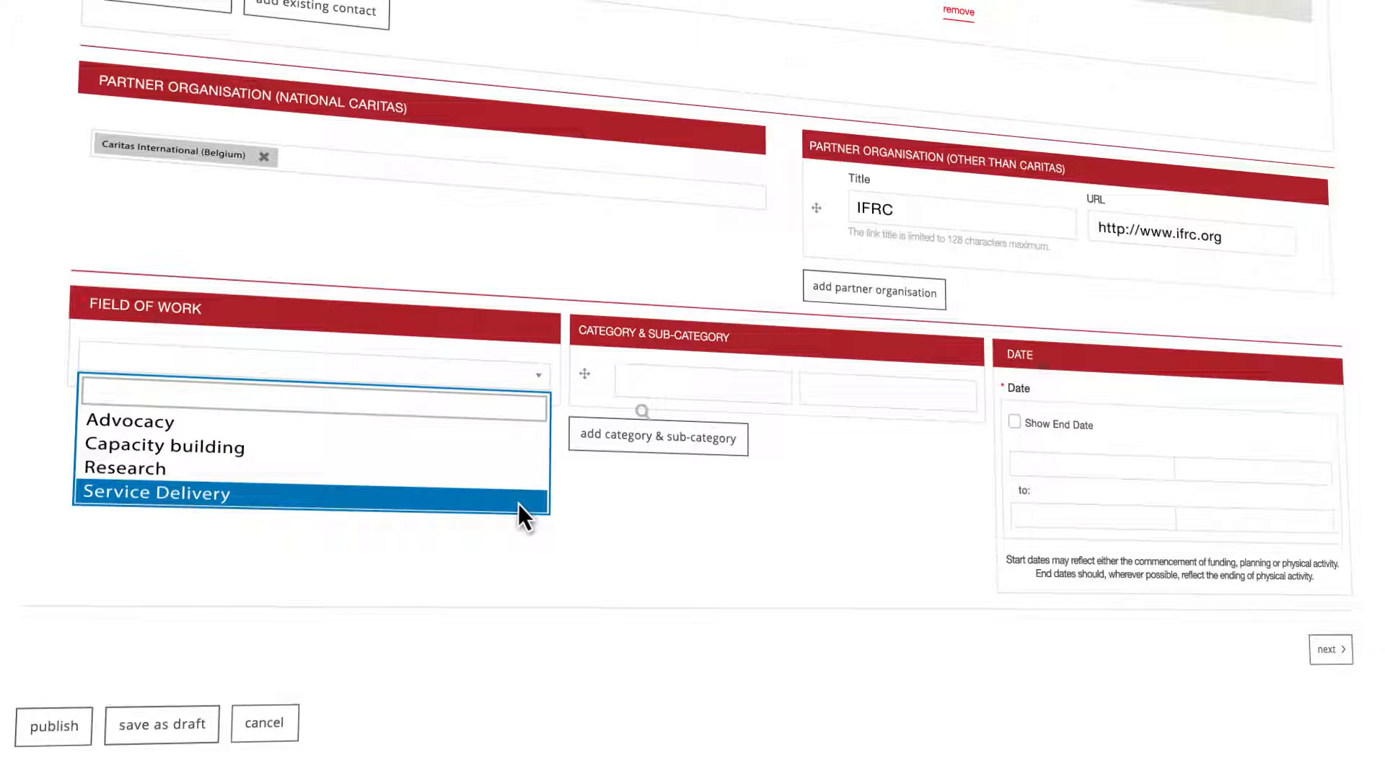
Set field of work Service Delivery, category Org. Development and sub-category Research.
click(158, 492)
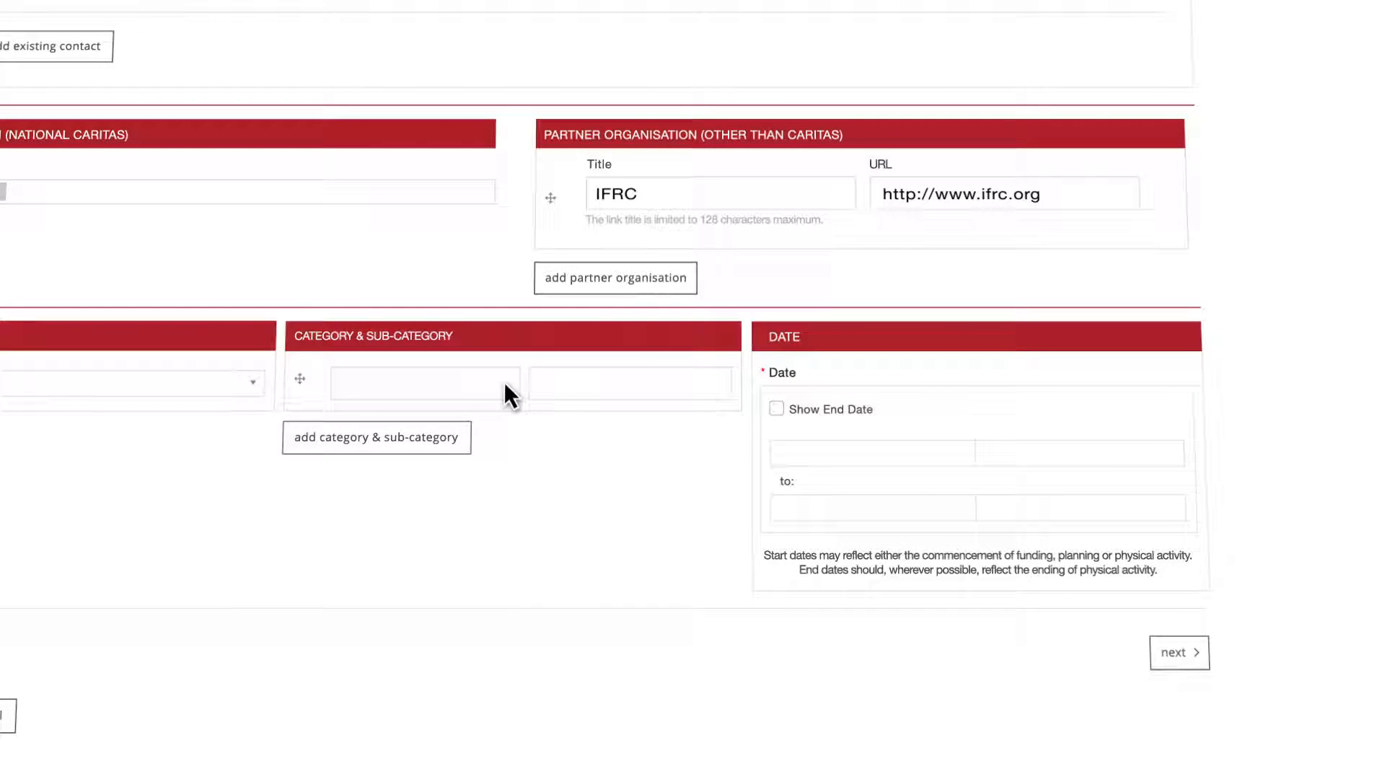
text(Org. Development)
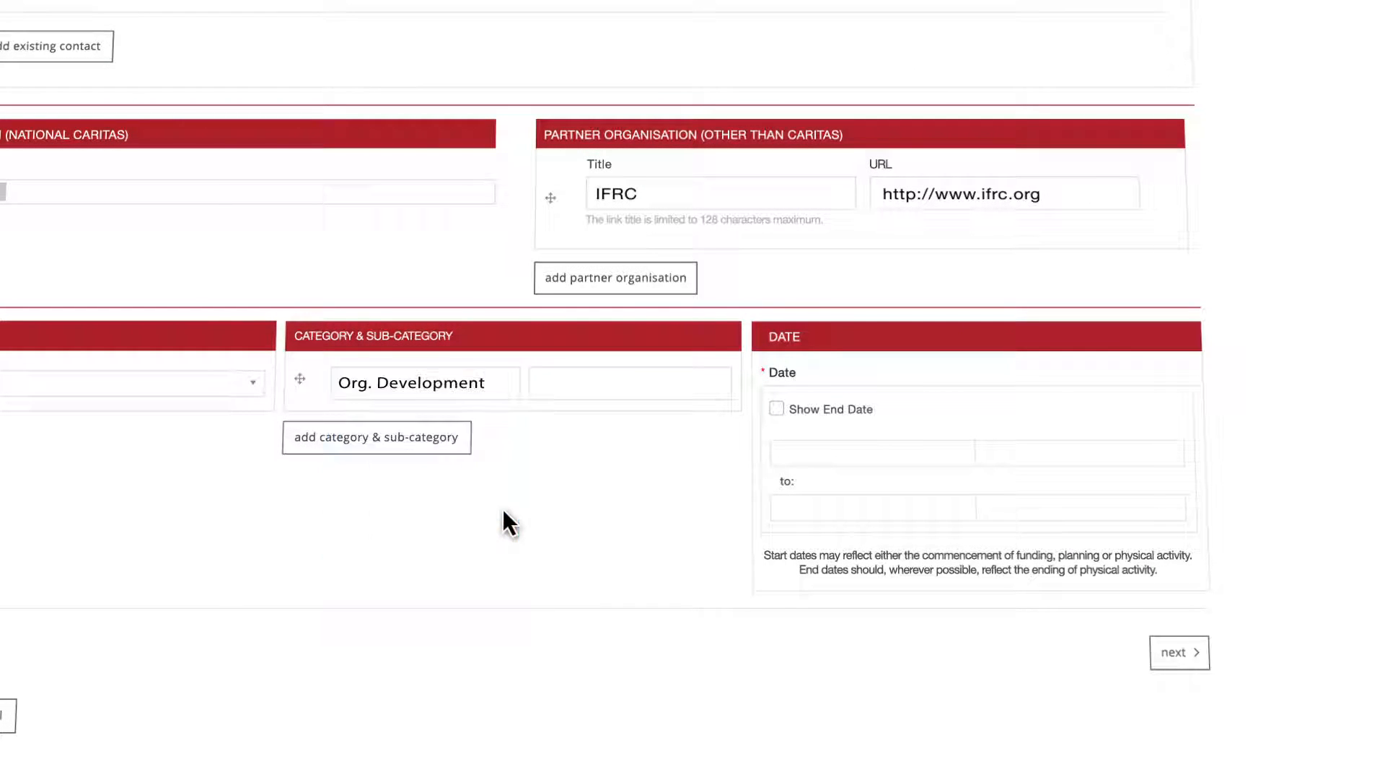
click(629, 382)
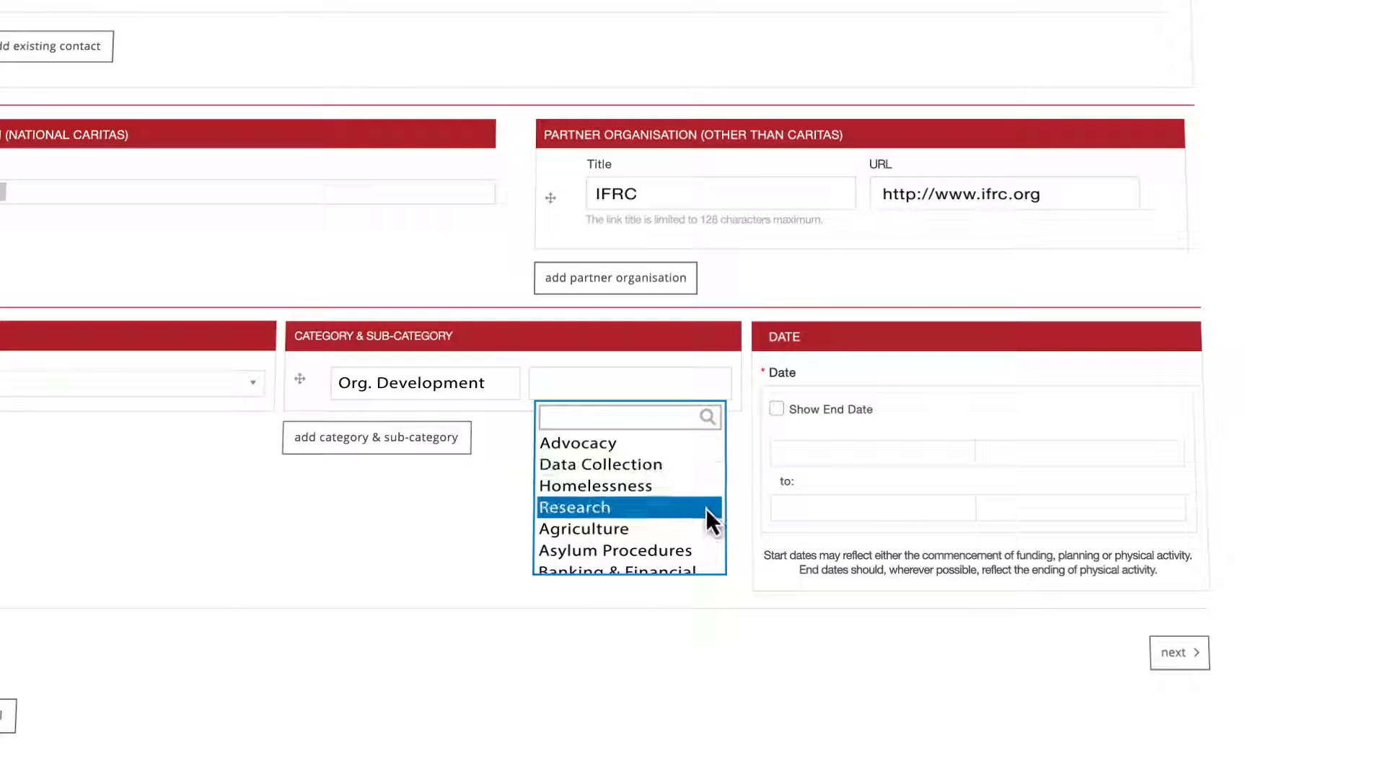
click(574, 506)
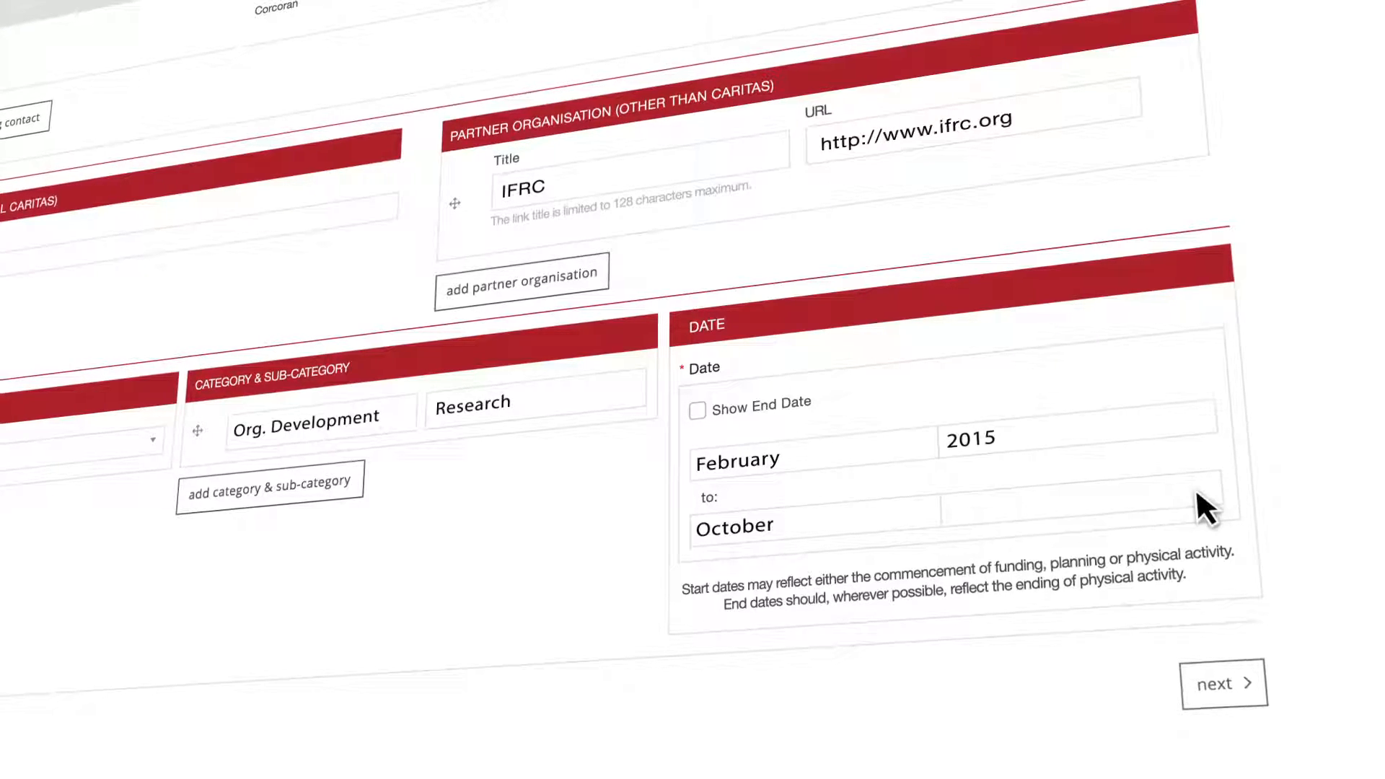
Set the activity's end-date year to 2017, completing the February 2015 to October 2017 range.
text(2017)
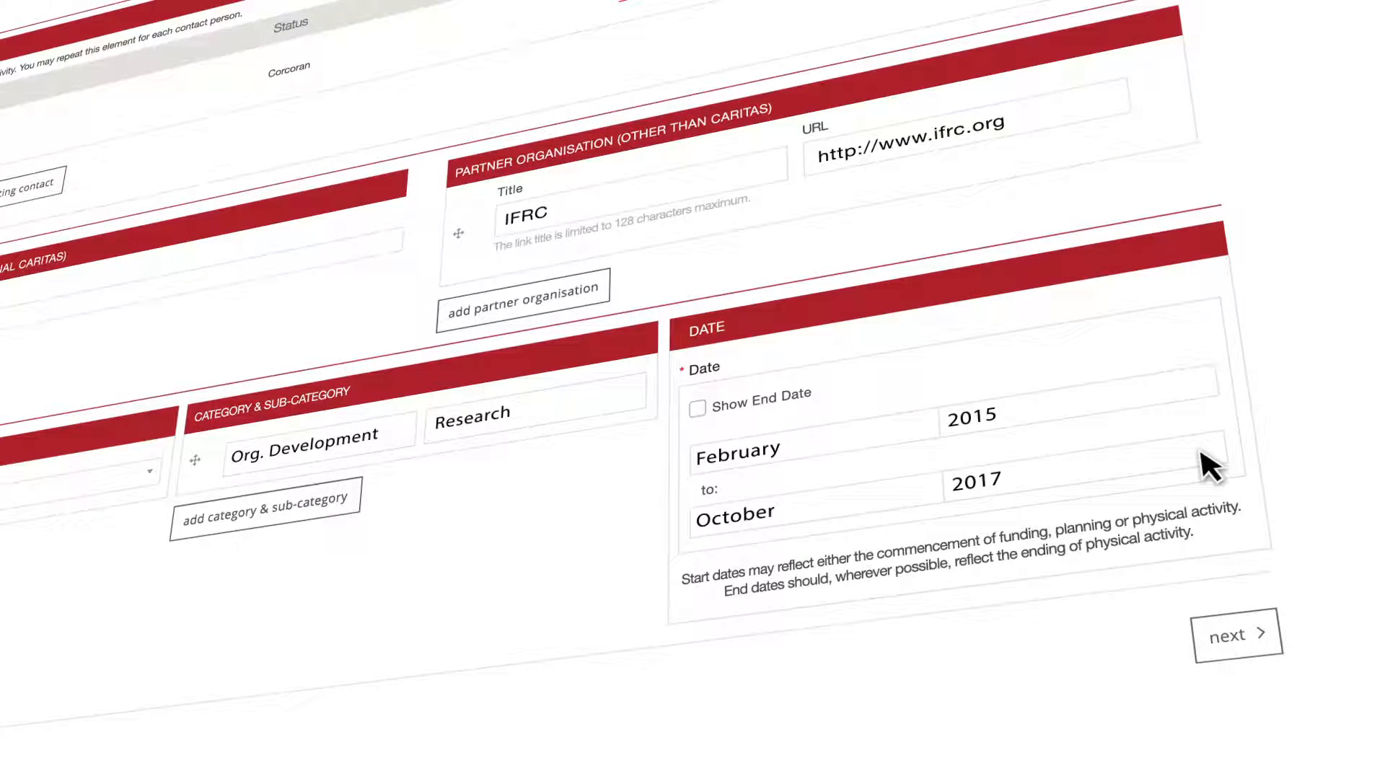
mouse_move(1236, 662)
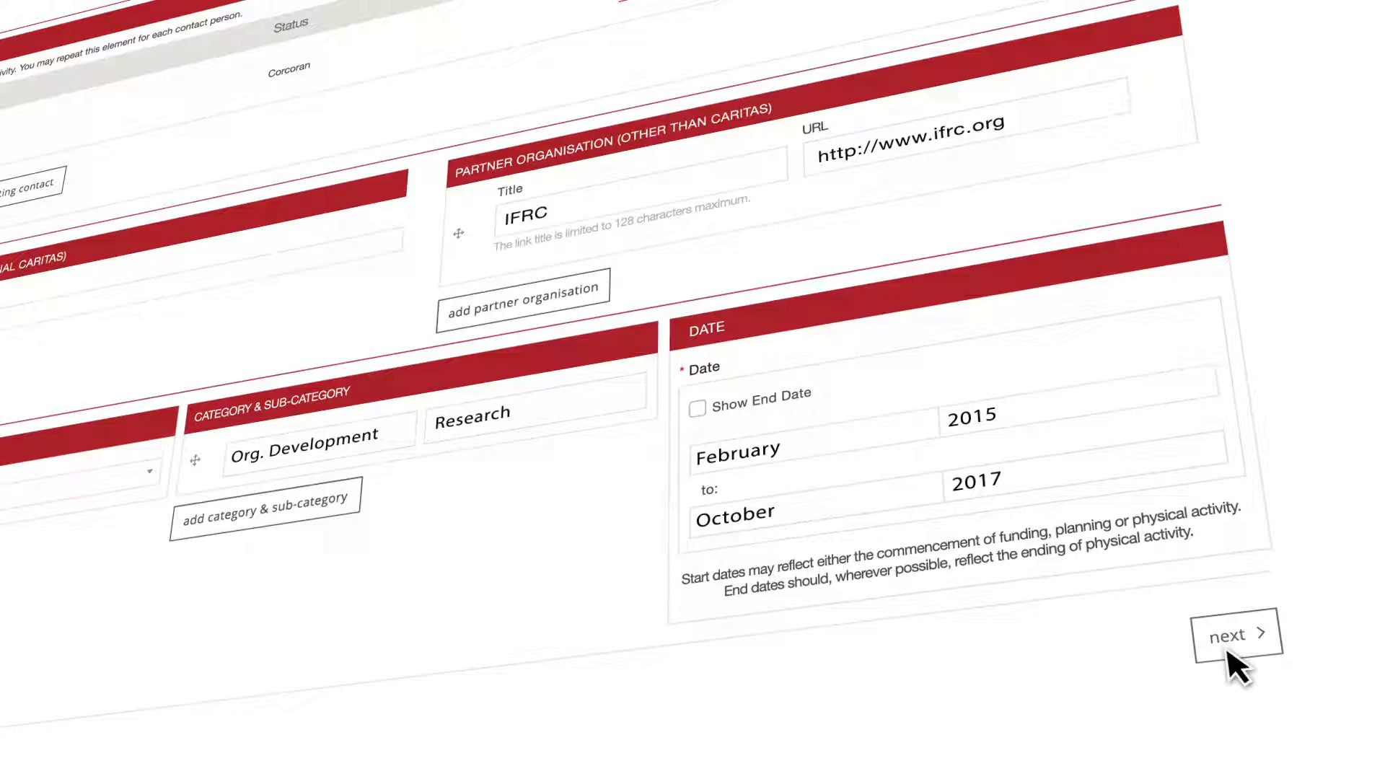
Pick a region and set the location to continent North America, country Cuba.
click(1236, 634)
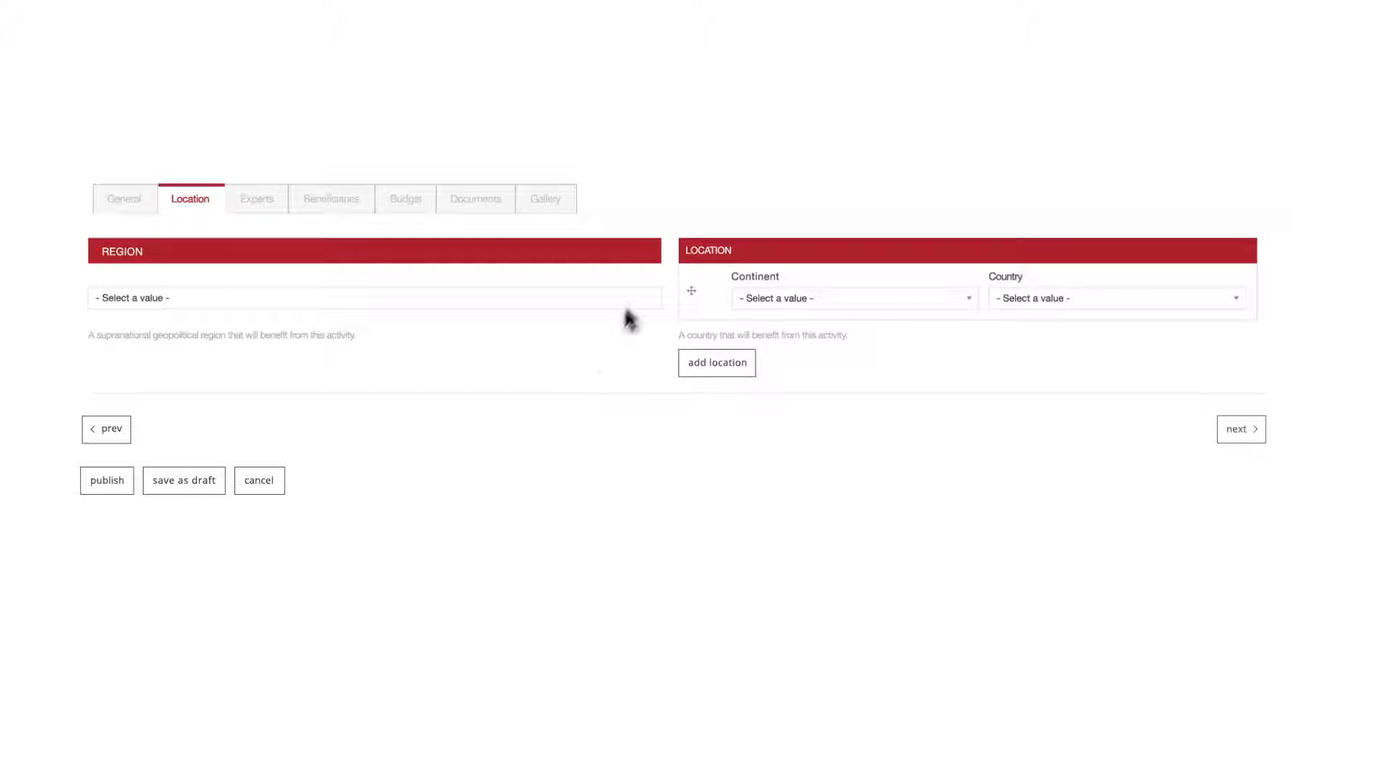
mouse_move(637, 304)
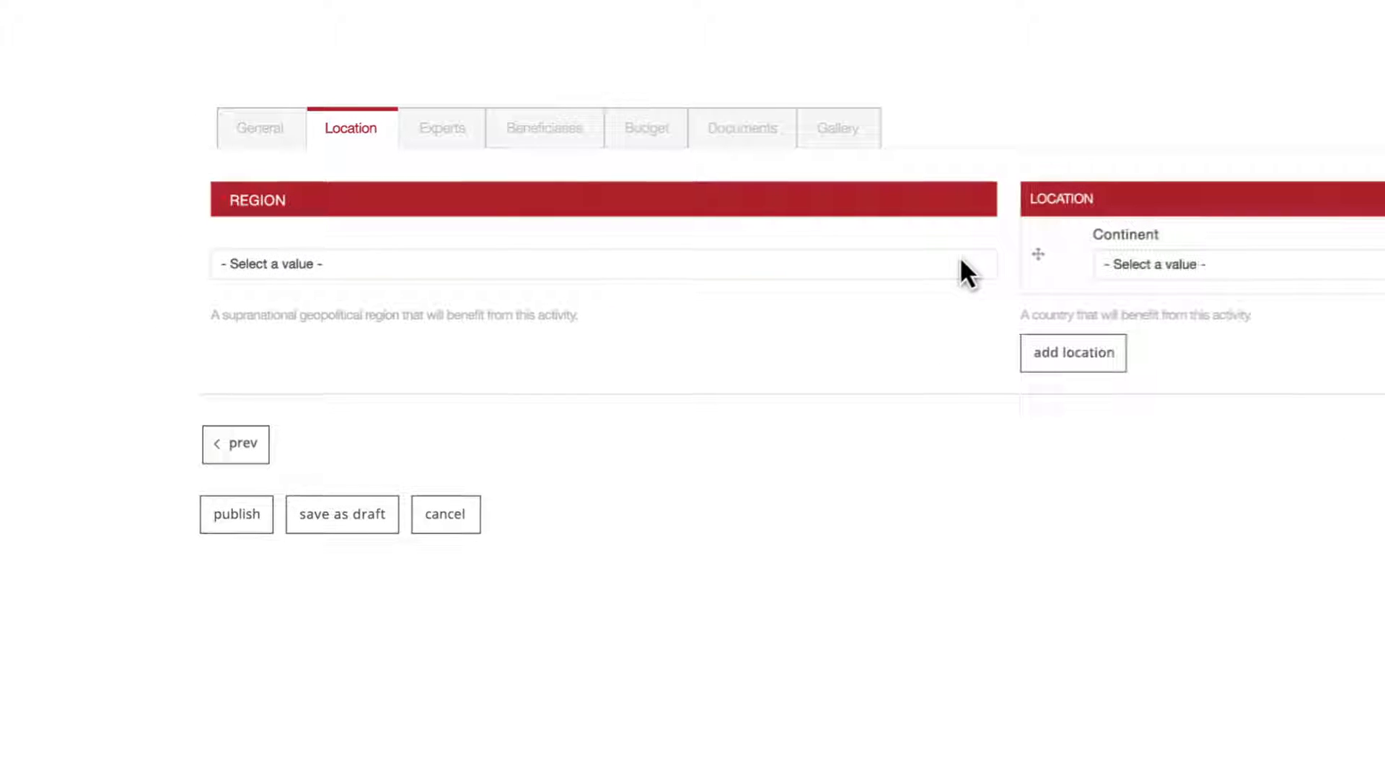
click(603, 262)
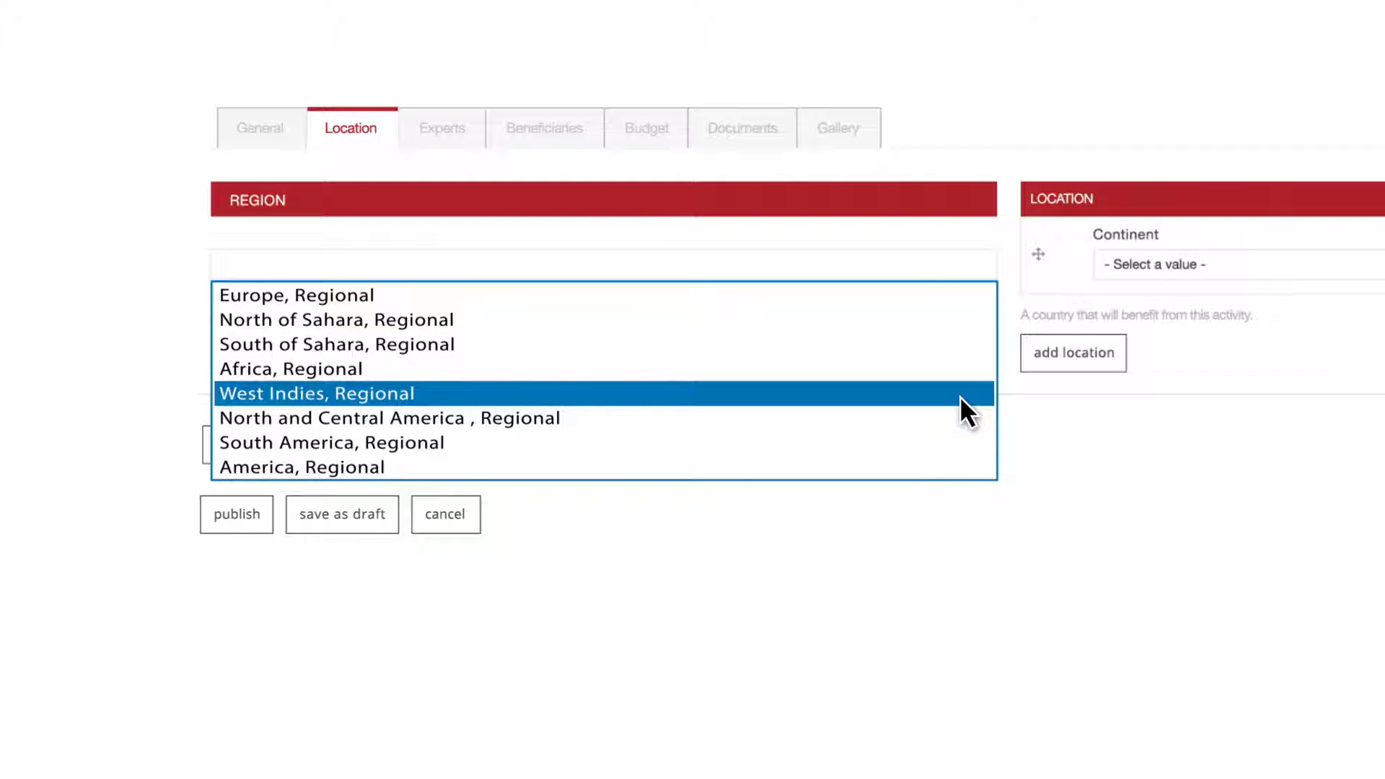
click(315, 392)
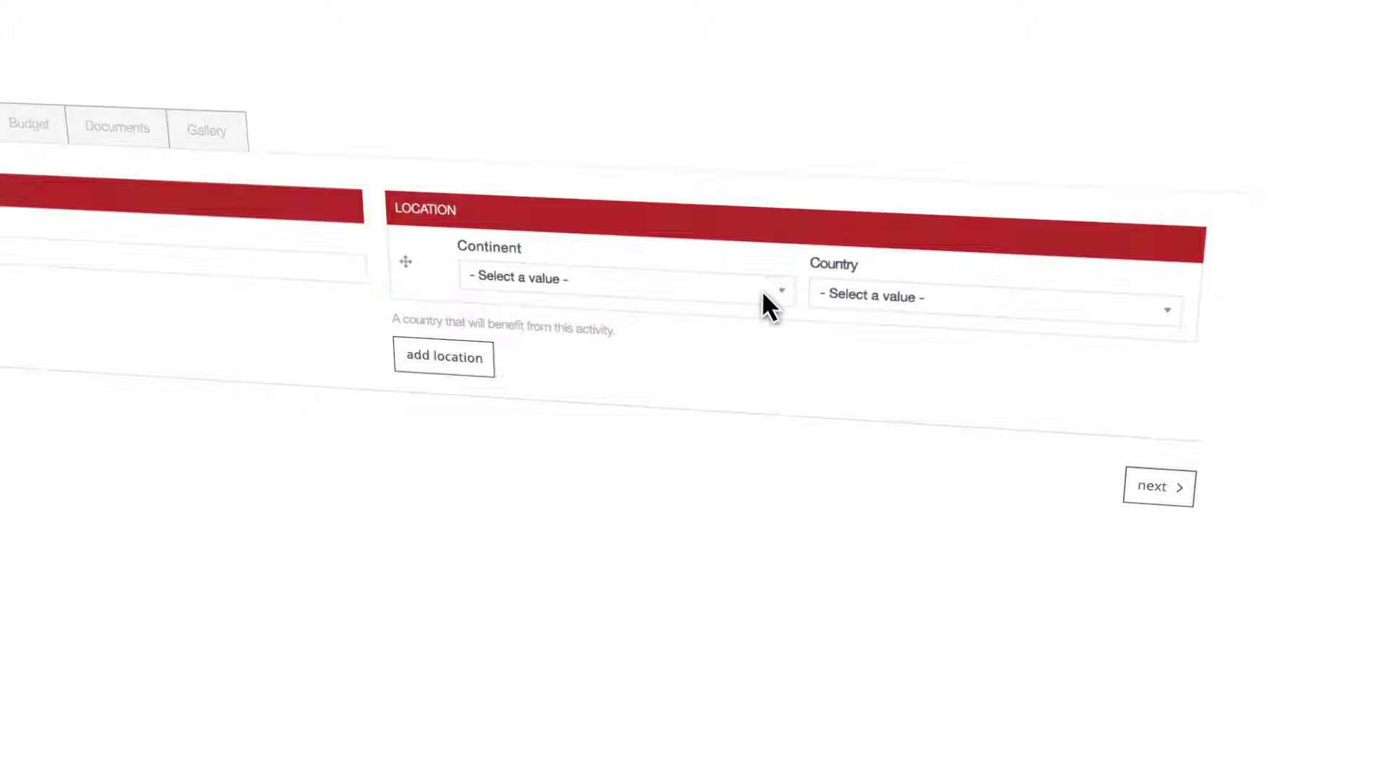
click(624, 276)
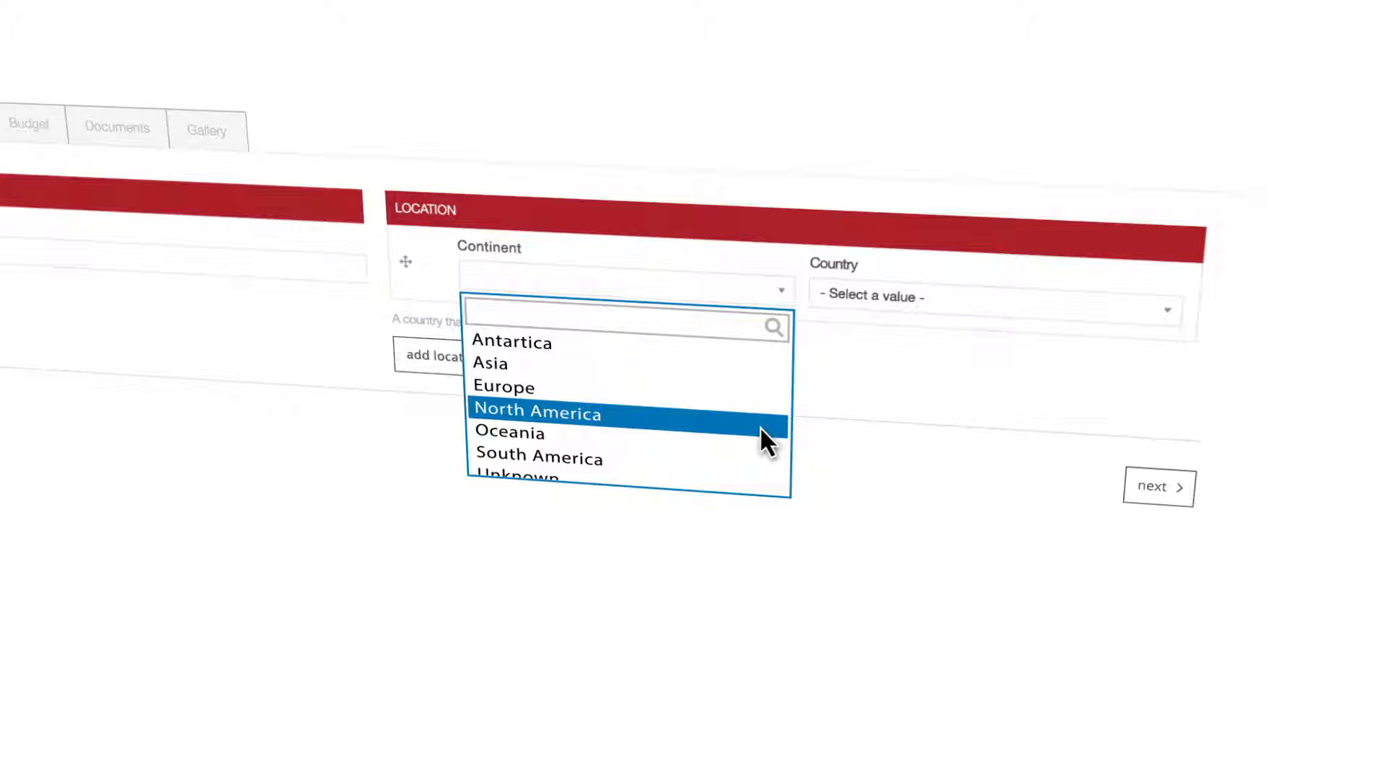
click(537, 411)
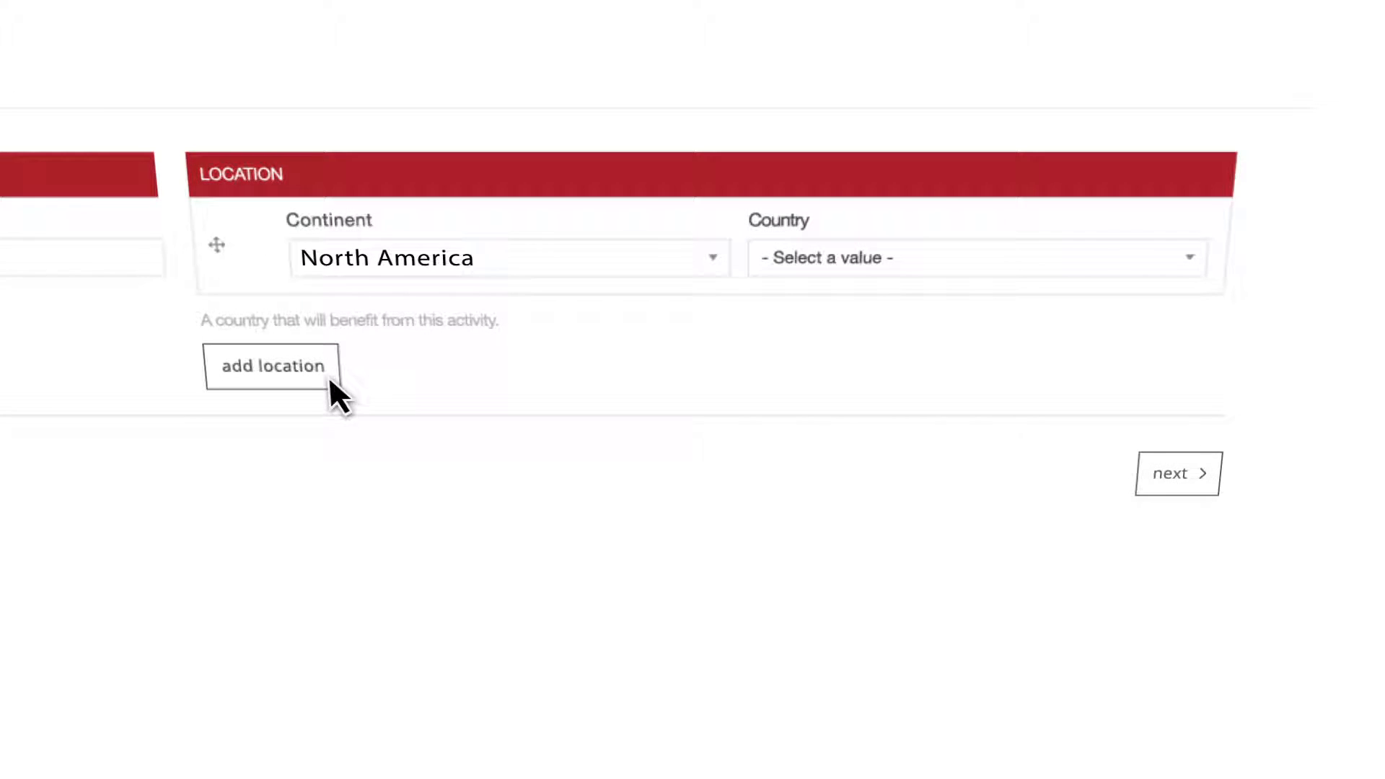
click(970, 257)
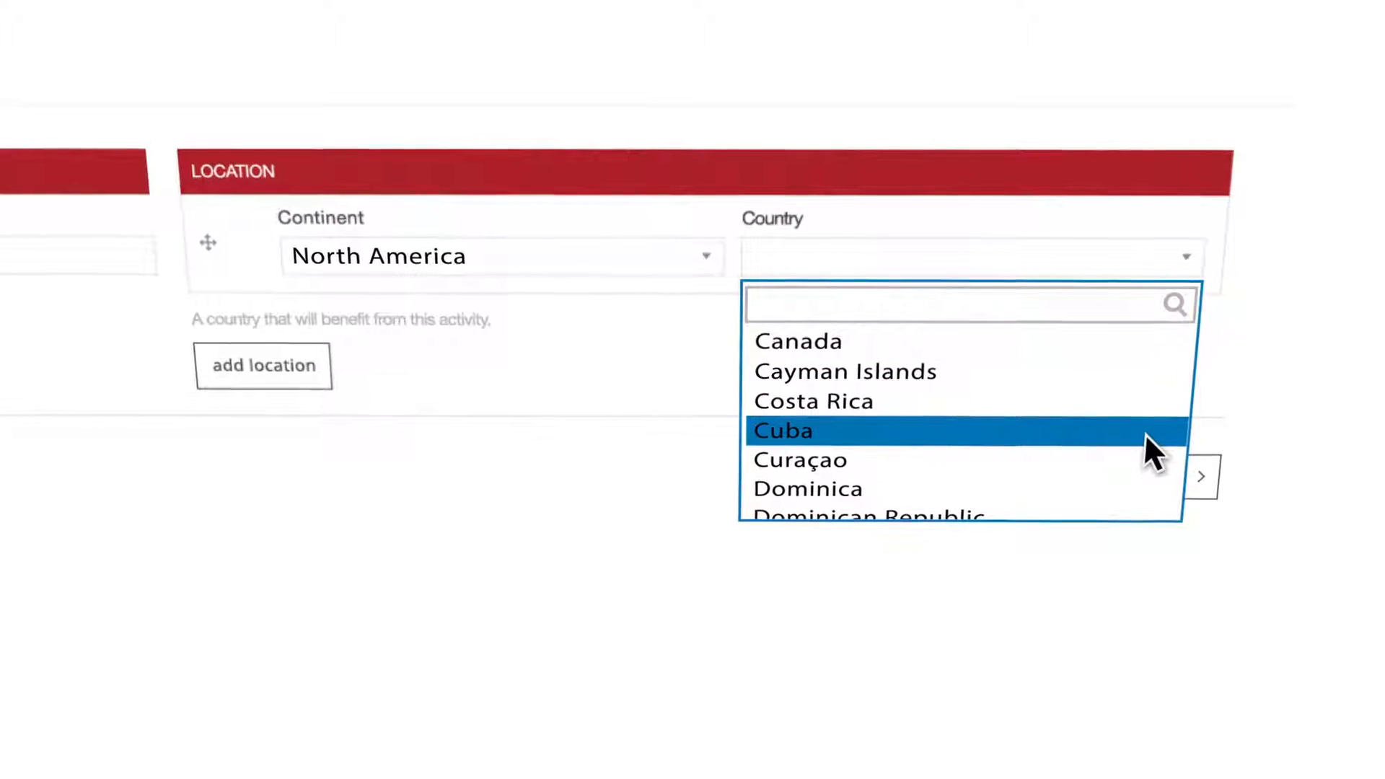
click(781, 430)
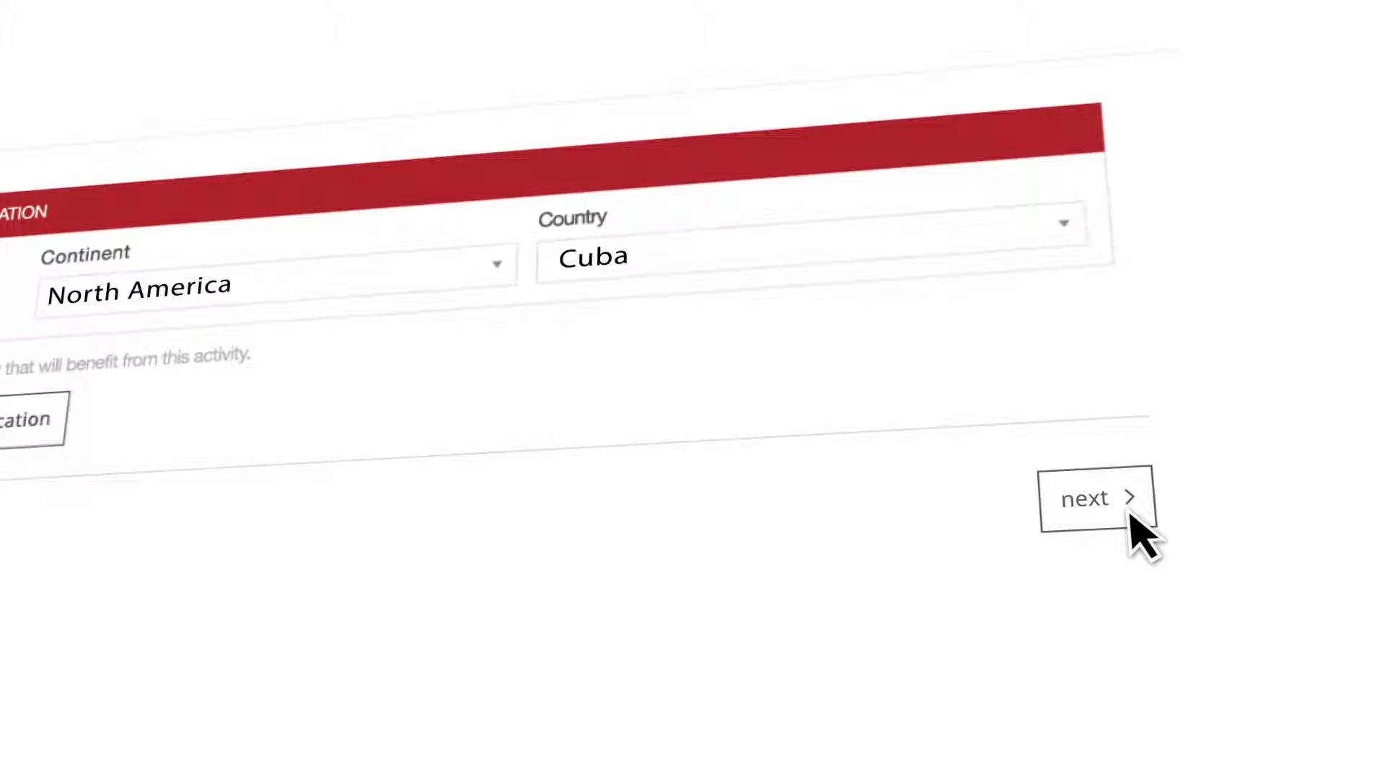
On the Experts step, pick an existing expert from the list and then cancel adding them.
click(1096, 498)
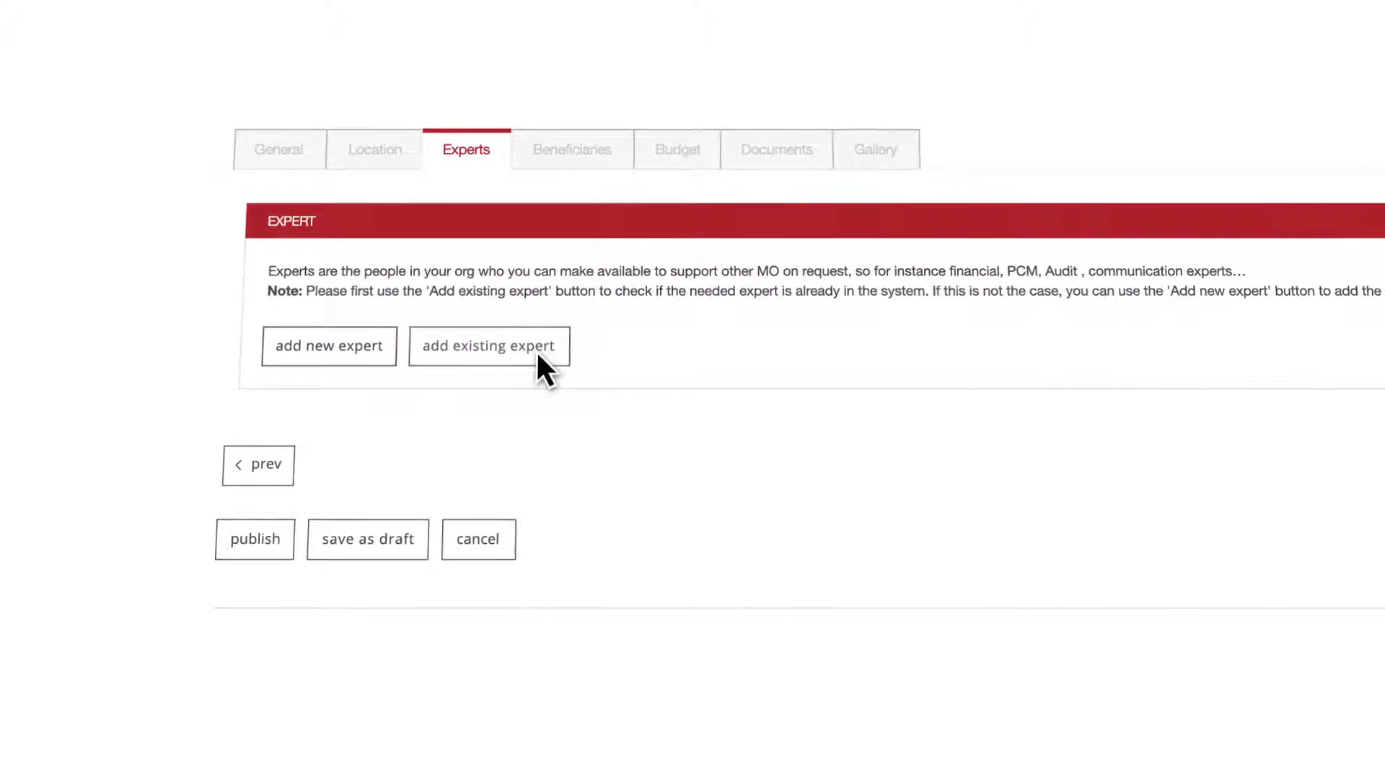
click(489, 345)
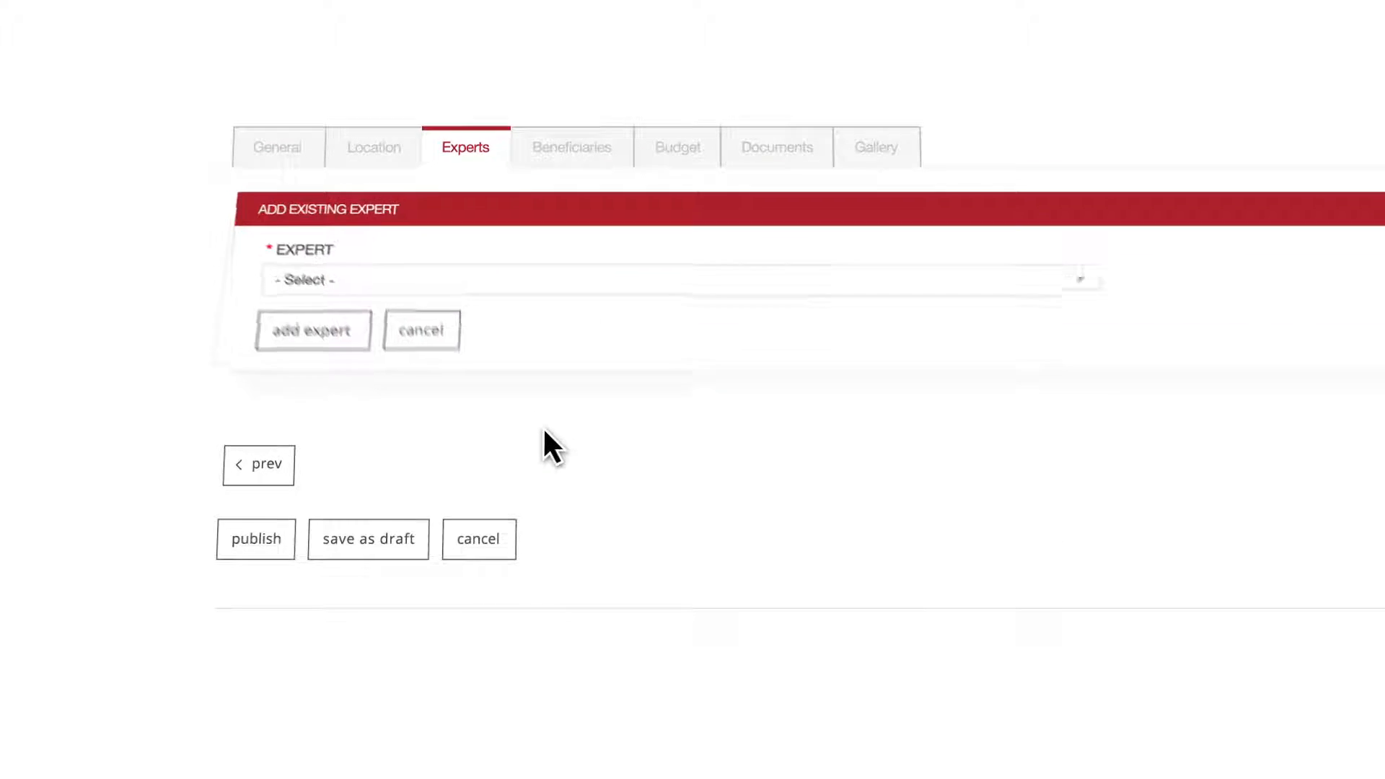
click(671, 280)
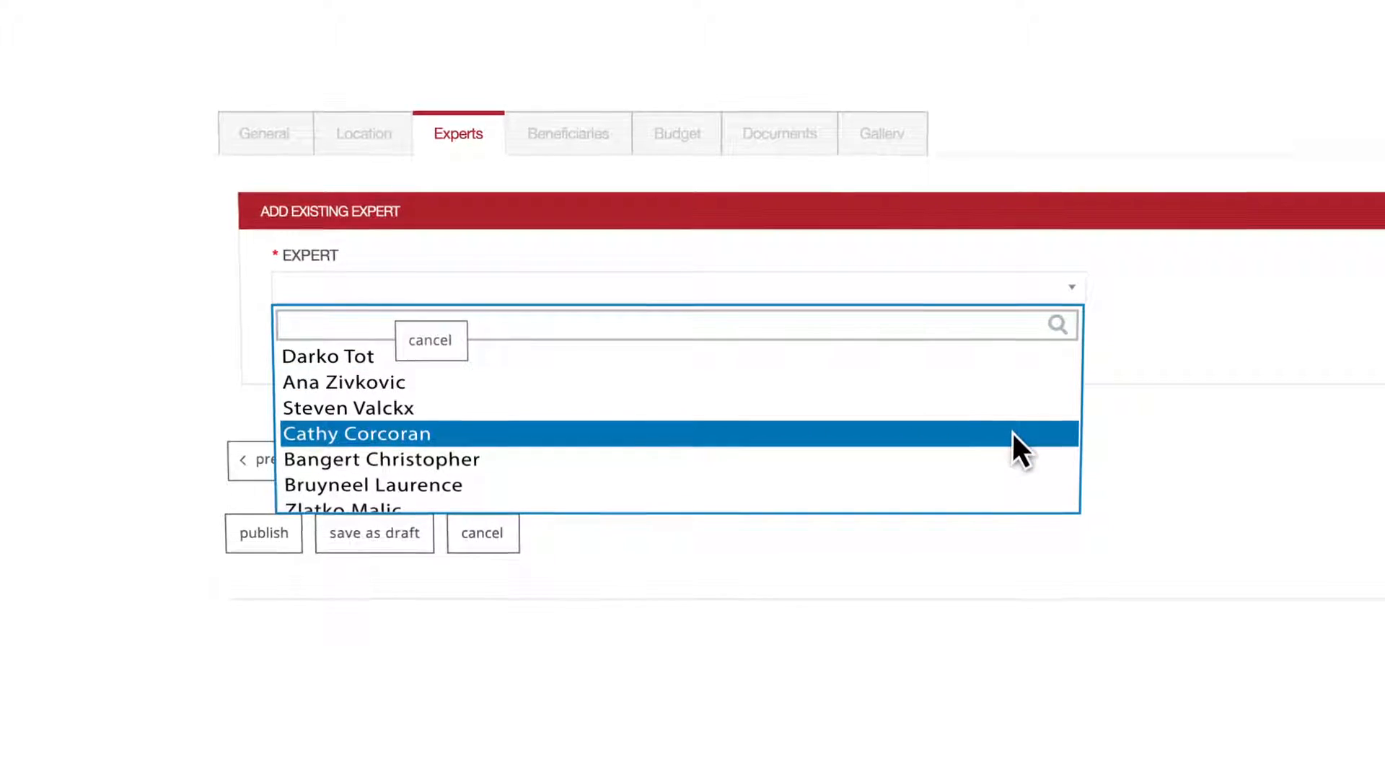
click(356, 433)
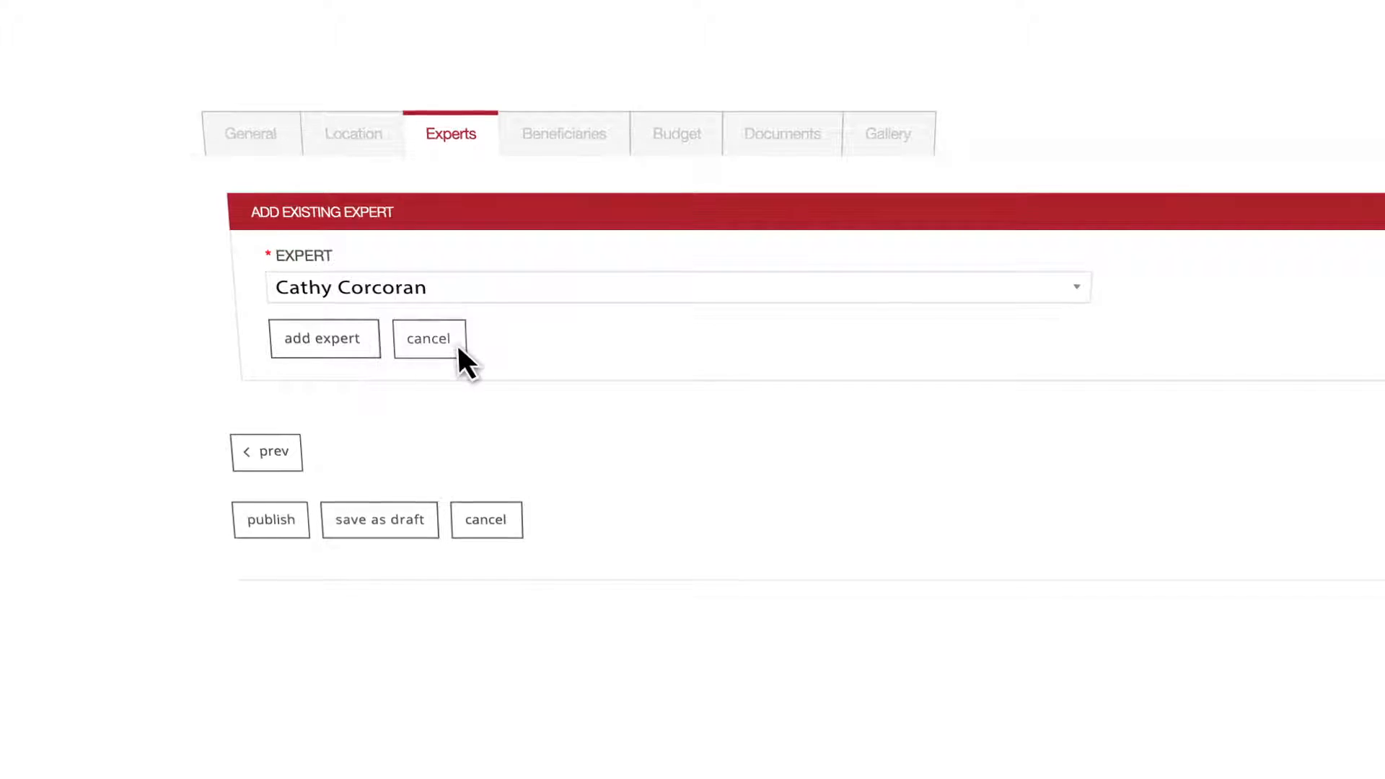
click(430, 337)
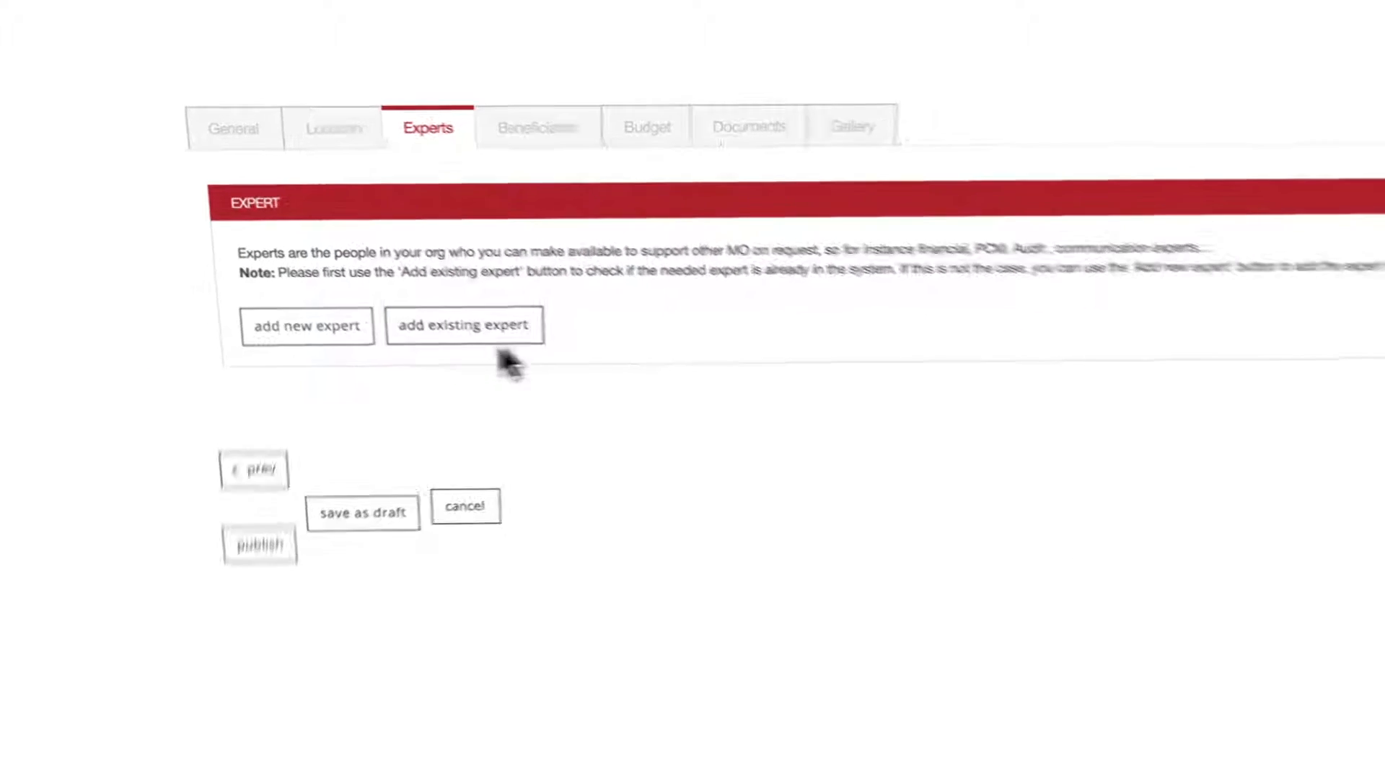
click(306, 325)
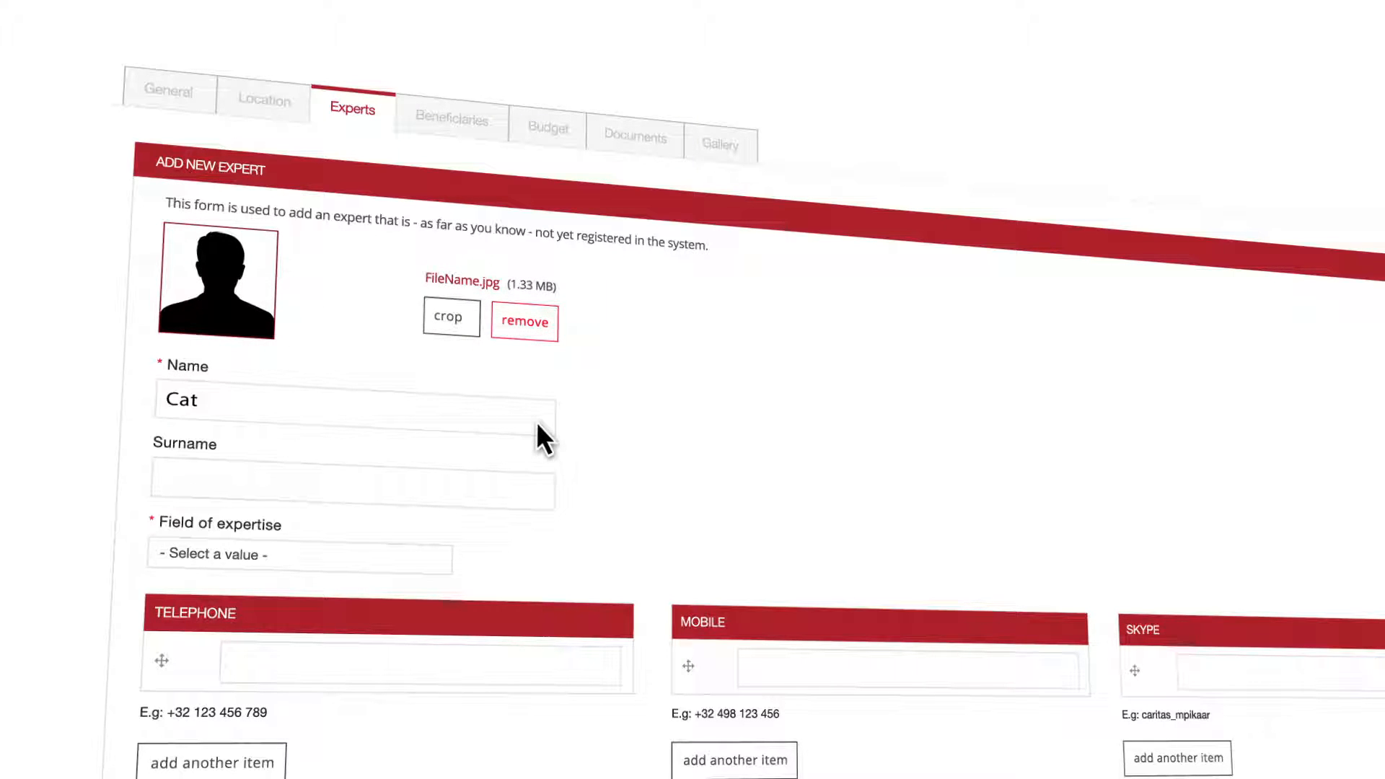
text(Corcoran)
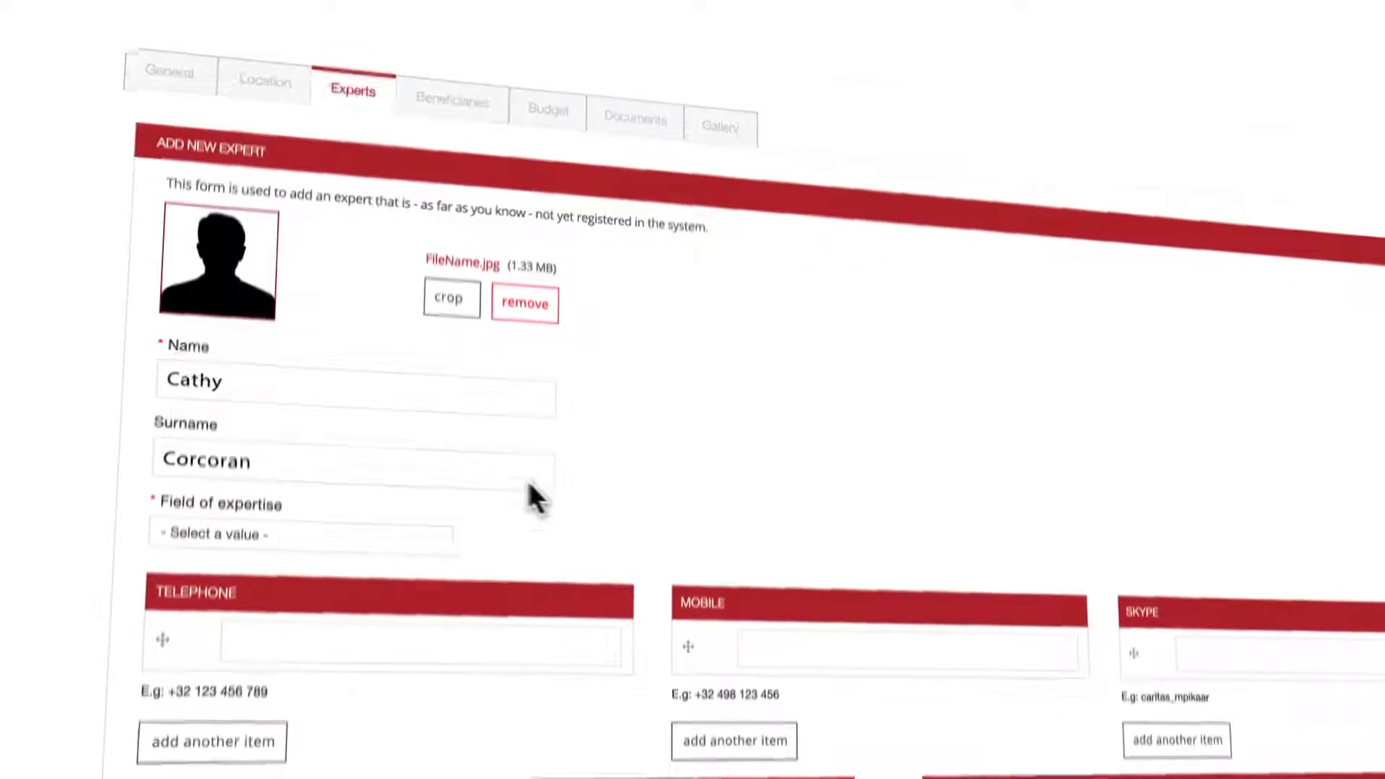
scroll(down, 3)
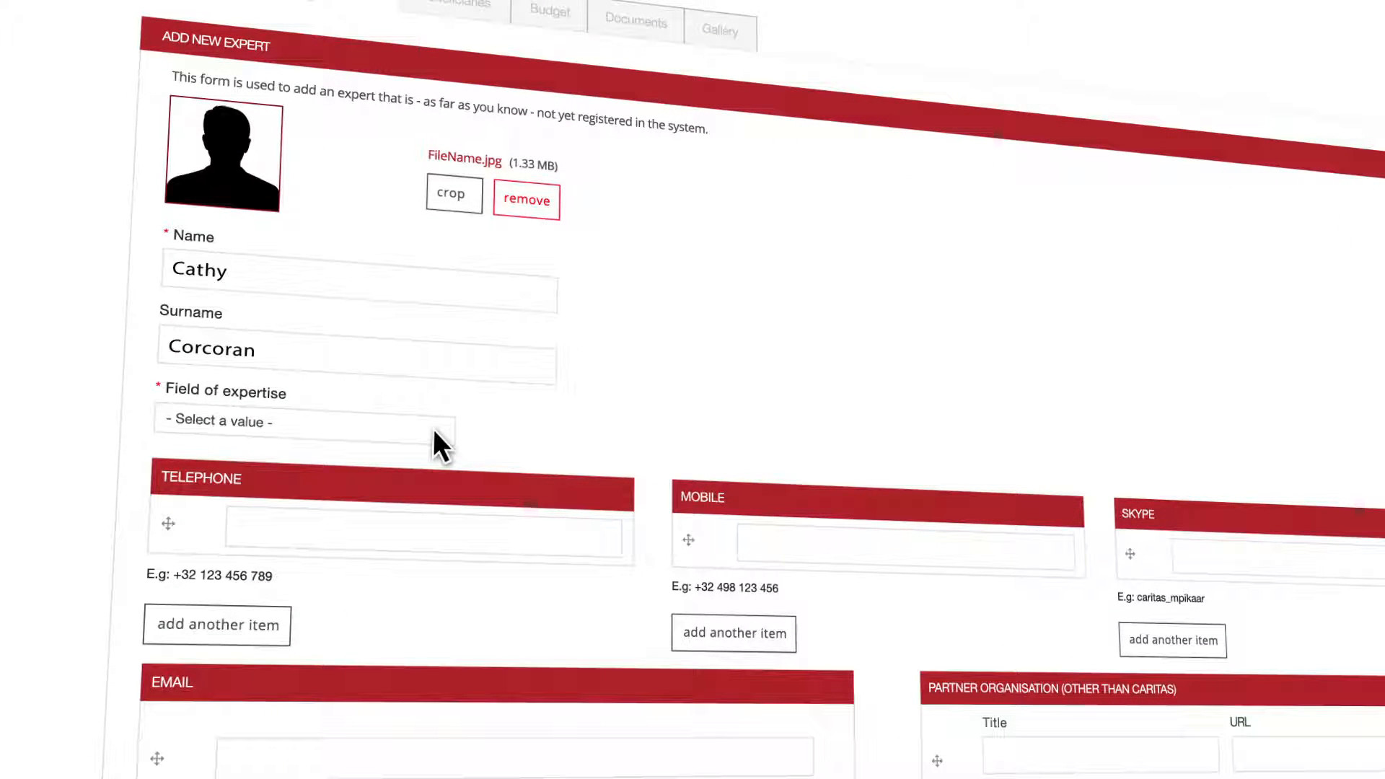
click(303, 420)
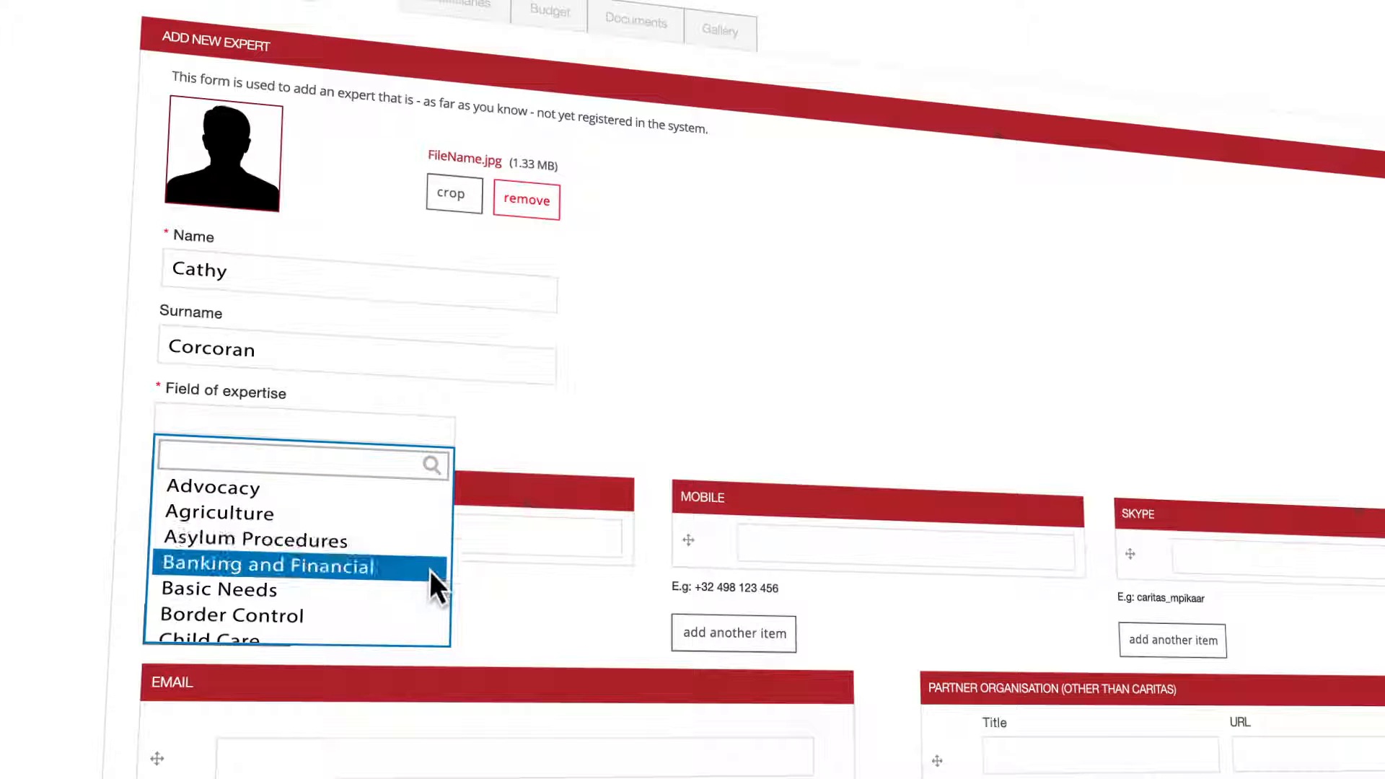
click(267, 565)
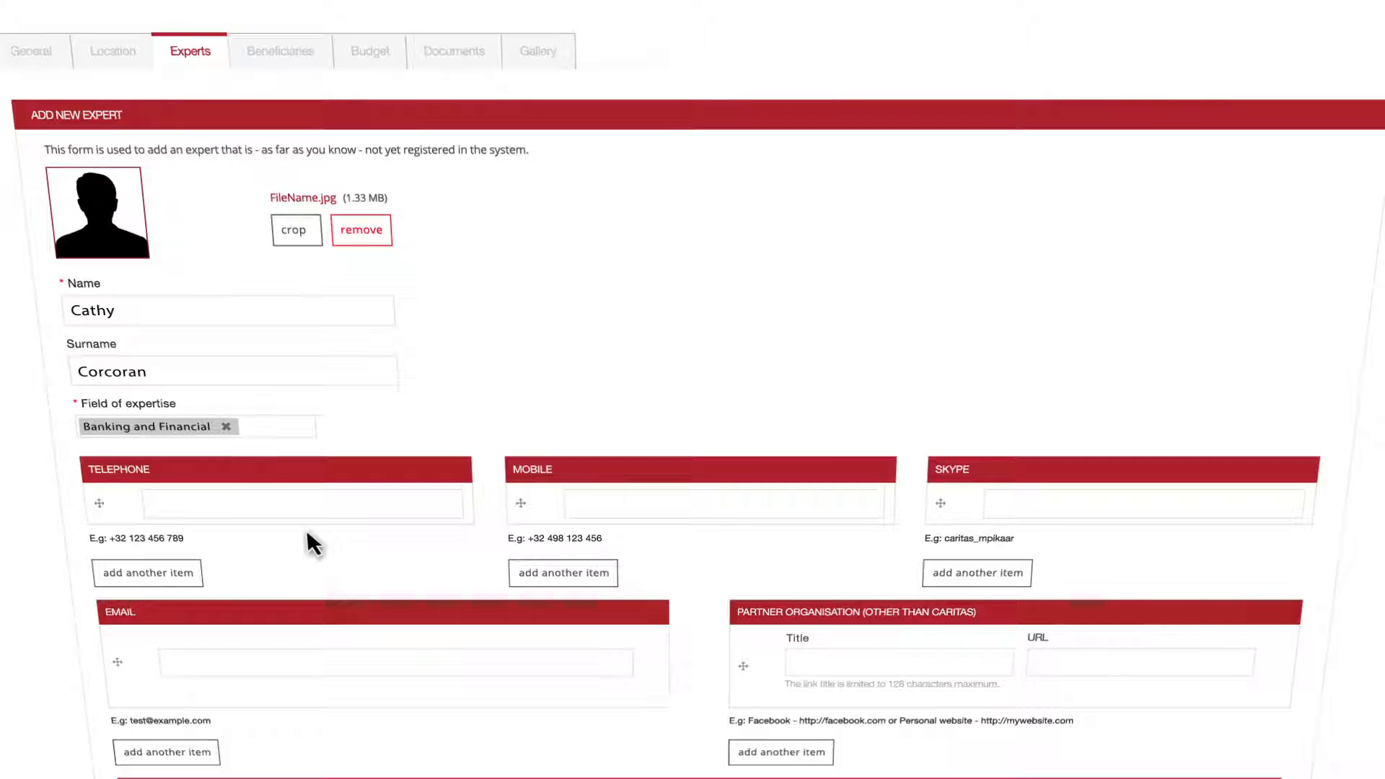
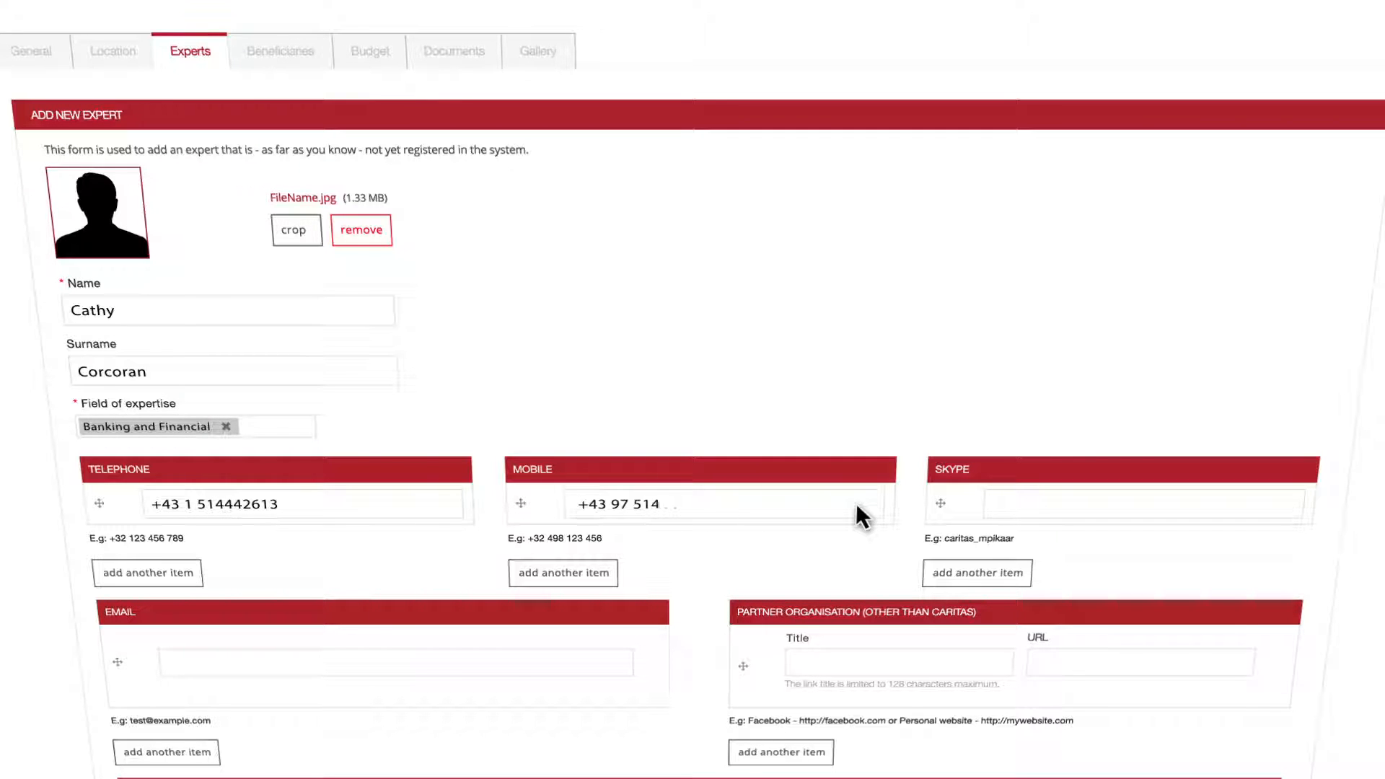
text(cathy_IM)
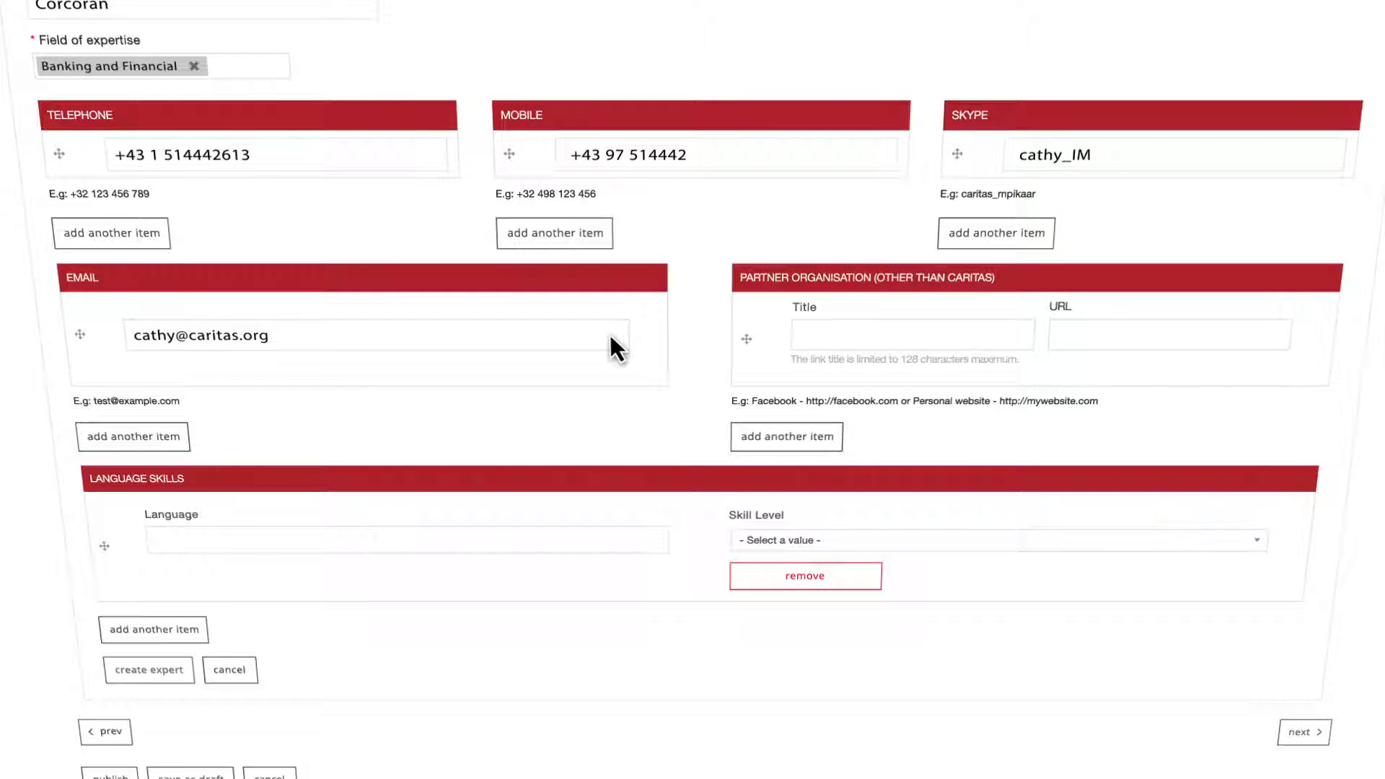
text(Expert Website)
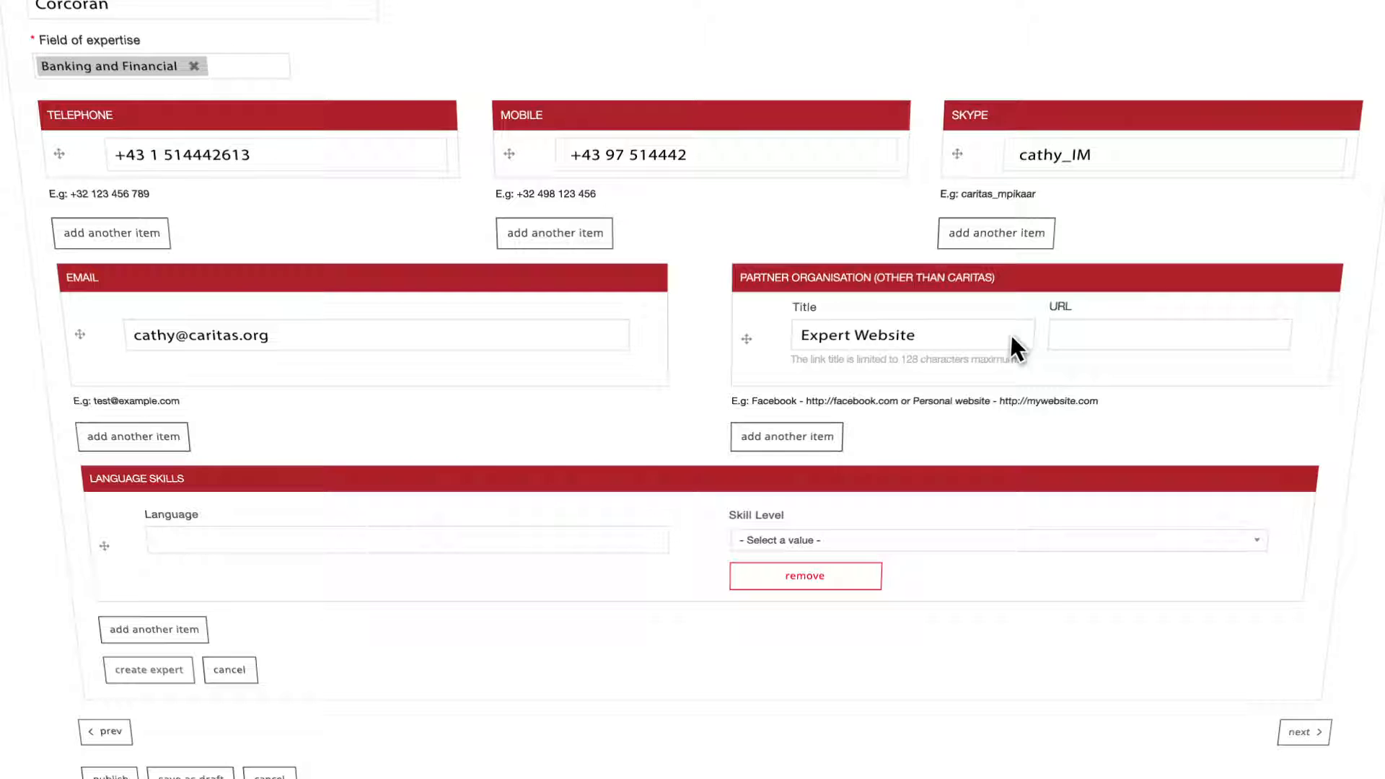
text(https://cathy-expert.com)
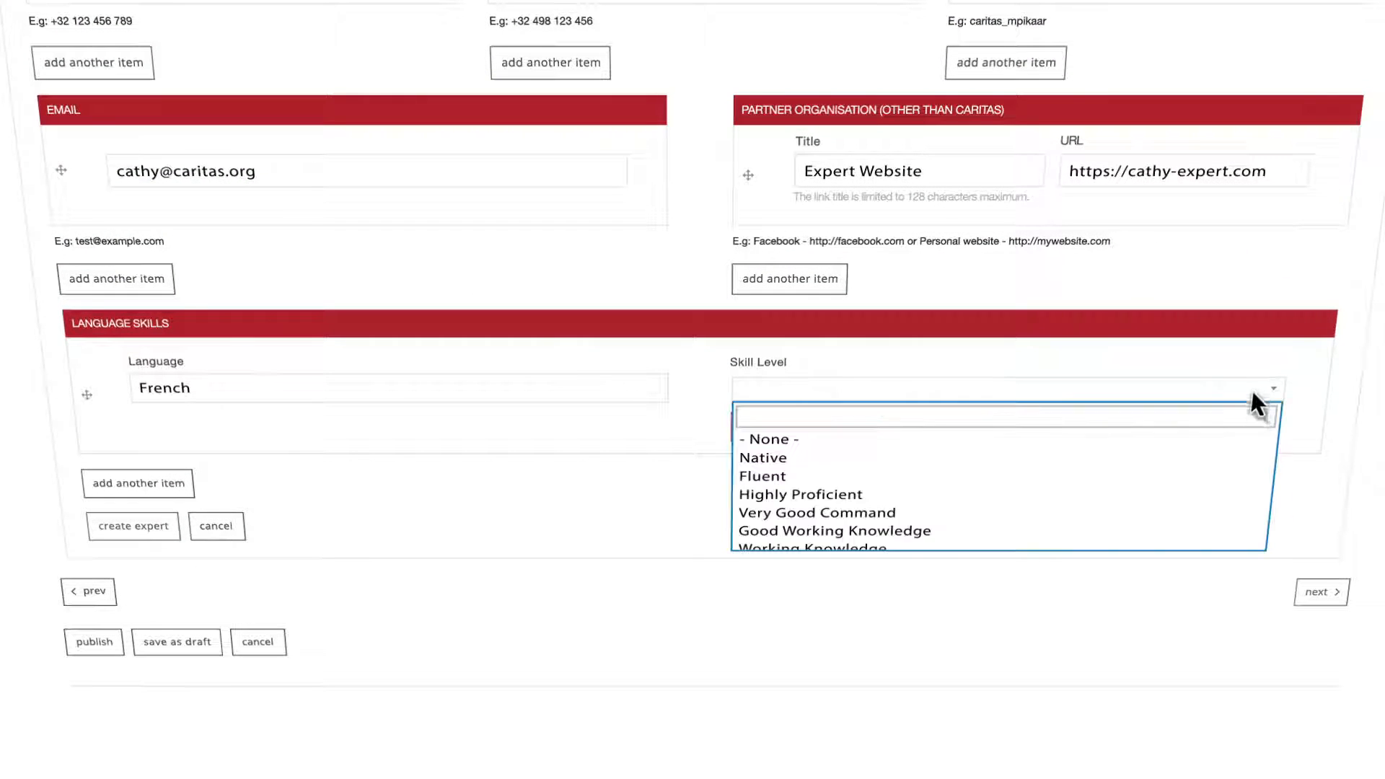
click(799, 494)
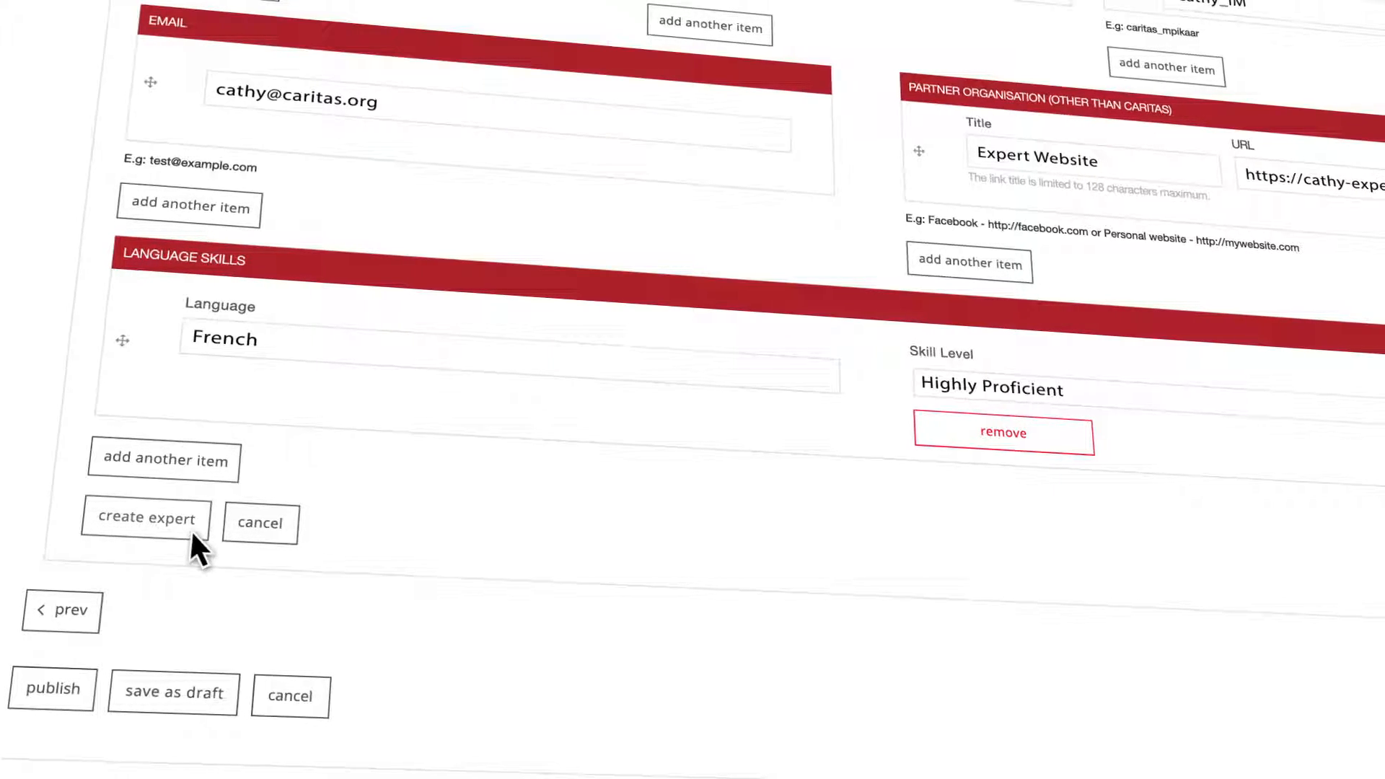
click(146, 518)
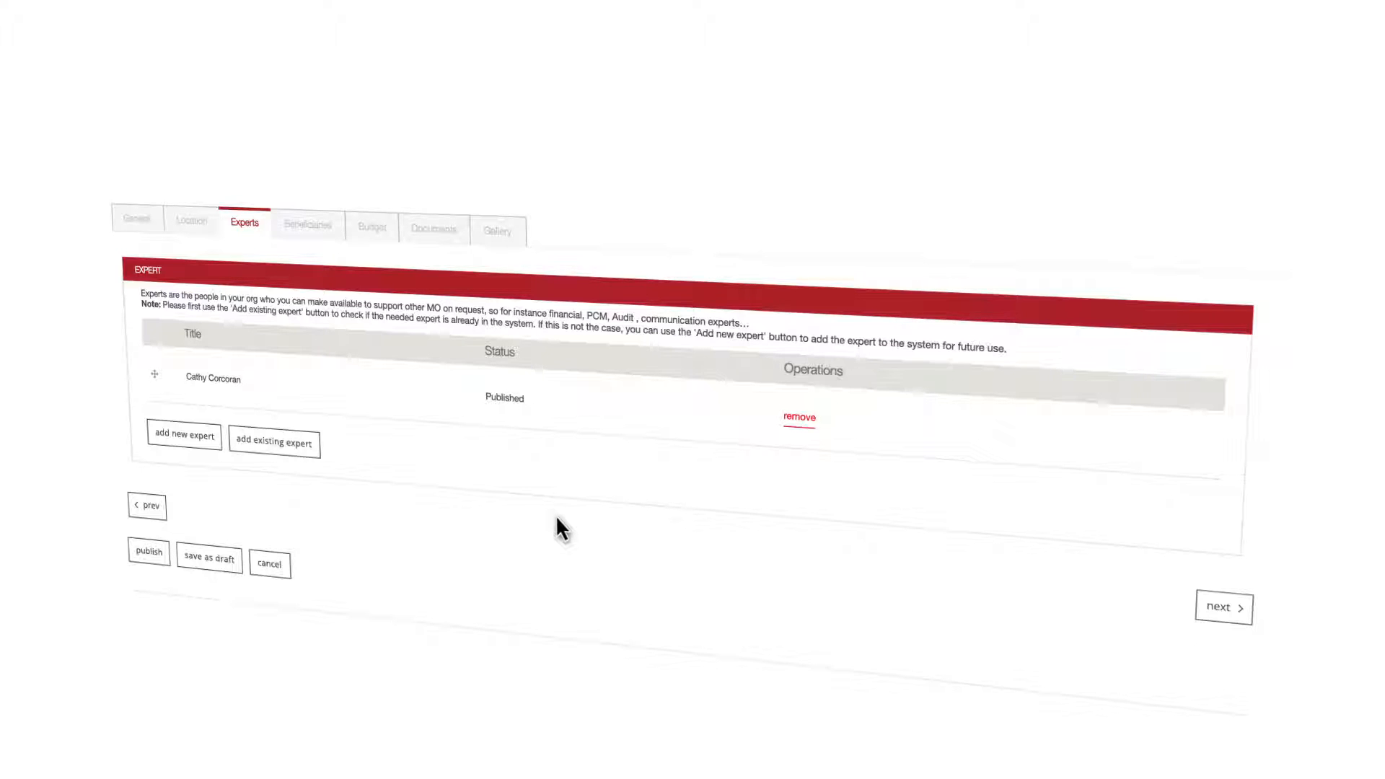
click(1222, 607)
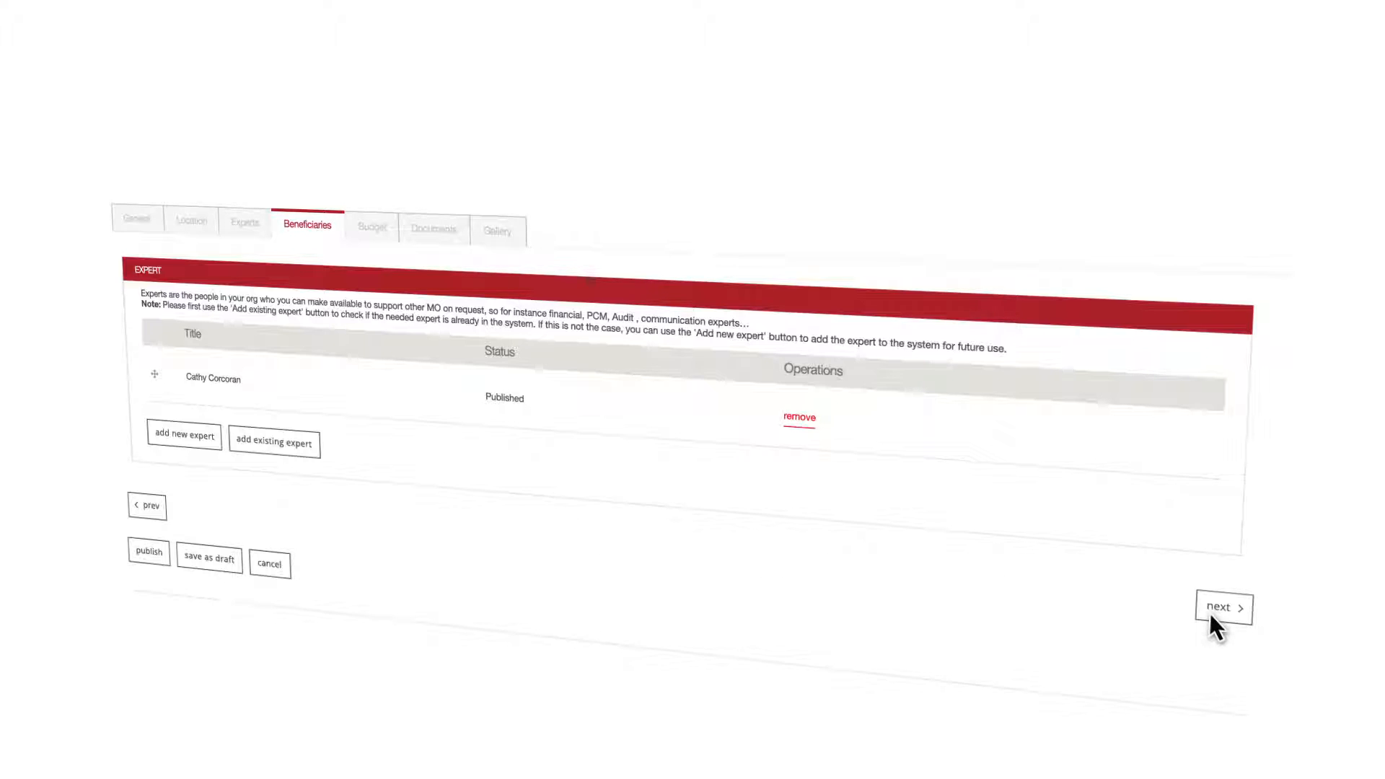
Advance from the experts list to the Beneficiaries step of the activity.
click(1223, 608)
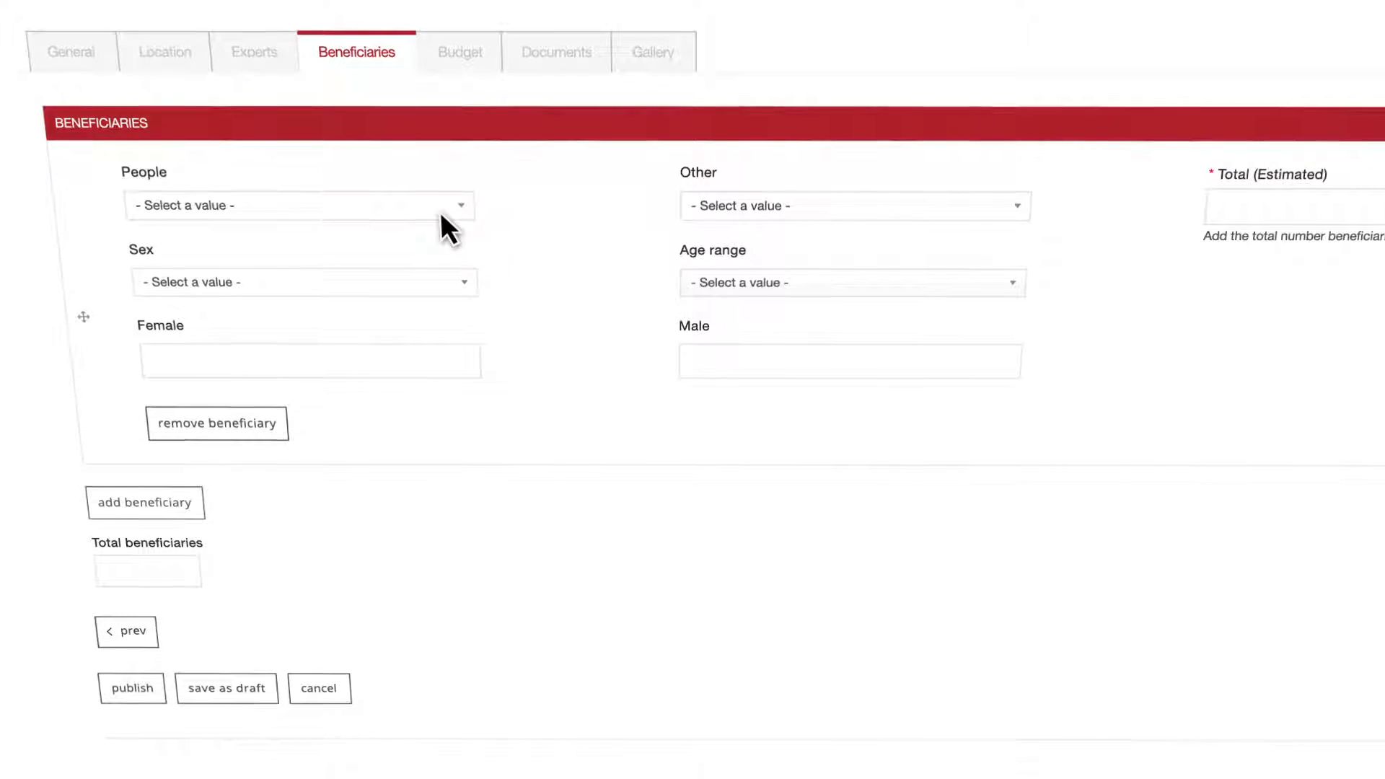
Define beneficiaries as Homeless people, sex Both, age range Teenagers.
click(299, 205)
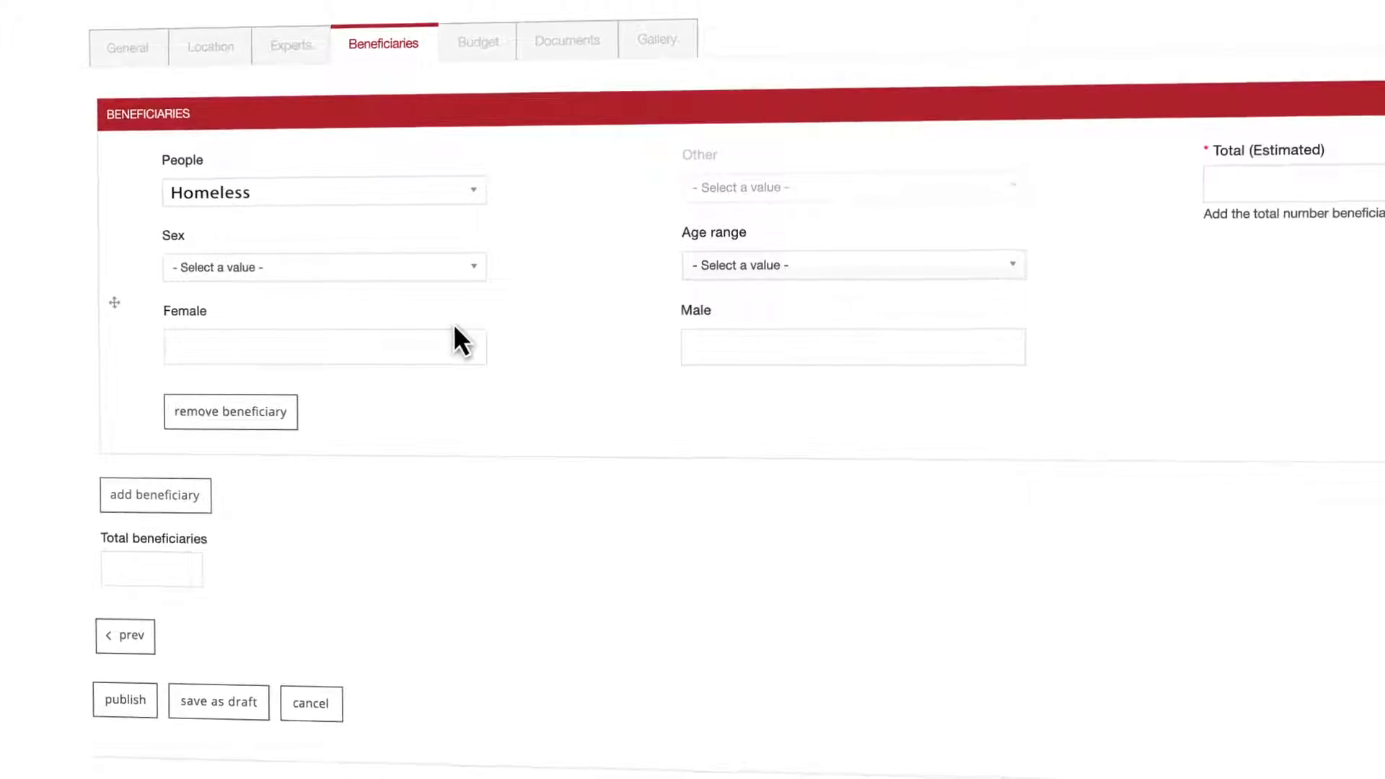
click(325, 267)
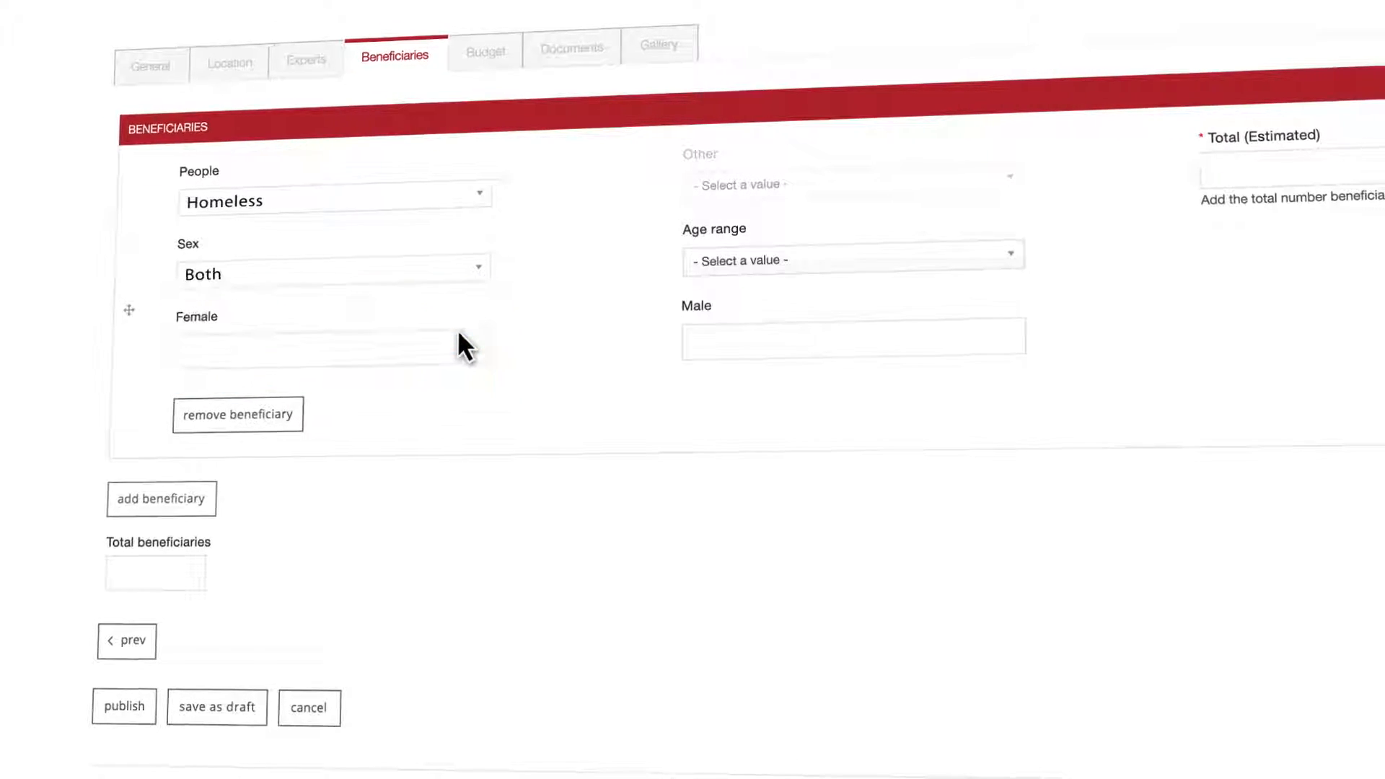
click(849, 259)
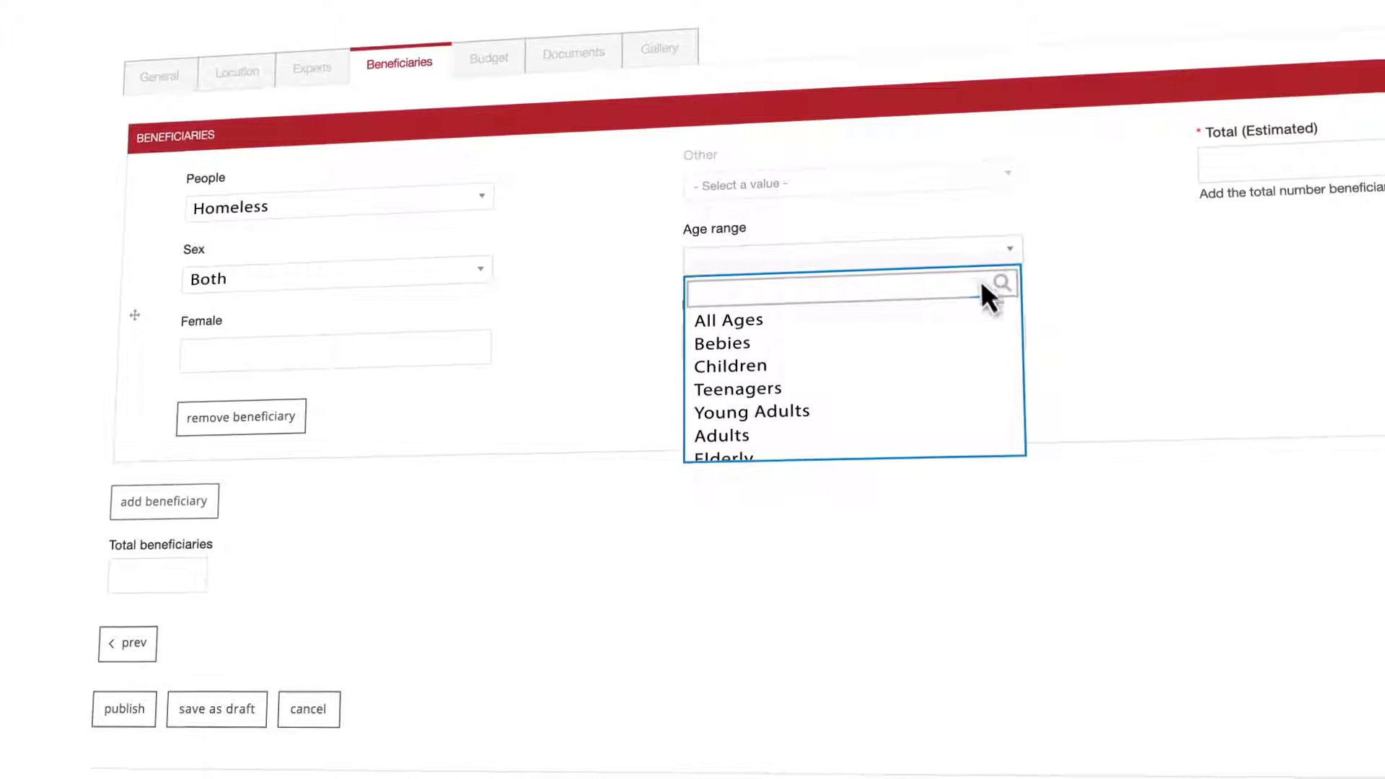
click(737, 388)
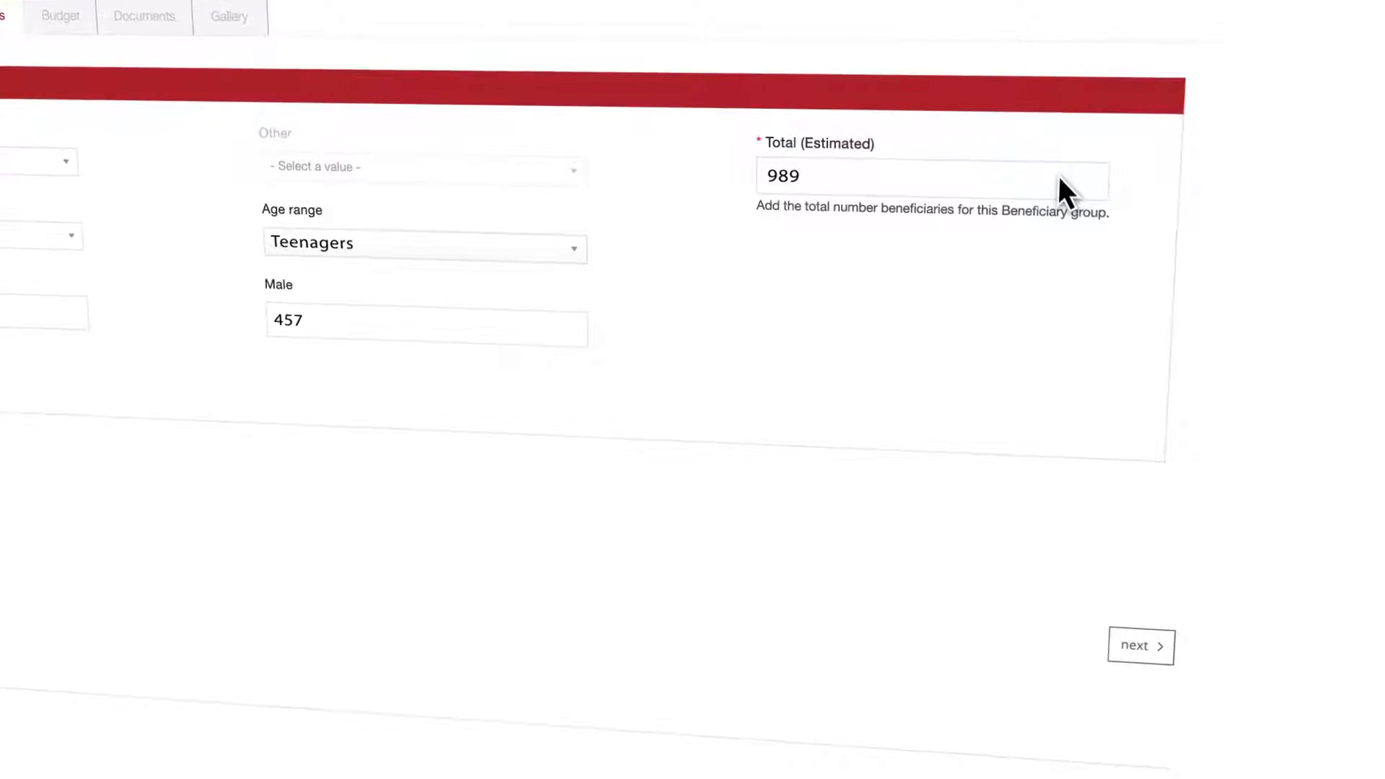
scroll(down, 3)
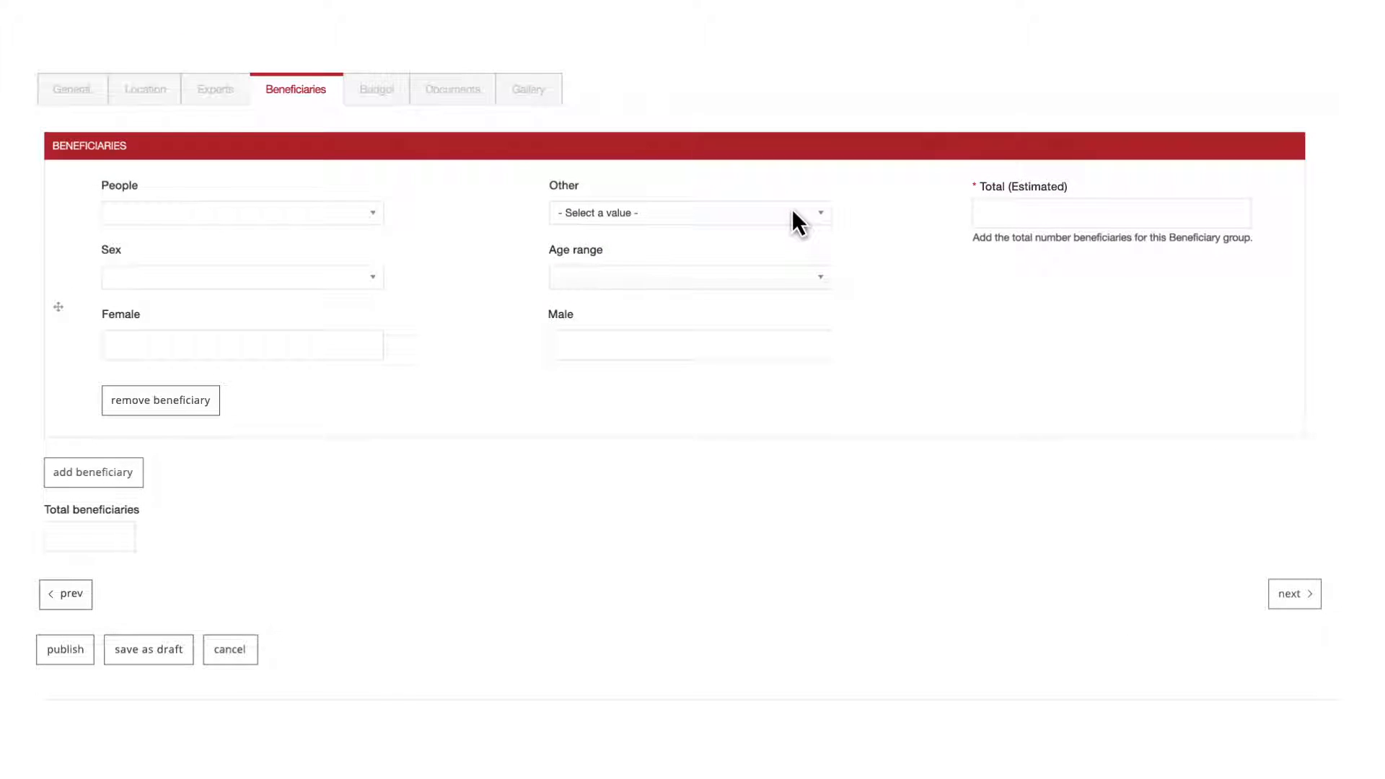
Set the beneficiary Other type to Municipalities with an estimated total of 989.
click(690, 214)
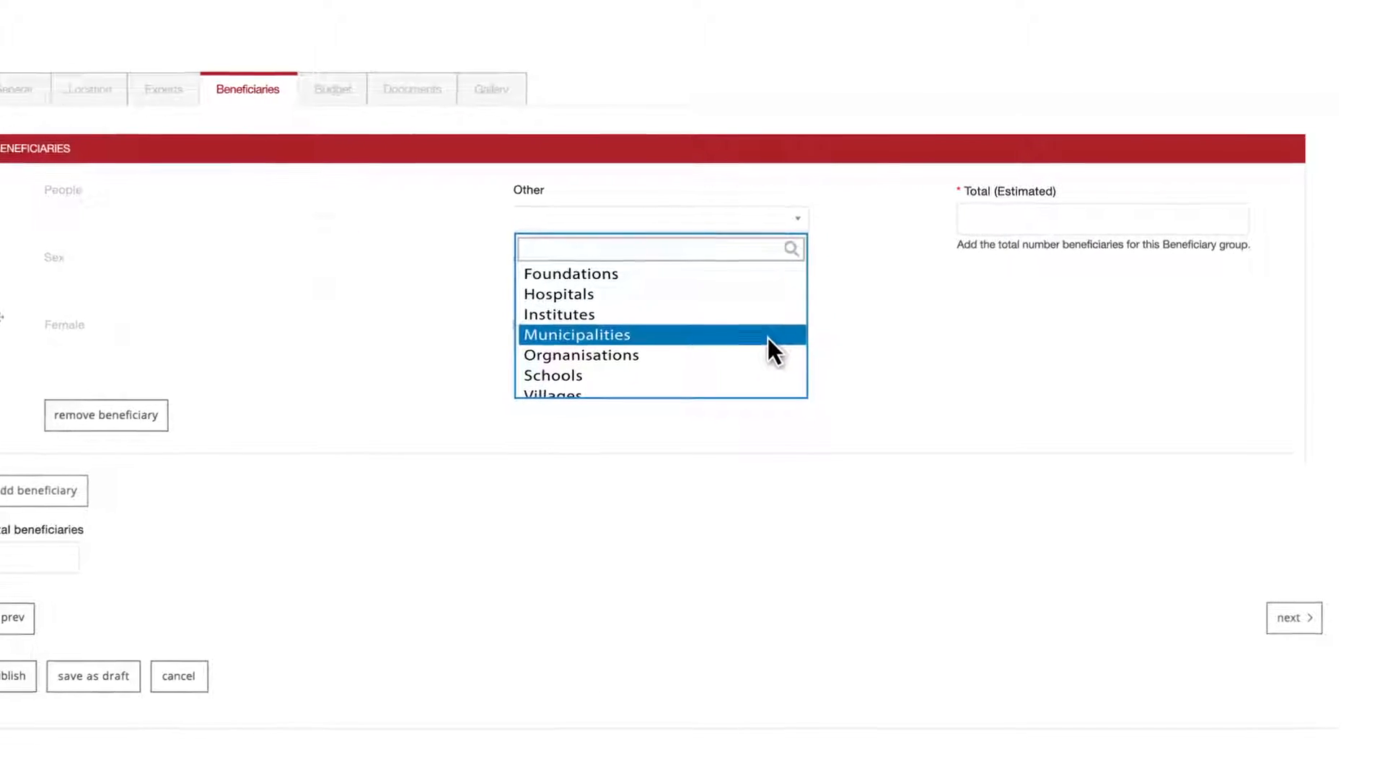
click(577, 335)
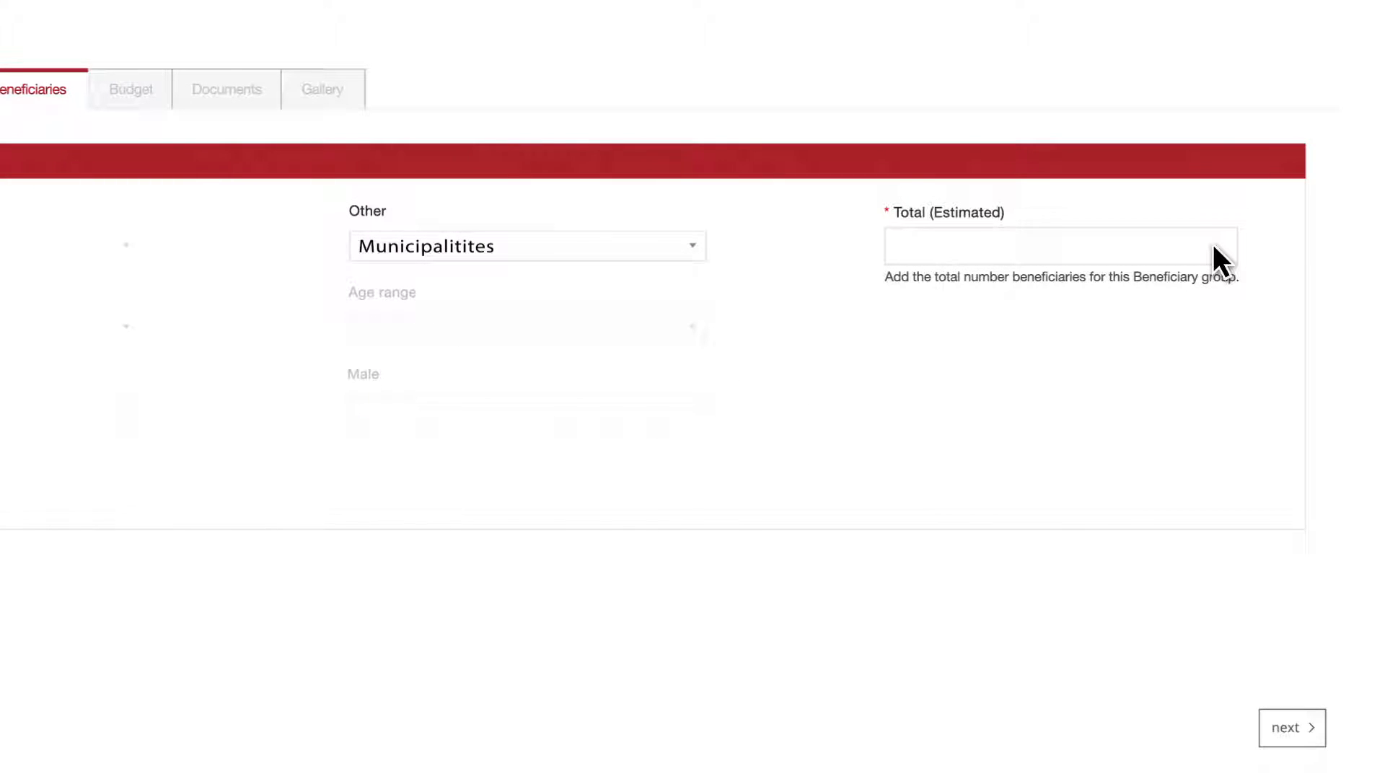
text(989)
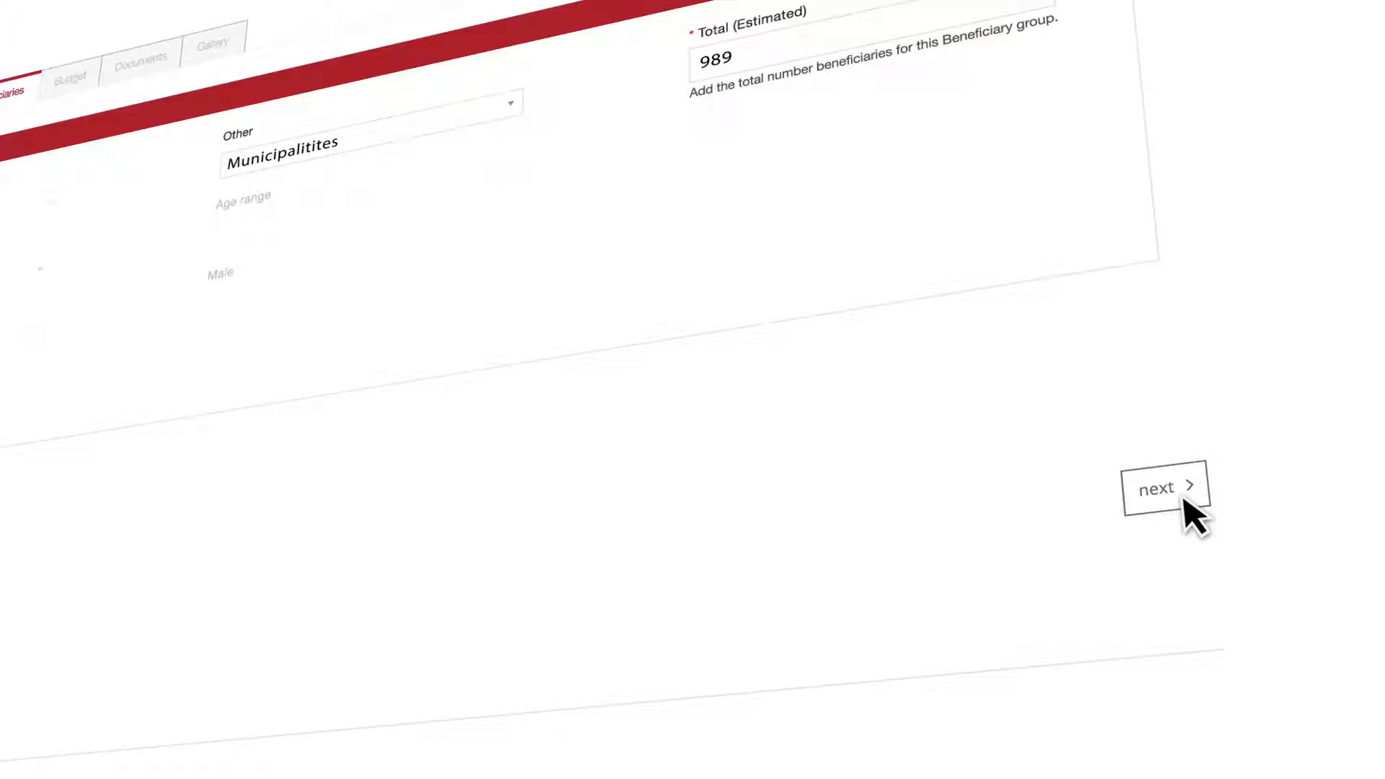
Enter a budget period 03/04/2016–08/09/2017, 145000.00 in Euro (EUR), currency rate date 02/03/2016.
click(1166, 488)
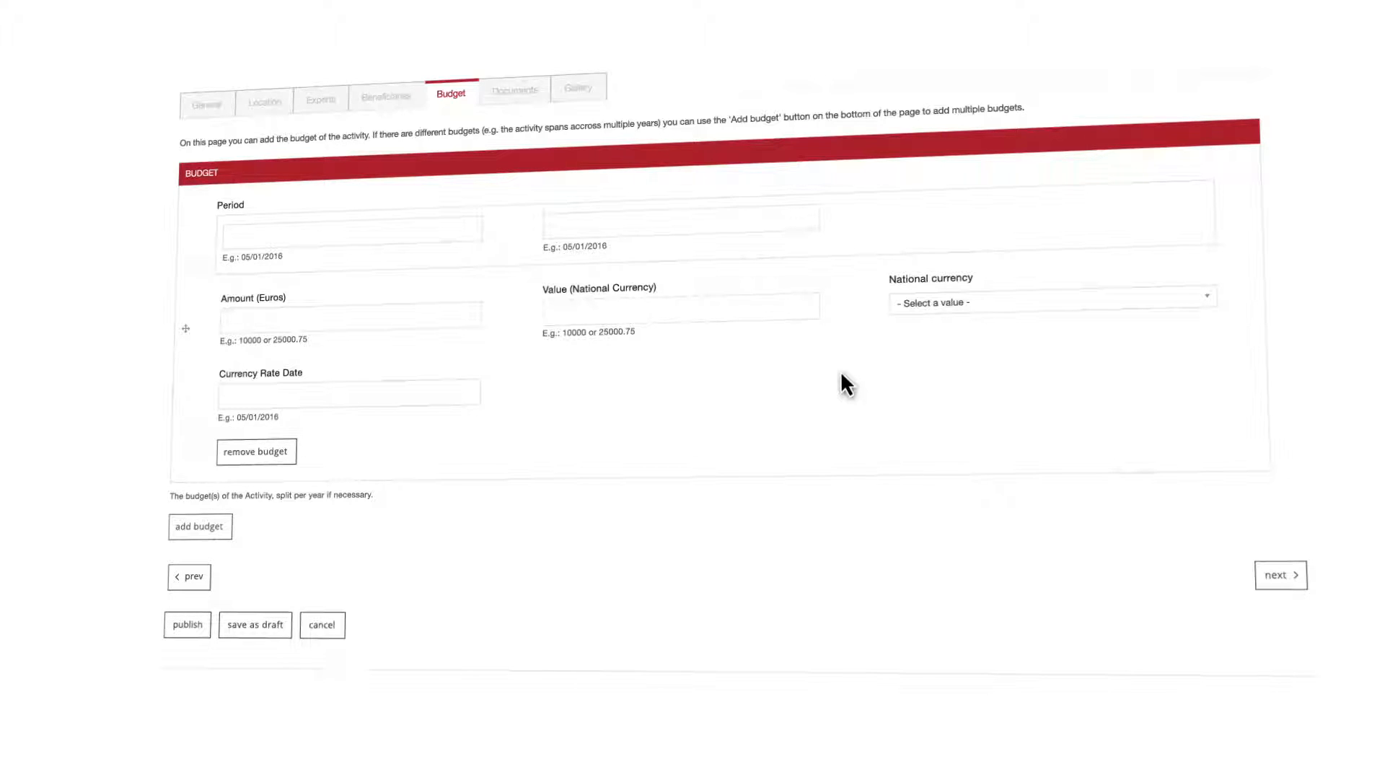
text(03/04/2016)
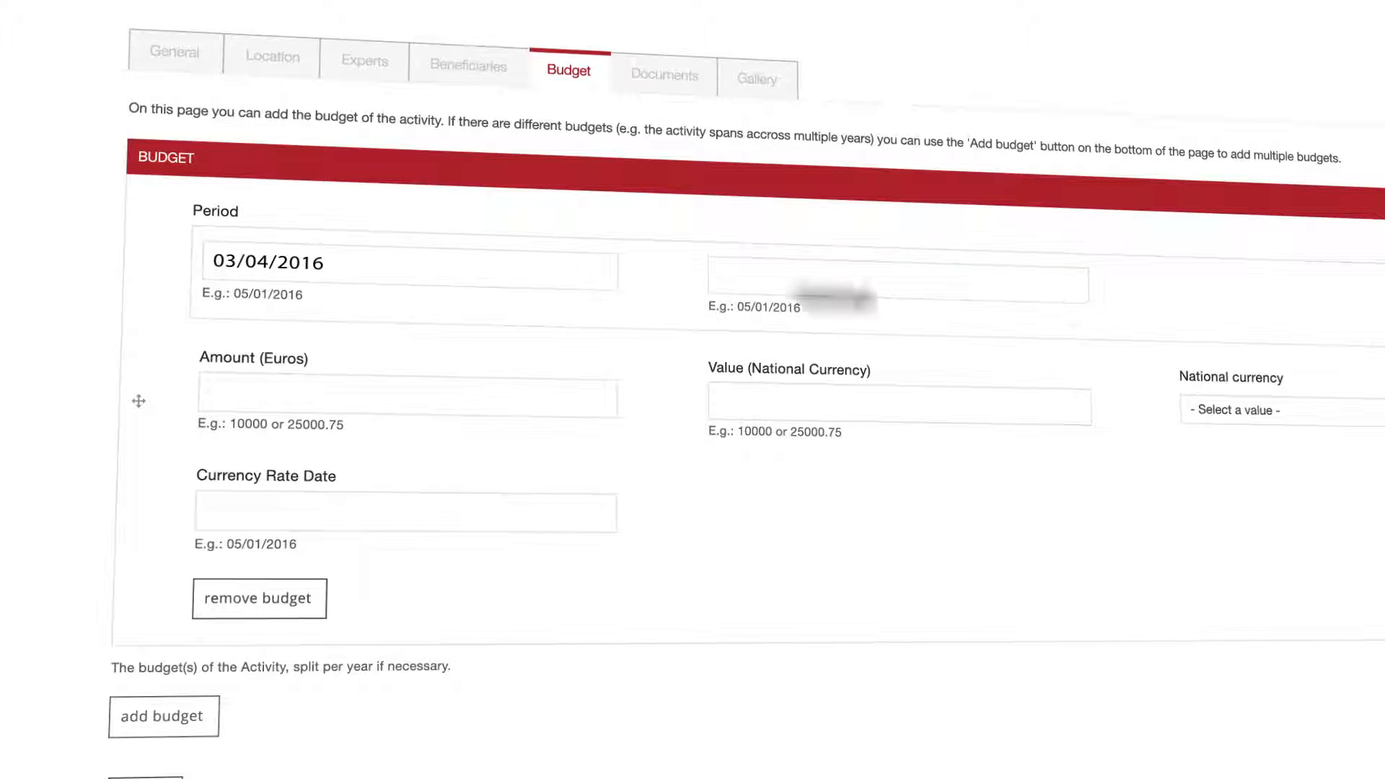
text(08/09/2017)
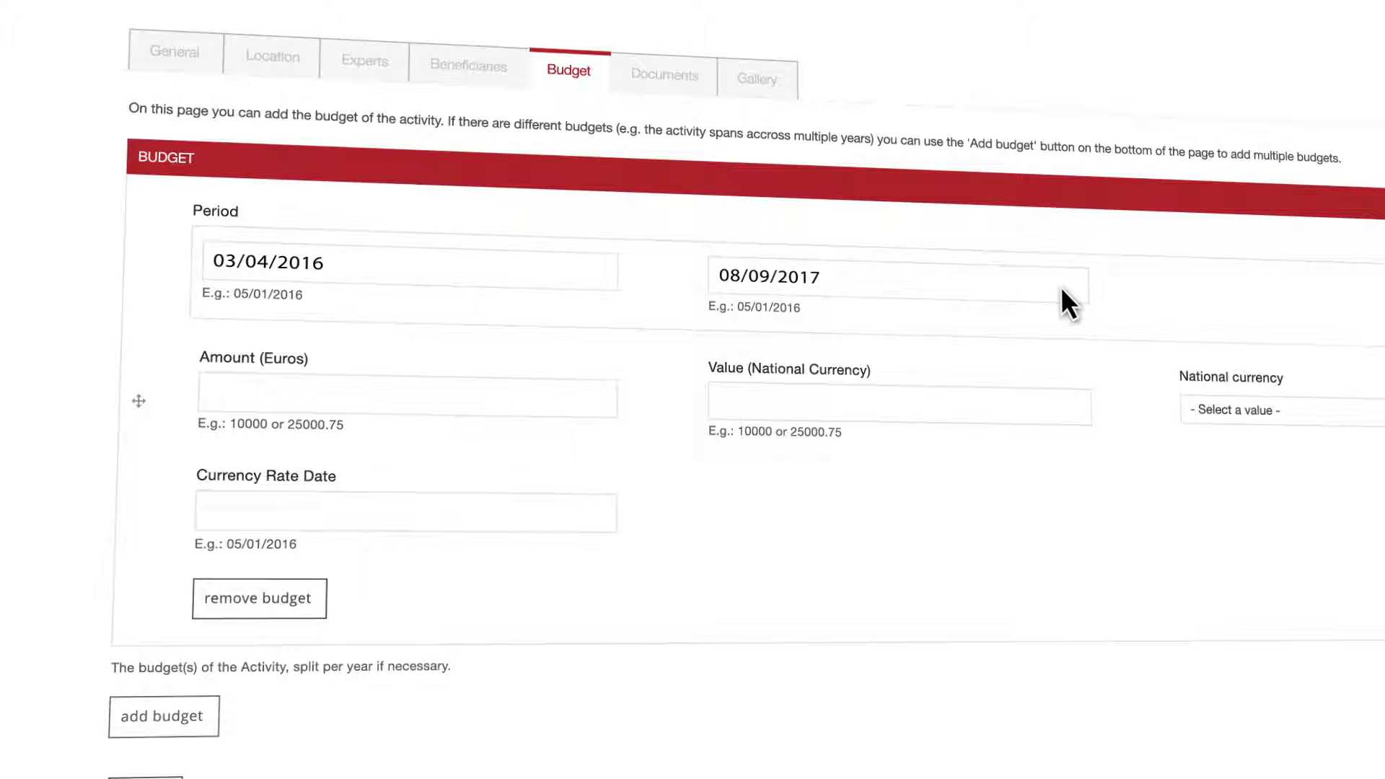
text(145000.00)
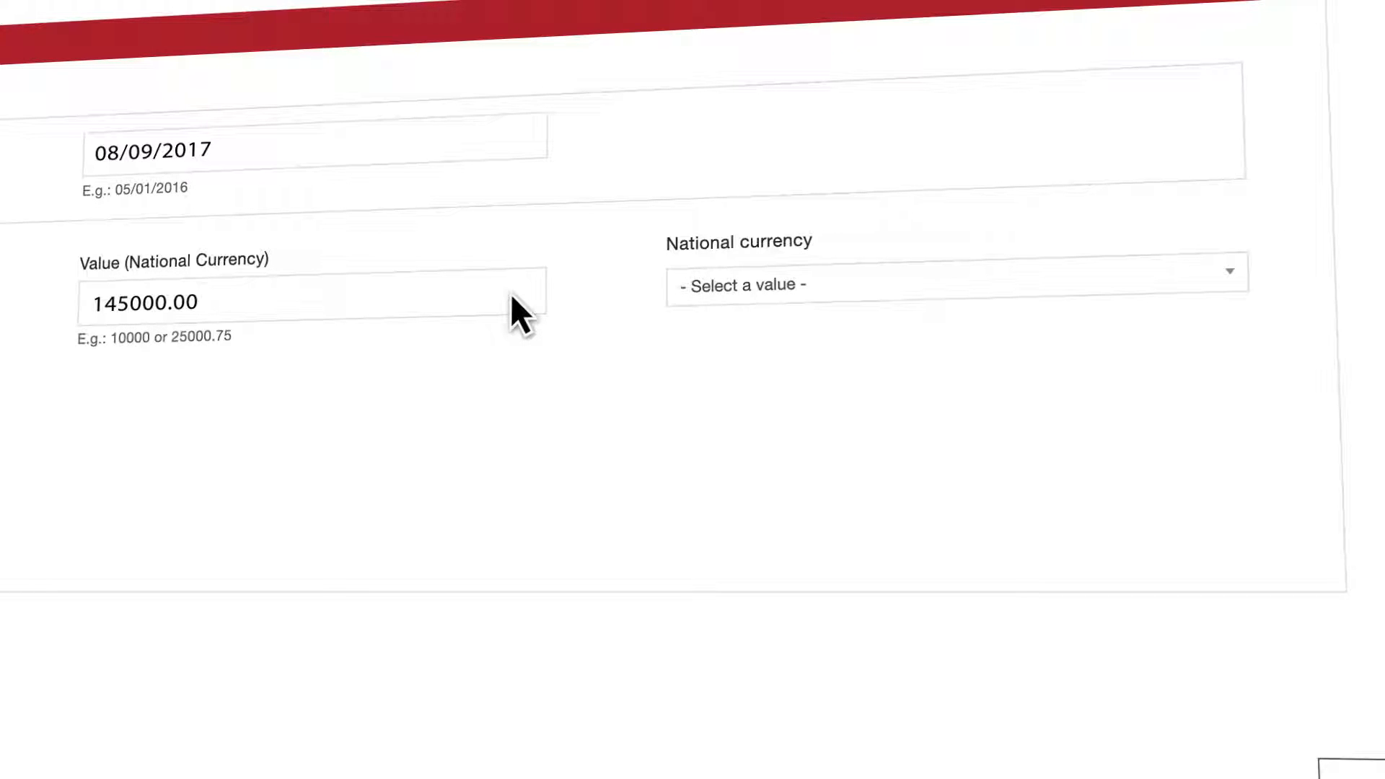
mouse_move(1209, 295)
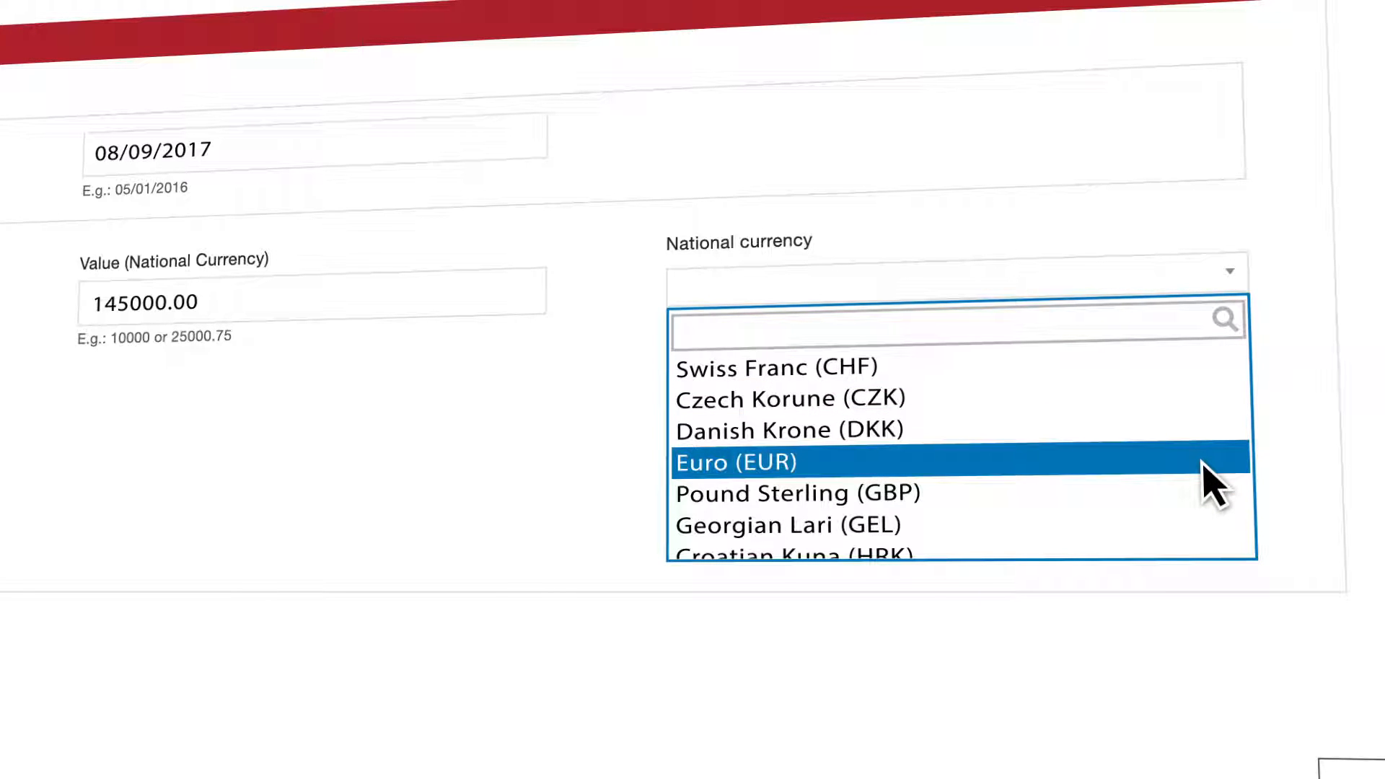
click(734, 463)
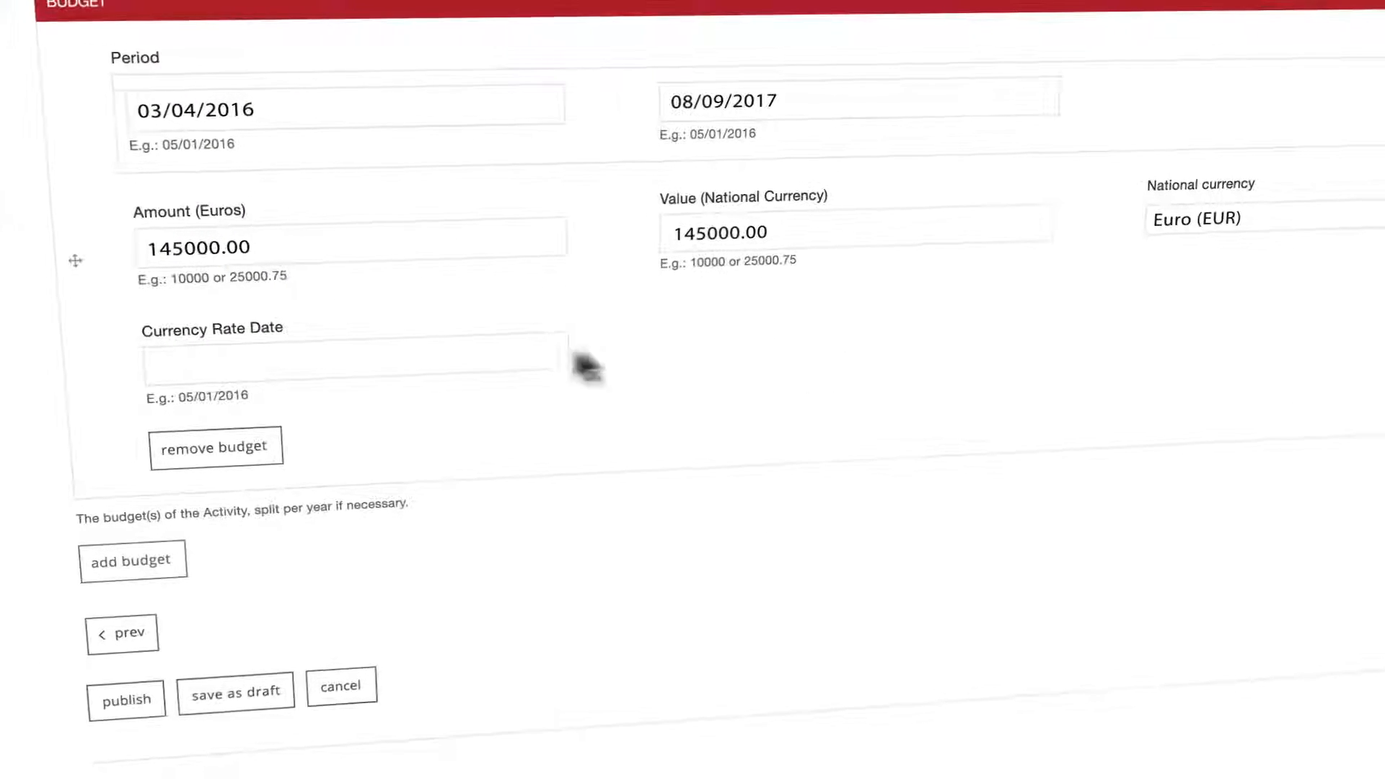
text(02/03/2016)
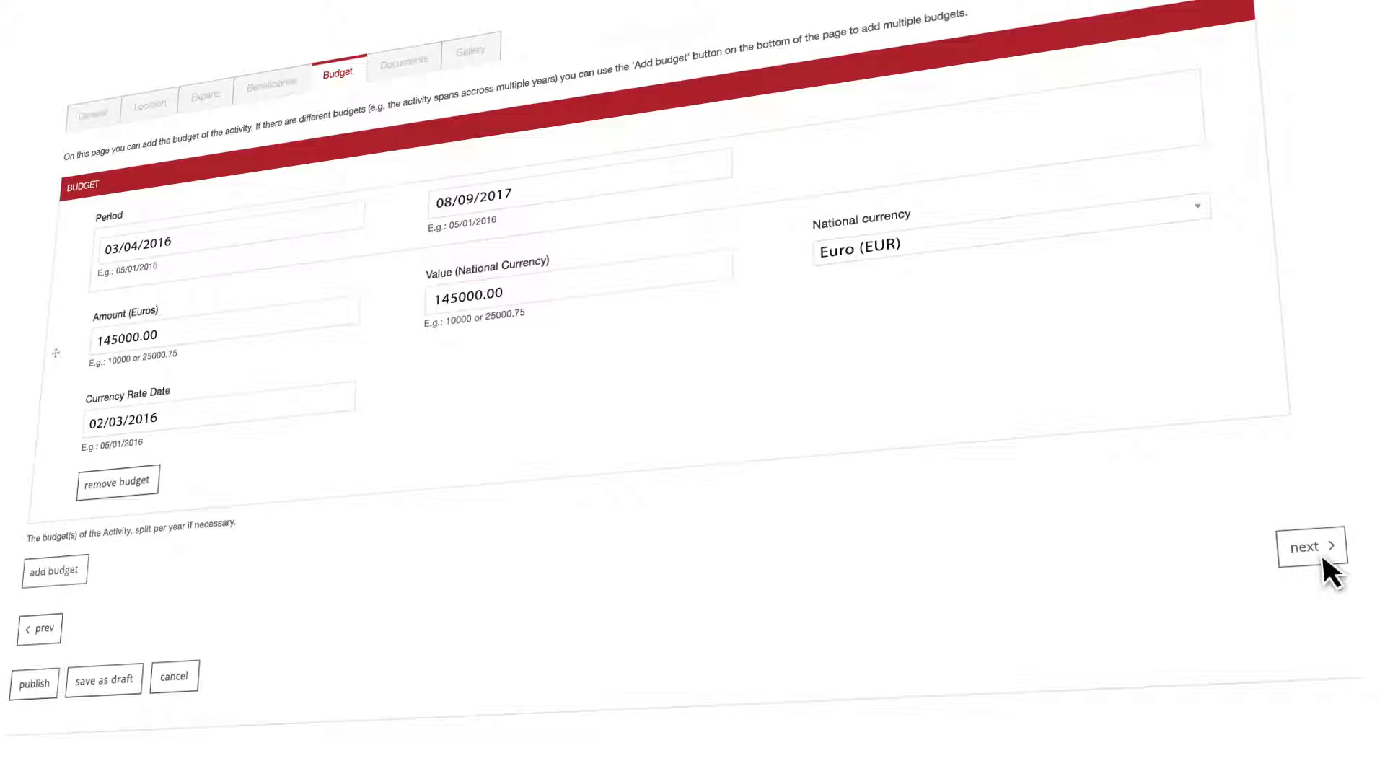
Advance from the Budget step to the Documents step.
click(1310, 545)
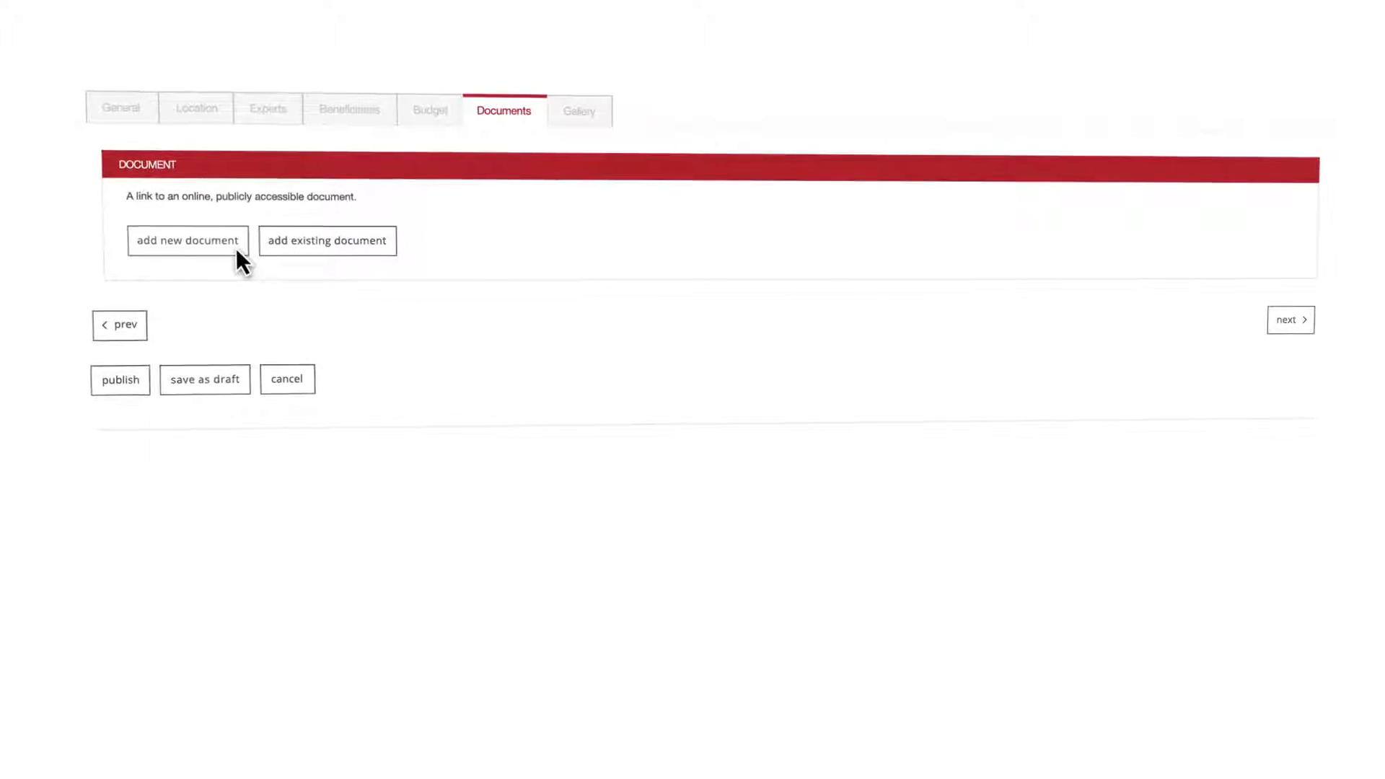
Create a document titled Document with category Country Audit Report.
click(186, 241)
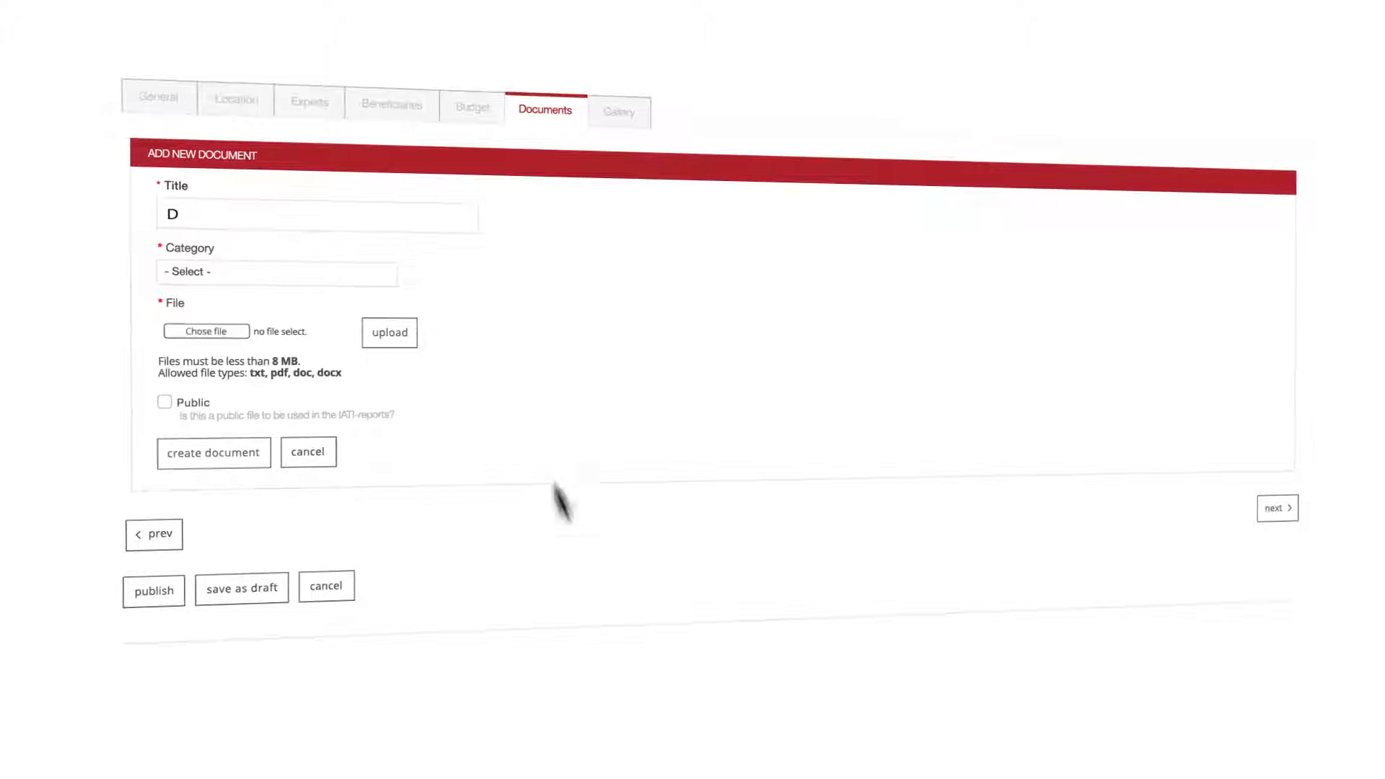
text(ocument)
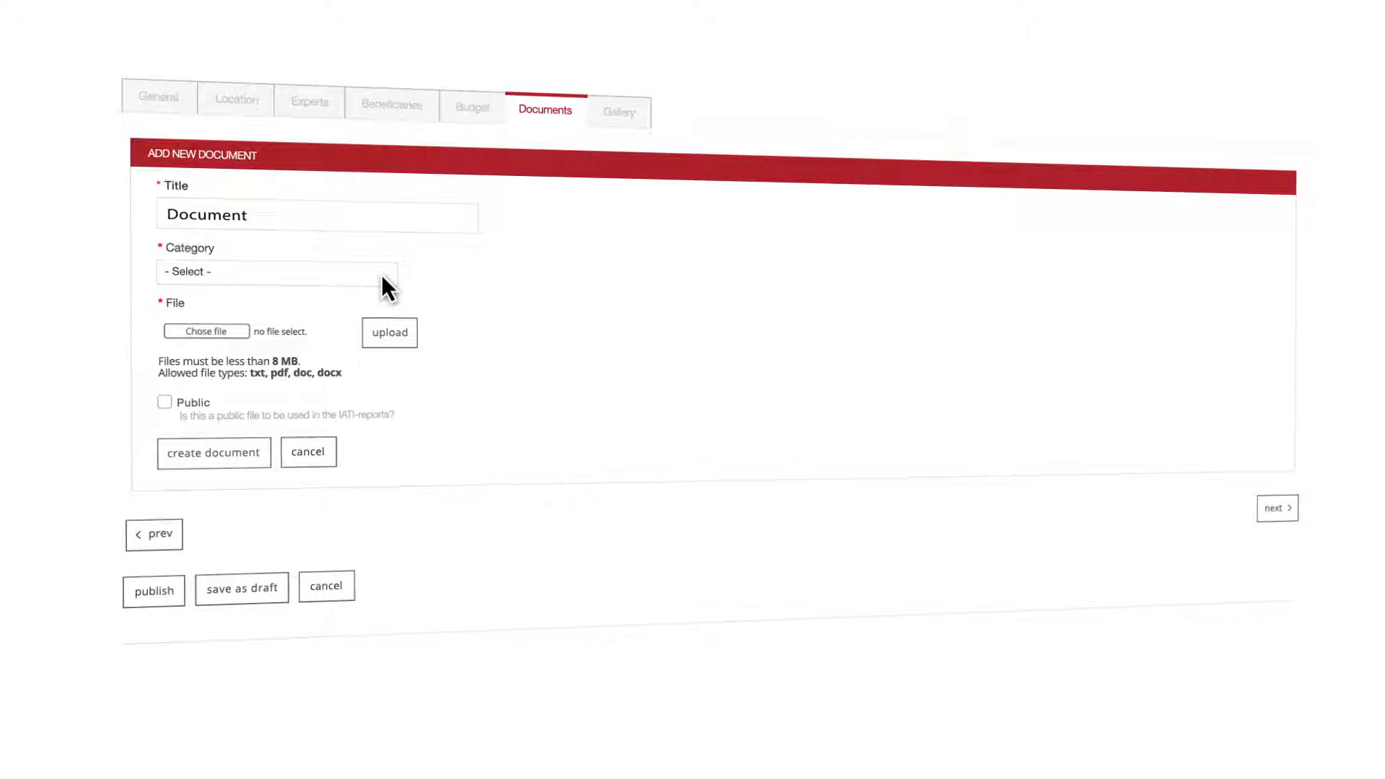
click(277, 271)
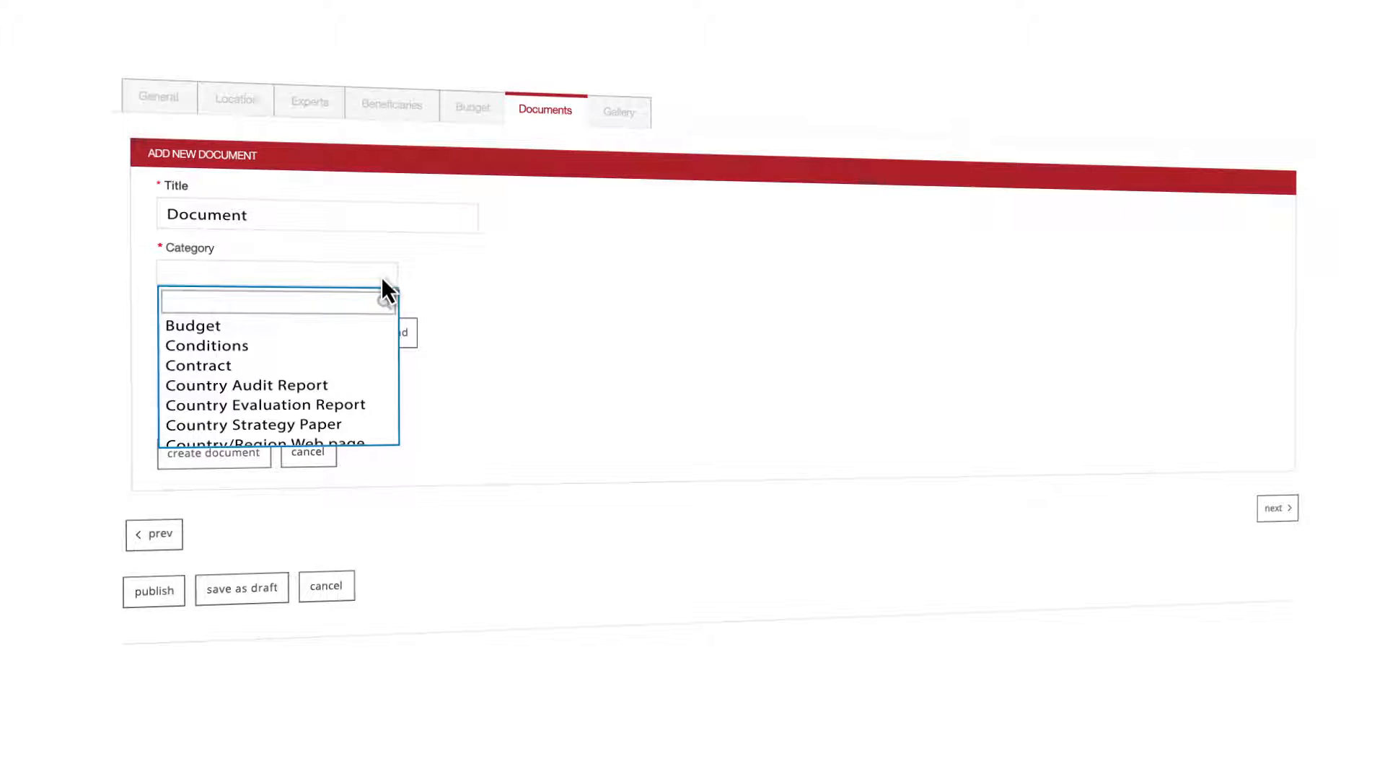
click(247, 385)
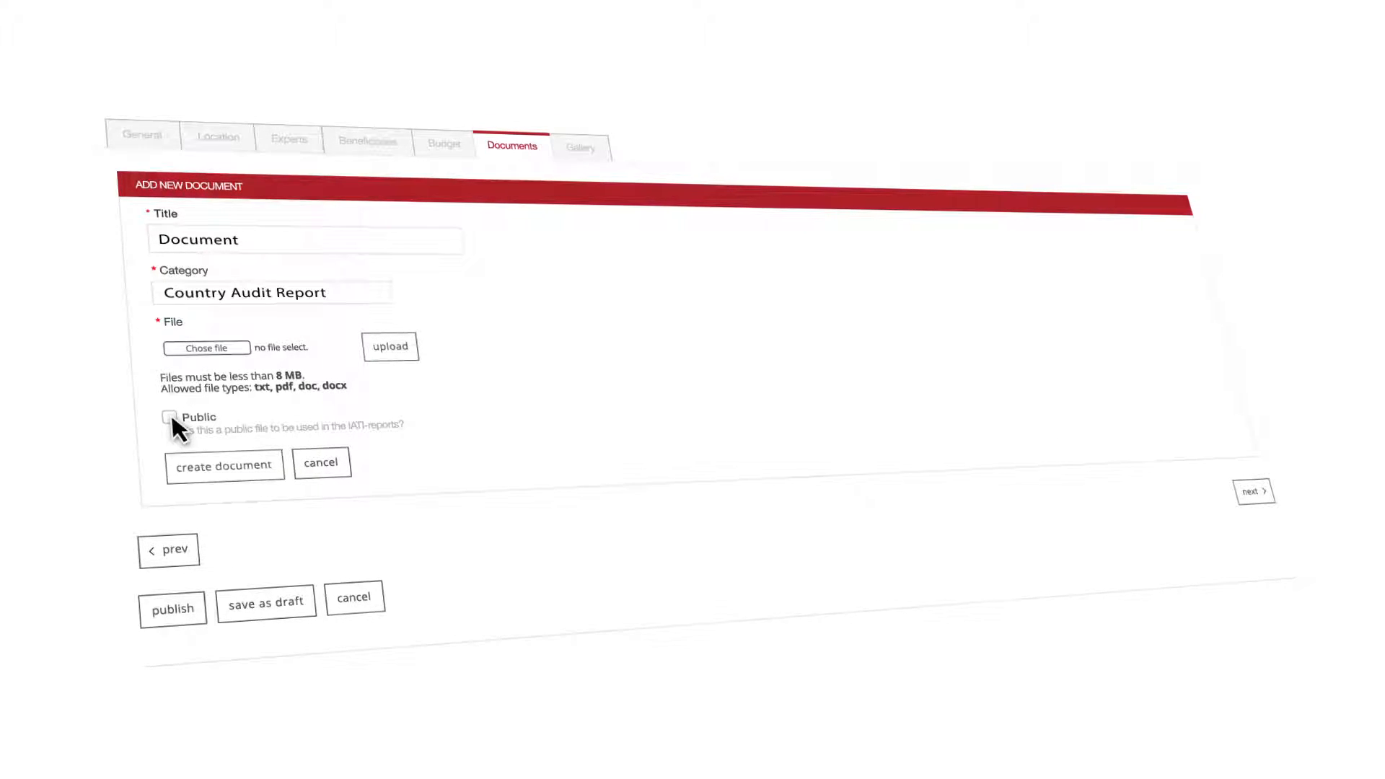
mouse_move(282, 484)
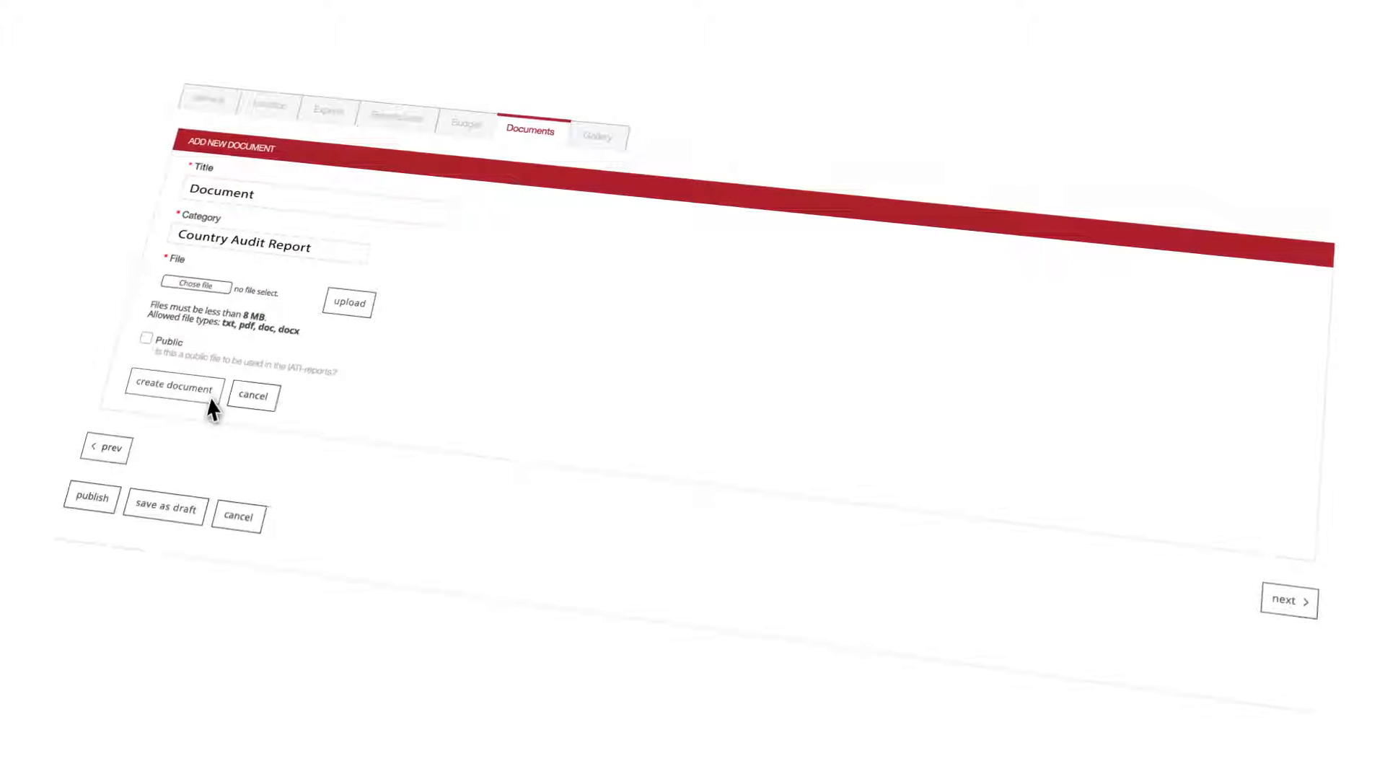
click(175, 387)
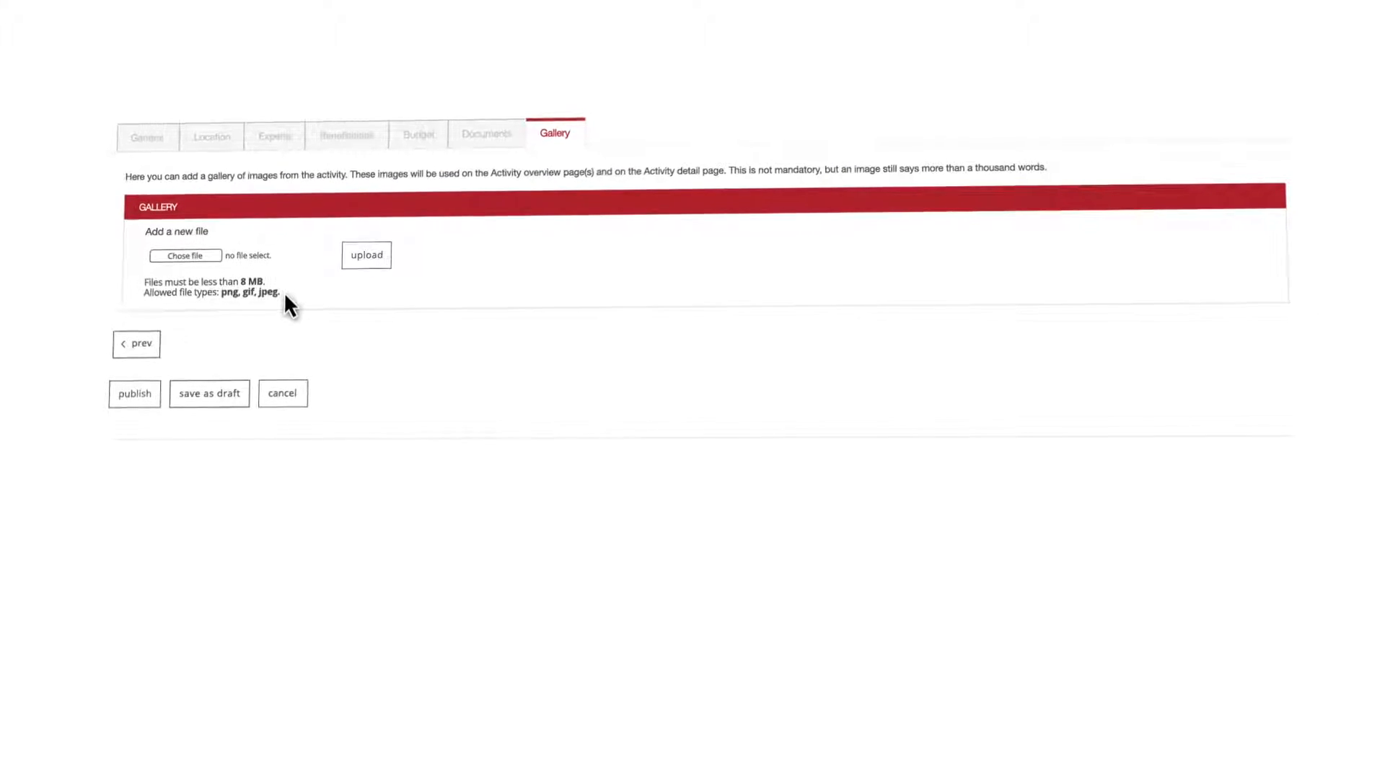
Upload Asia-Caritas.jpeg to the gallery and publish the activity to show its generated page.
click(365, 256)
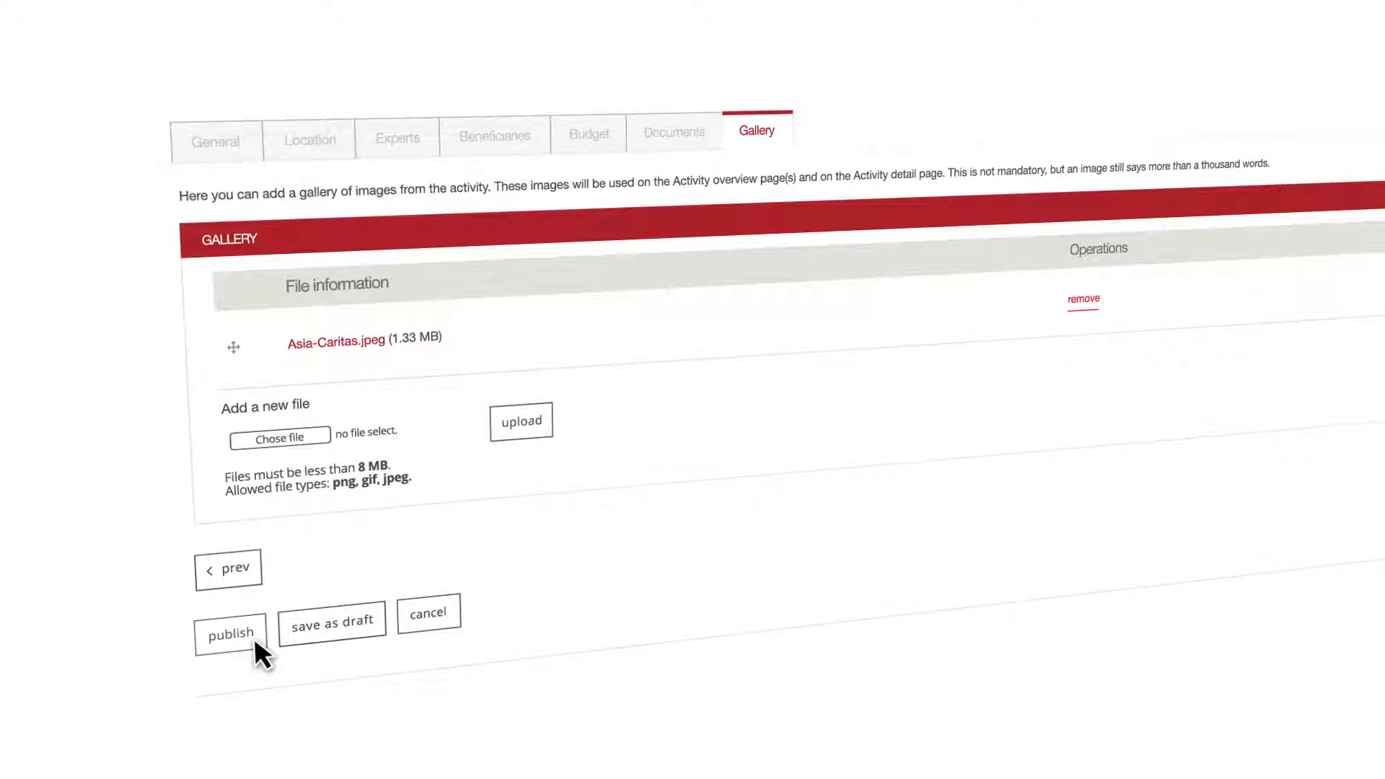
click(229, 634)
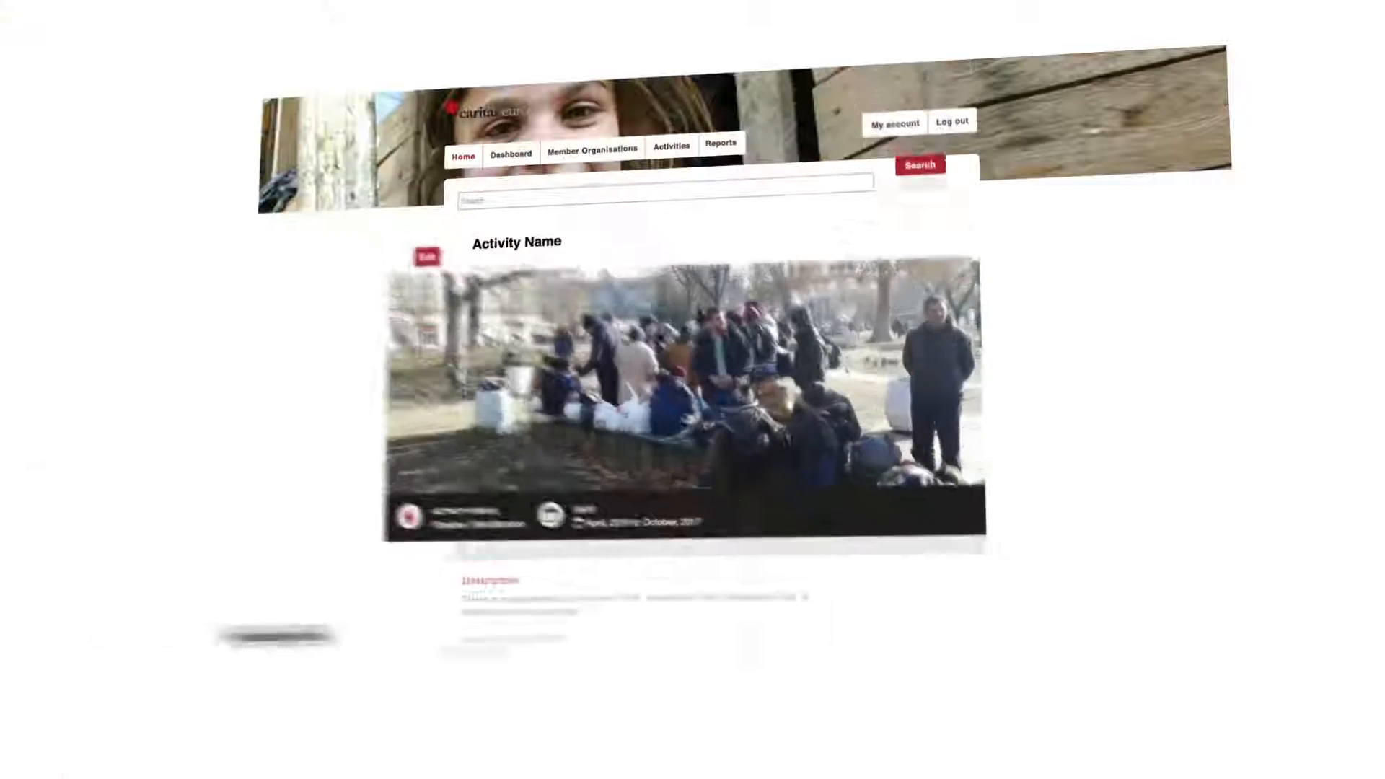